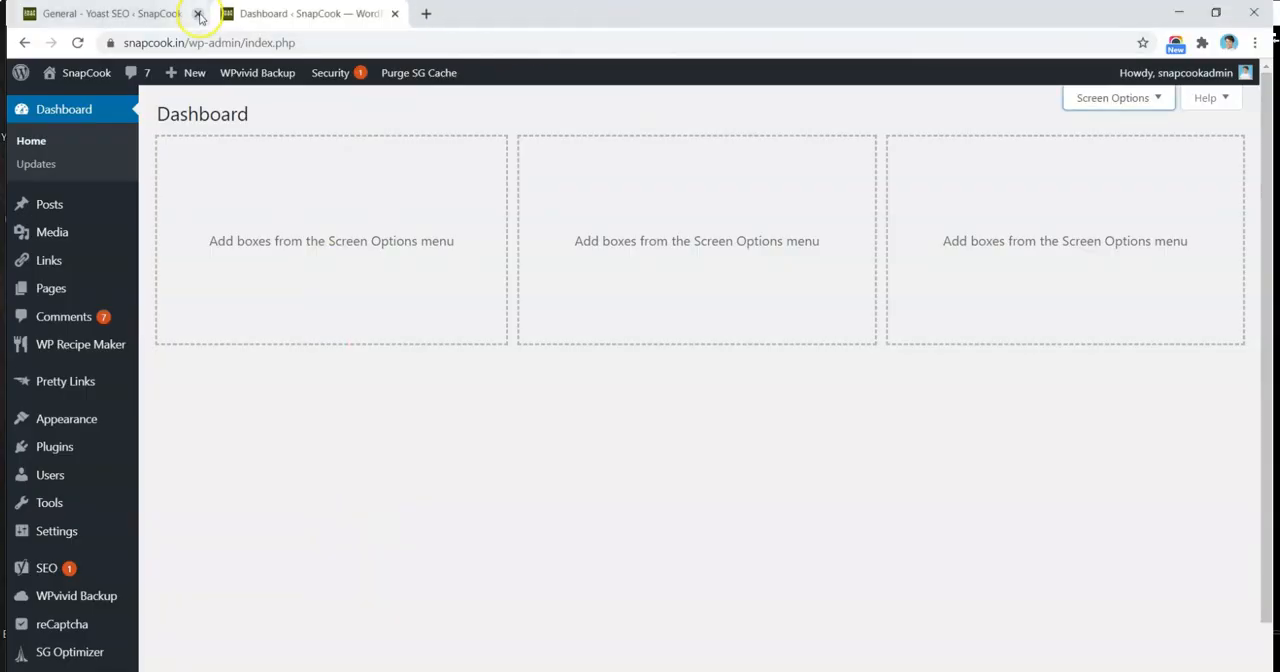
Close the Yoast SEO settings tab and search Add Plugins for 'rank math'
click(198, 13)
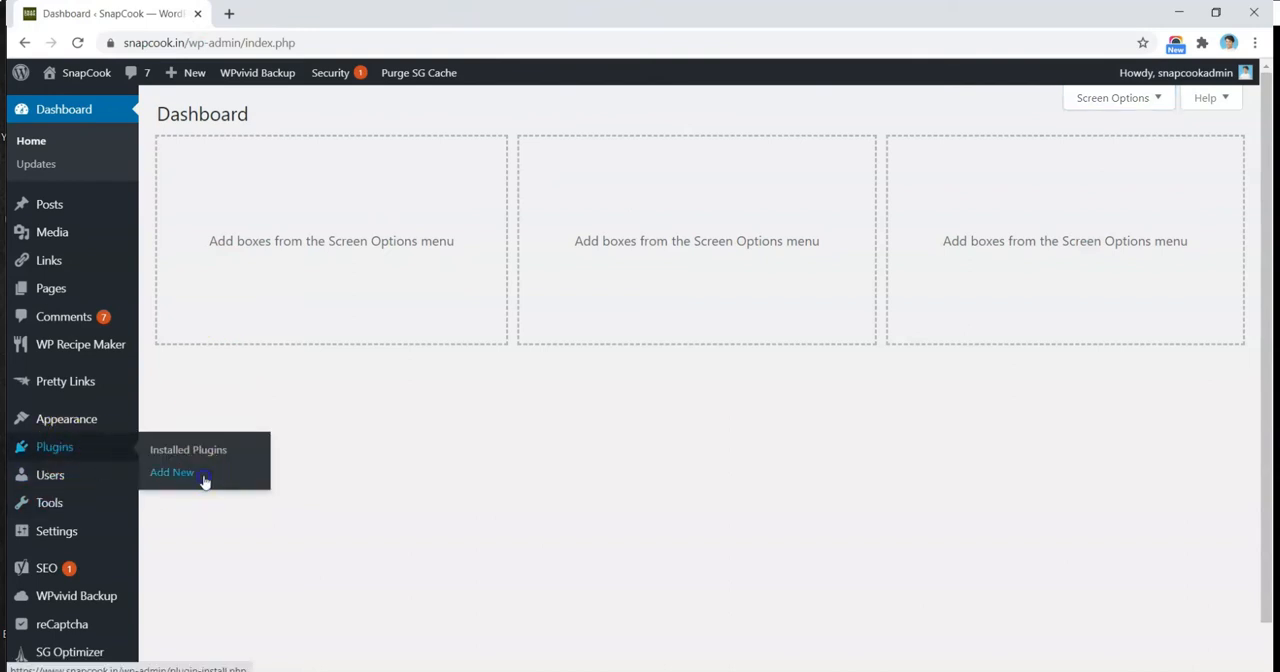
click(172, 471)
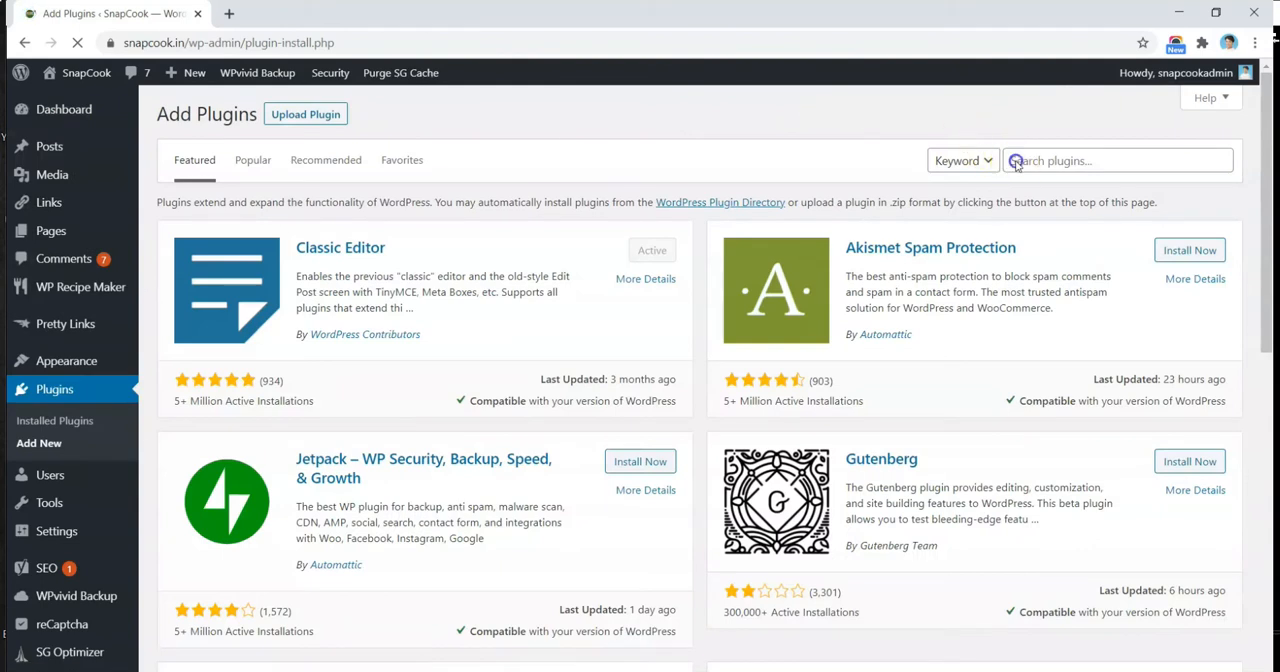
click(1117, 160)
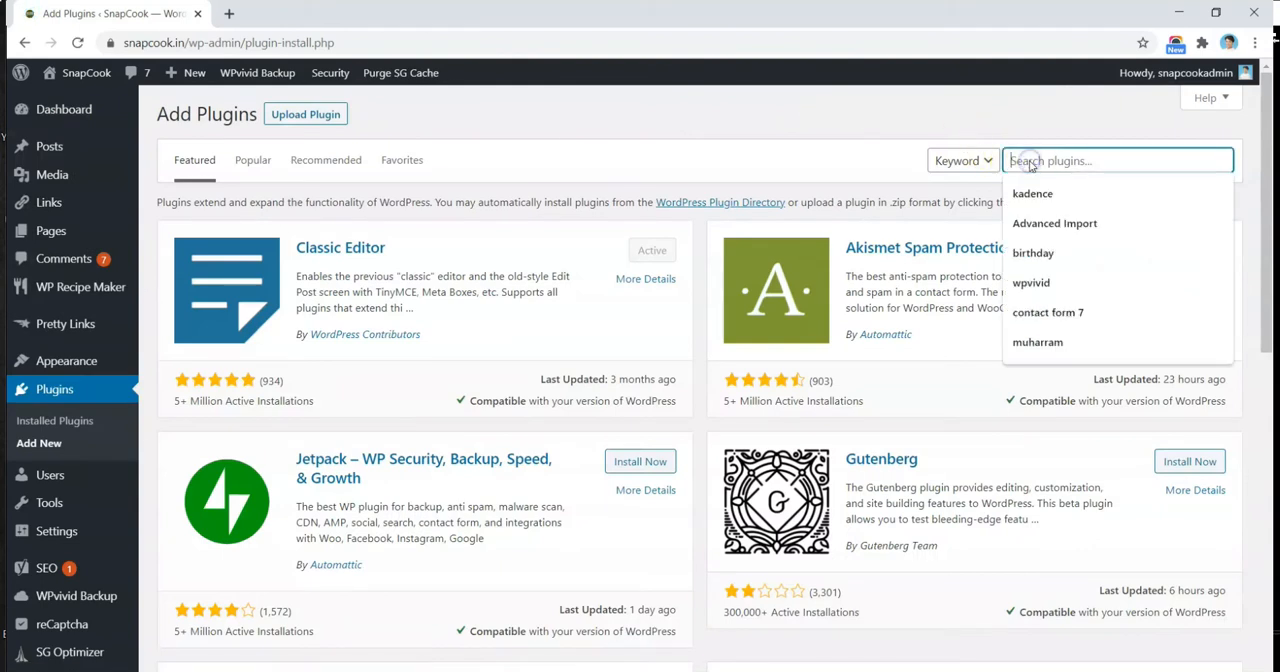
text(rank)
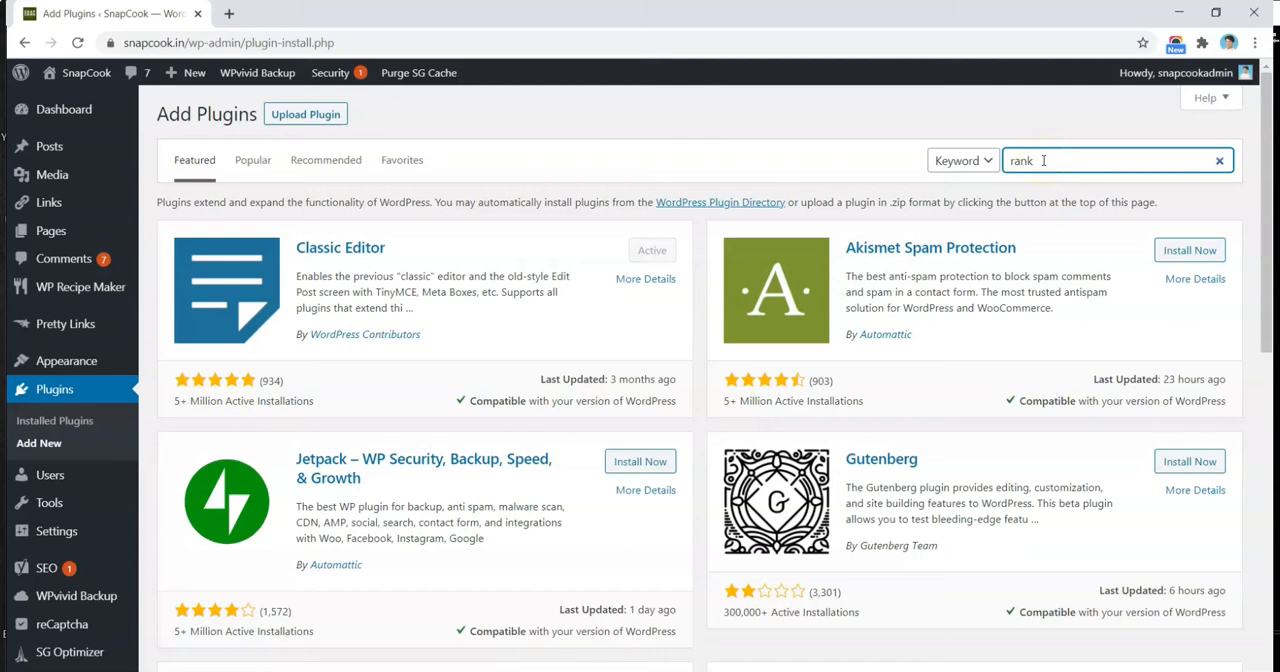
text(math)
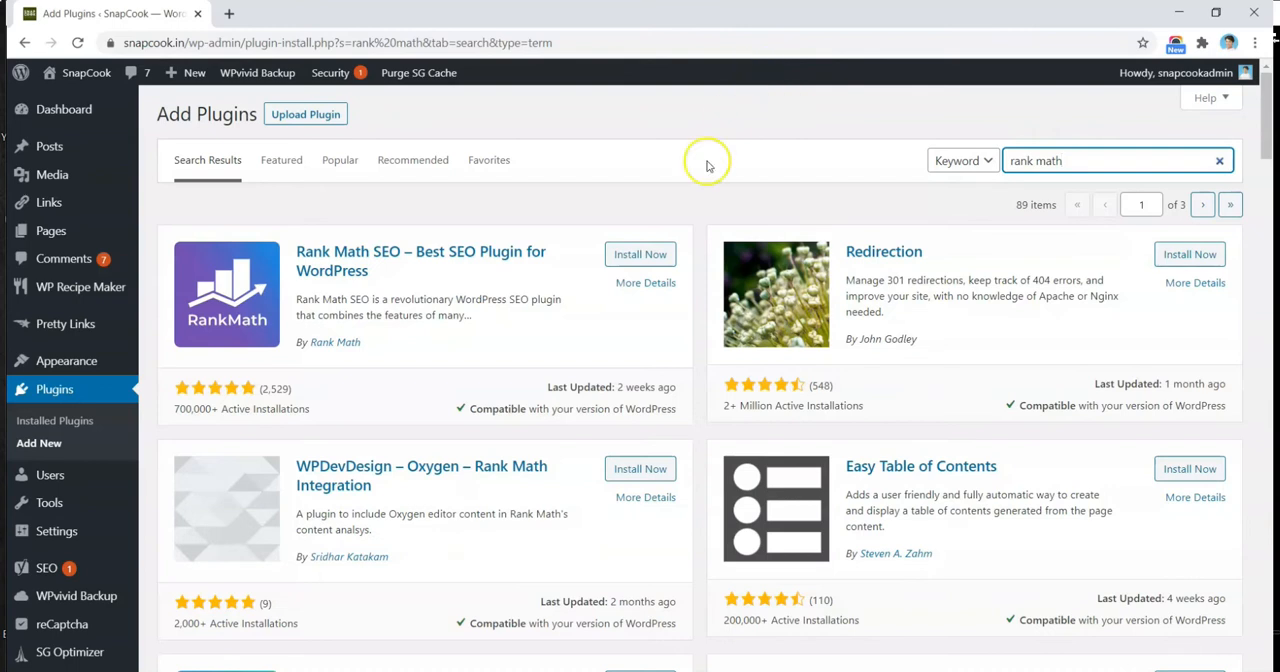
Install the Rank Math SEO plugin from the search results and activate it
click(640, 253)
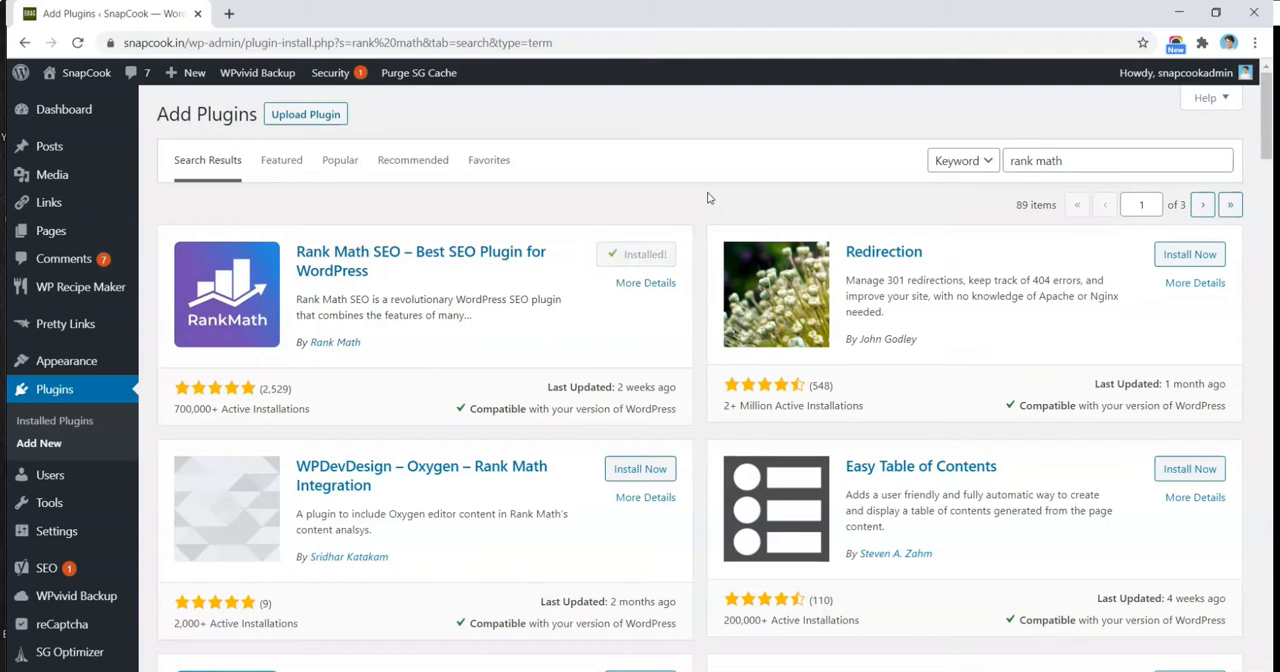
click(645, 253)
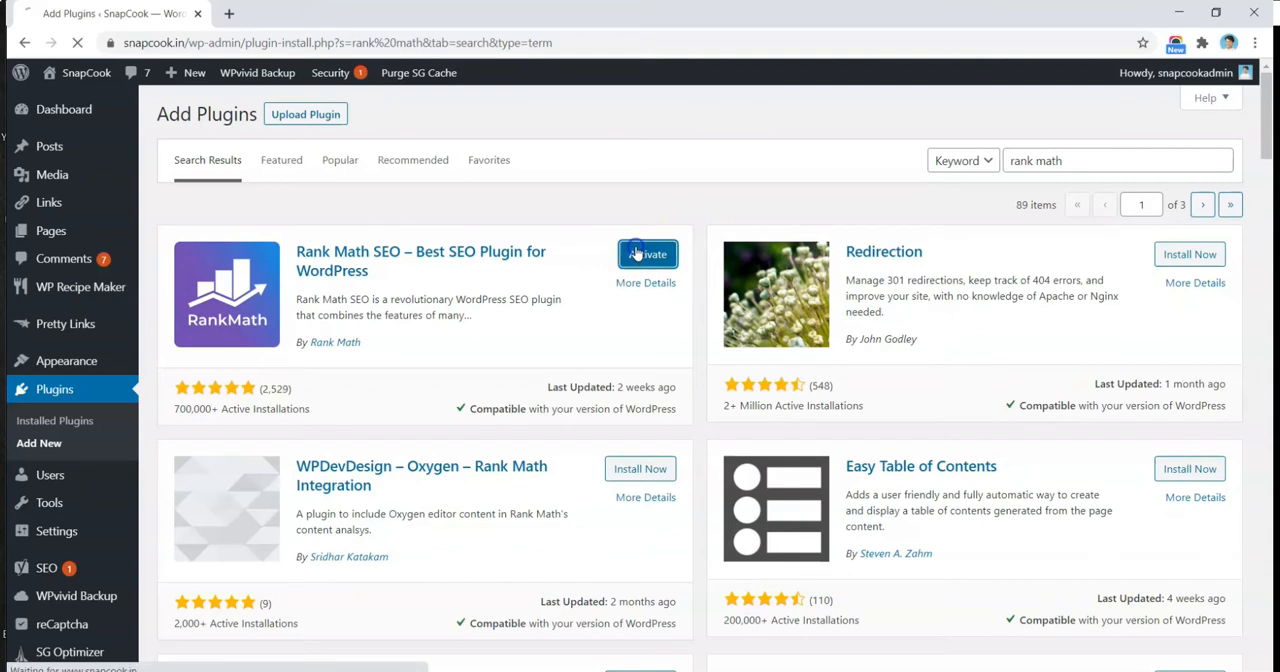
click(647, 253)
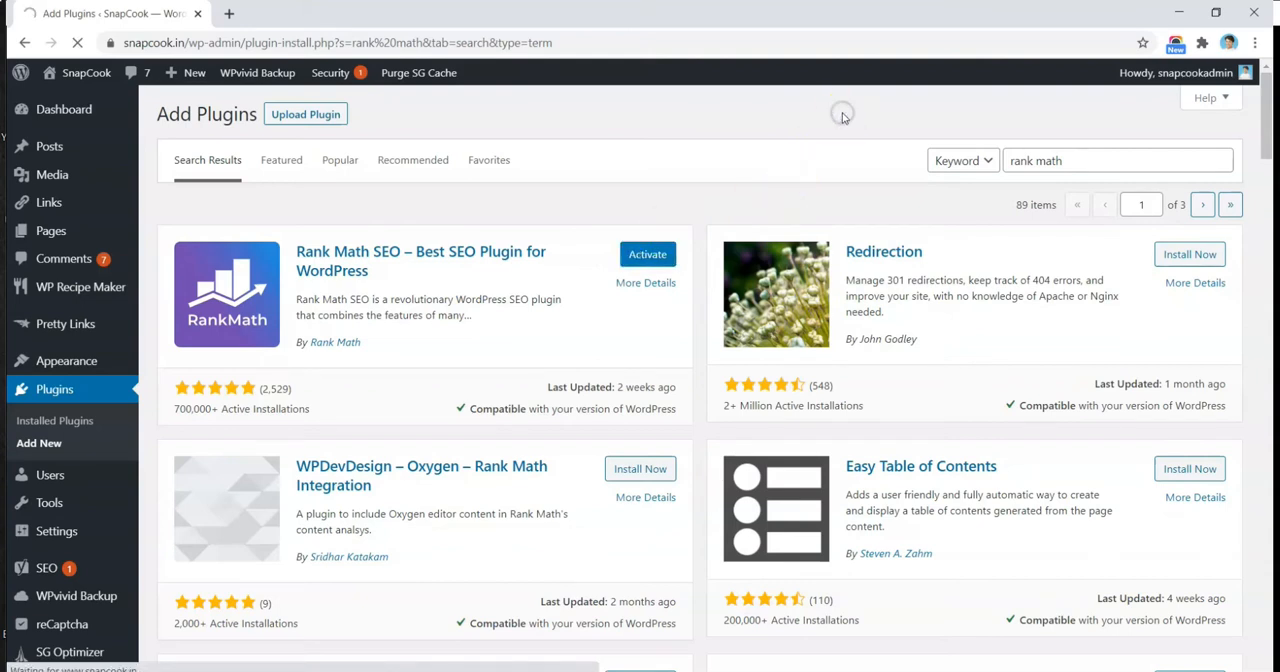
click(647, 254)
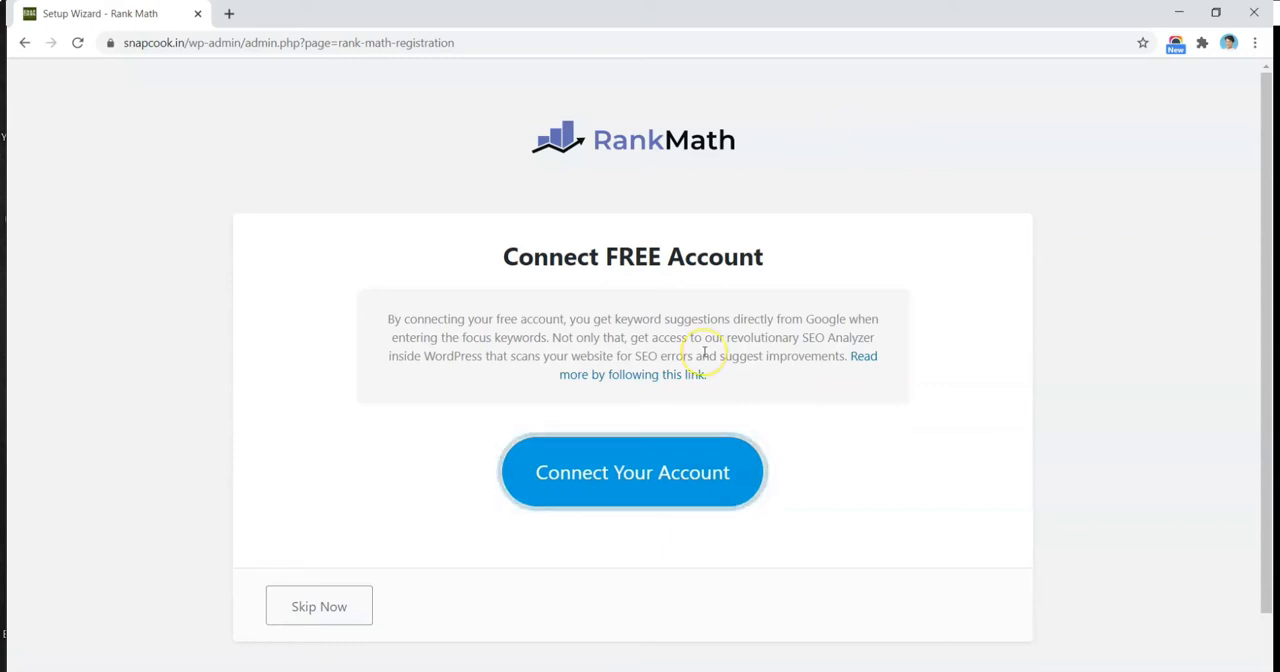
mouse_move(632, 489)
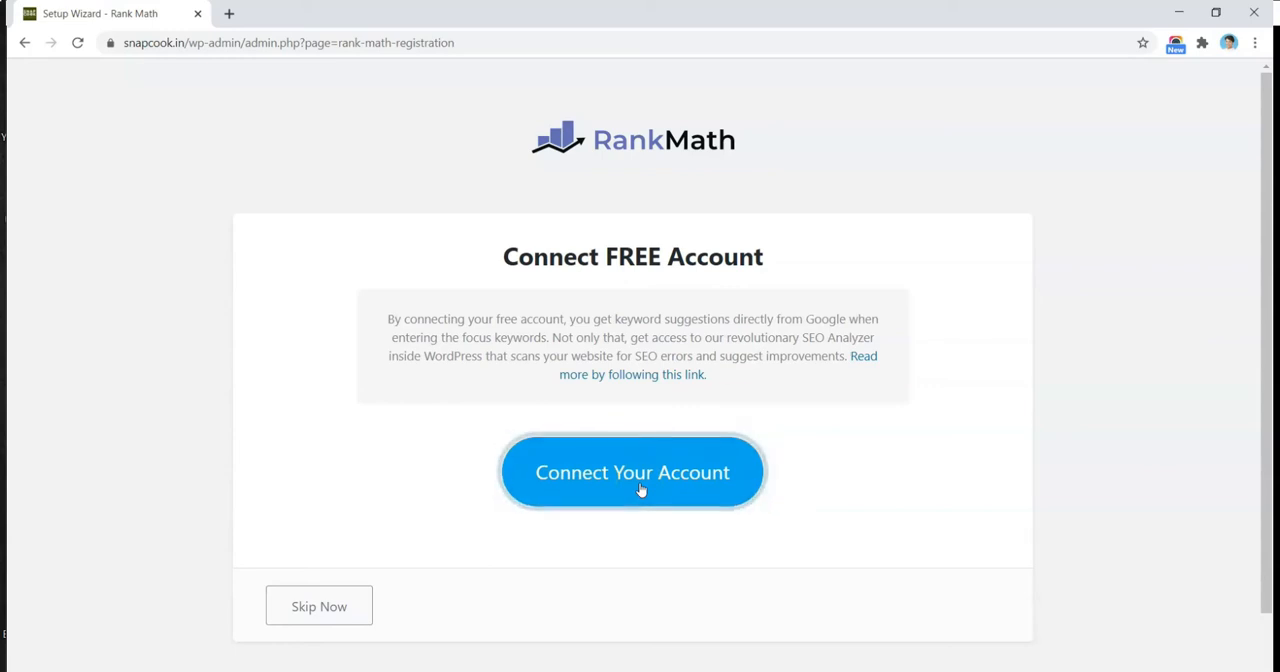
mouse_move(530, 340)
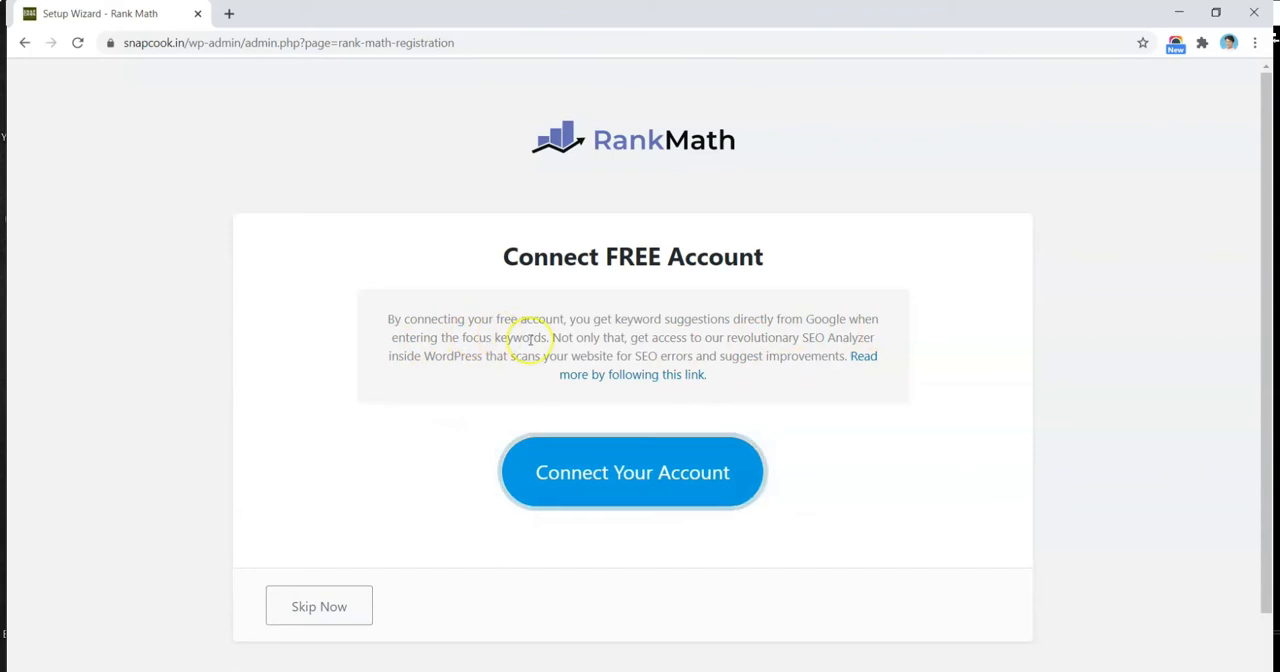
mouse_move(588, 337)
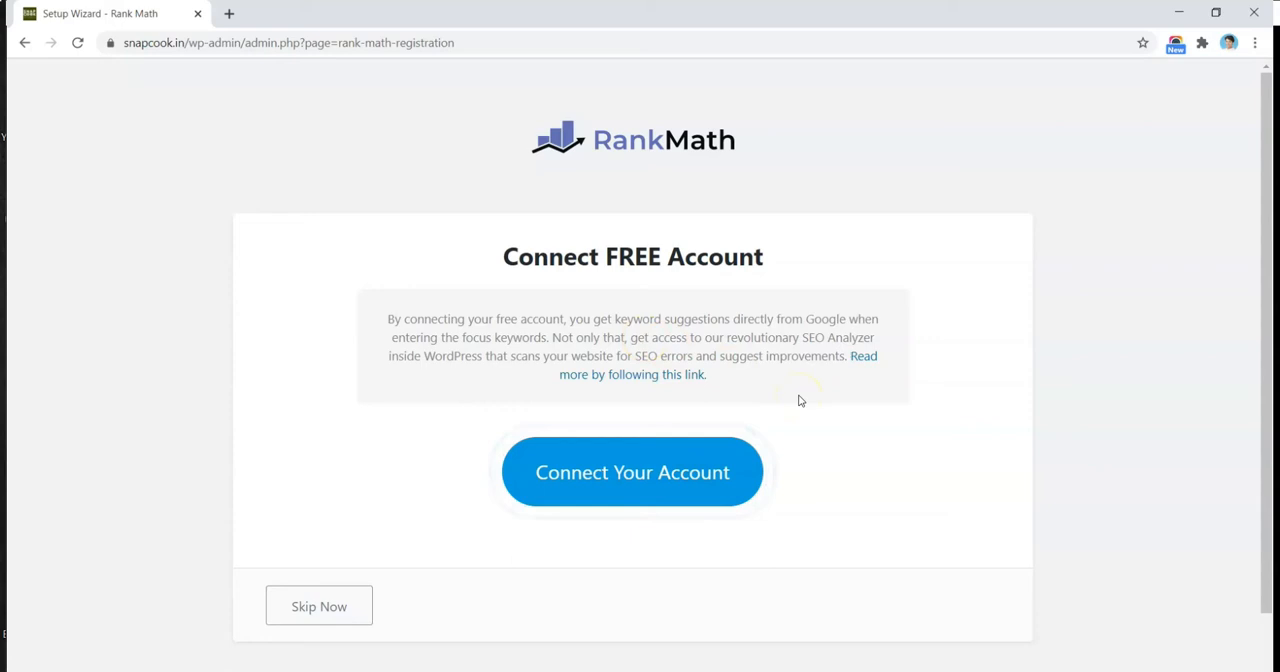
mouse_move(563, 406)
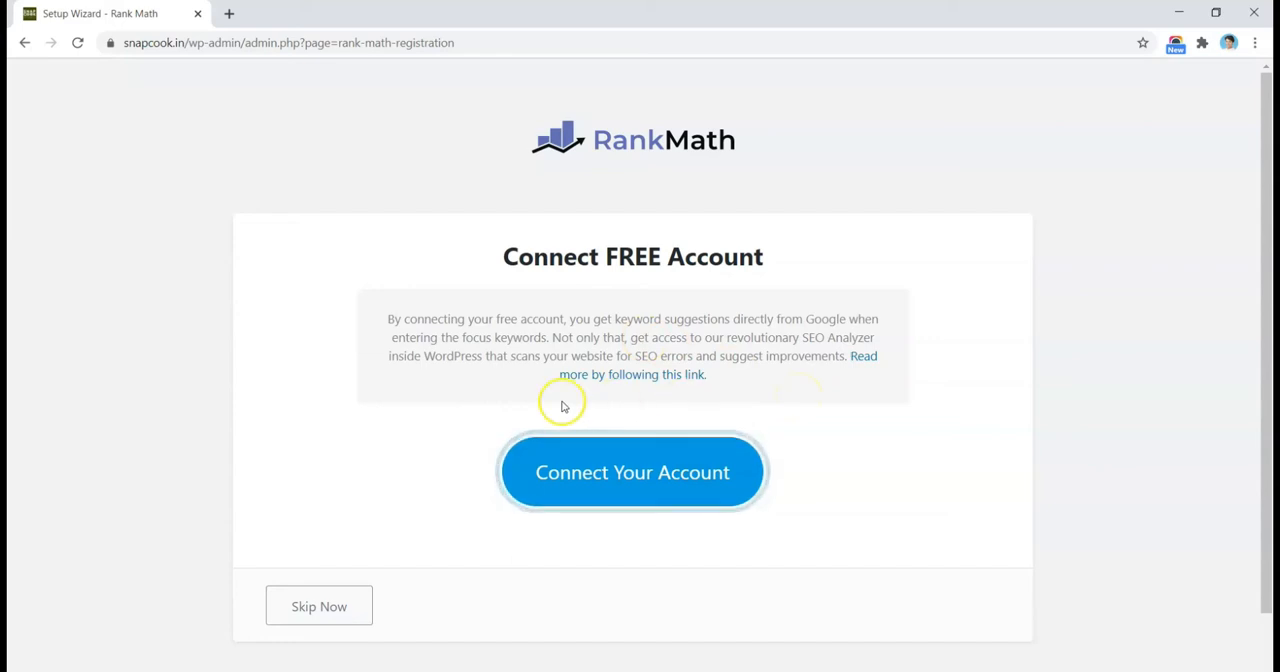
mouse_move(319, 606)
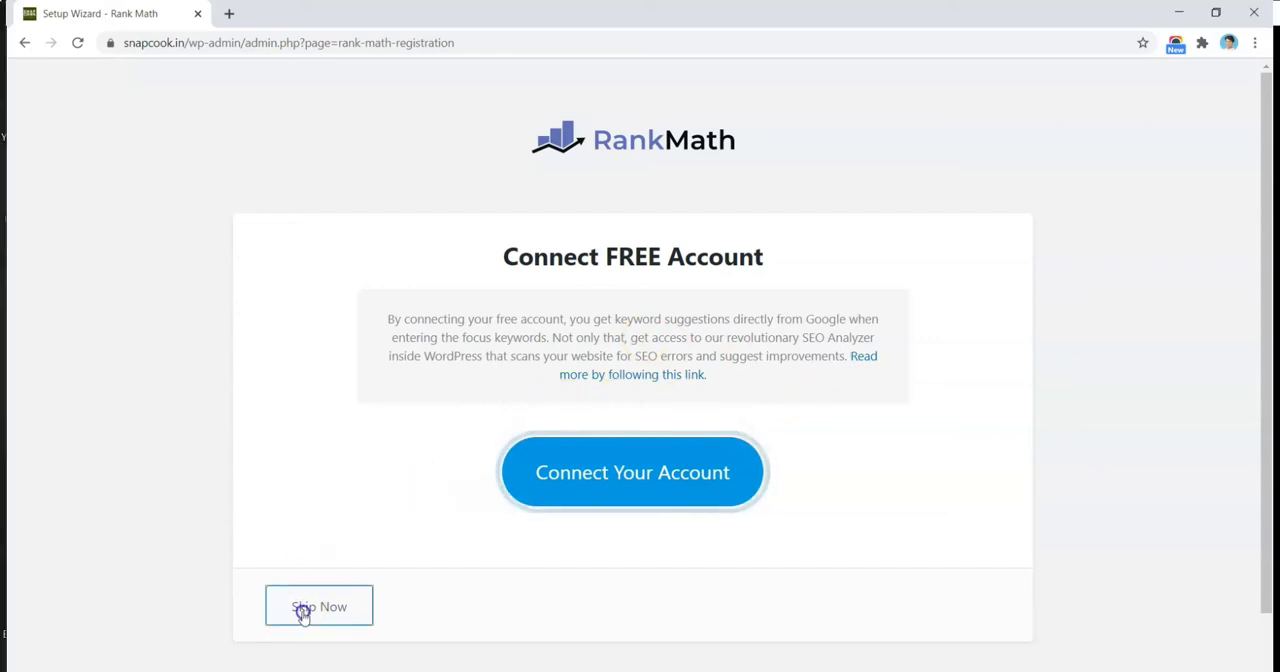
Skip the free account connection and start the wizard with Advanced mode selected
click(319, 606)
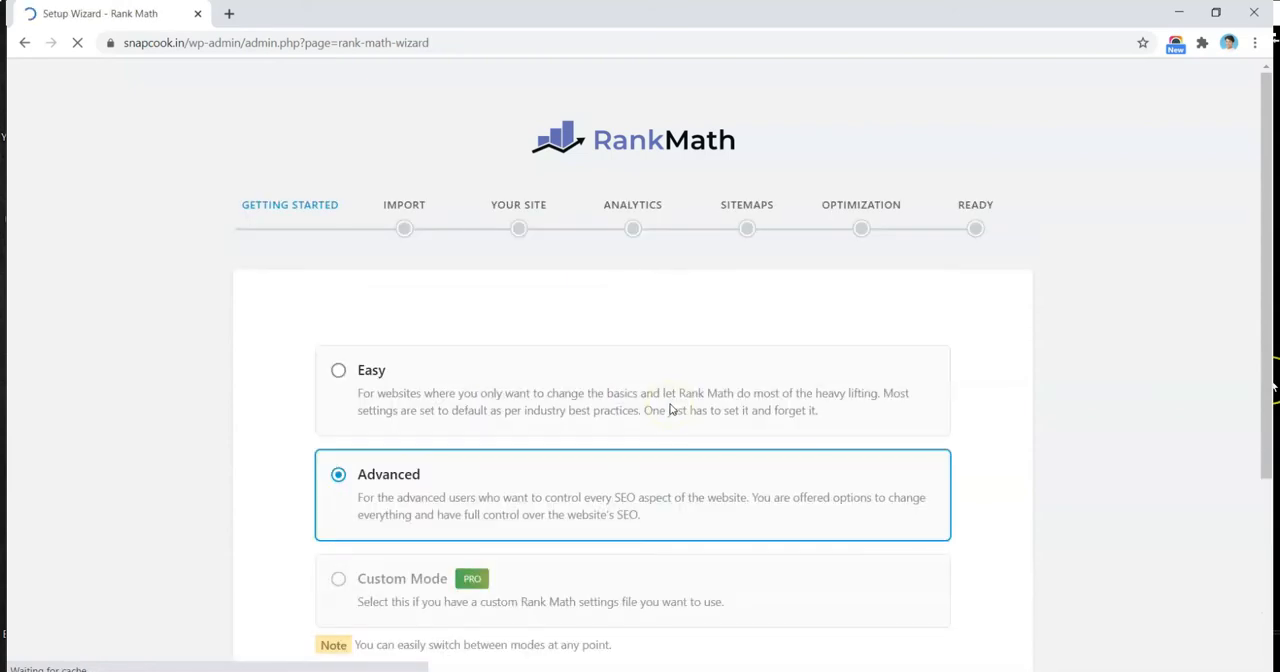
scroll(down, 3)
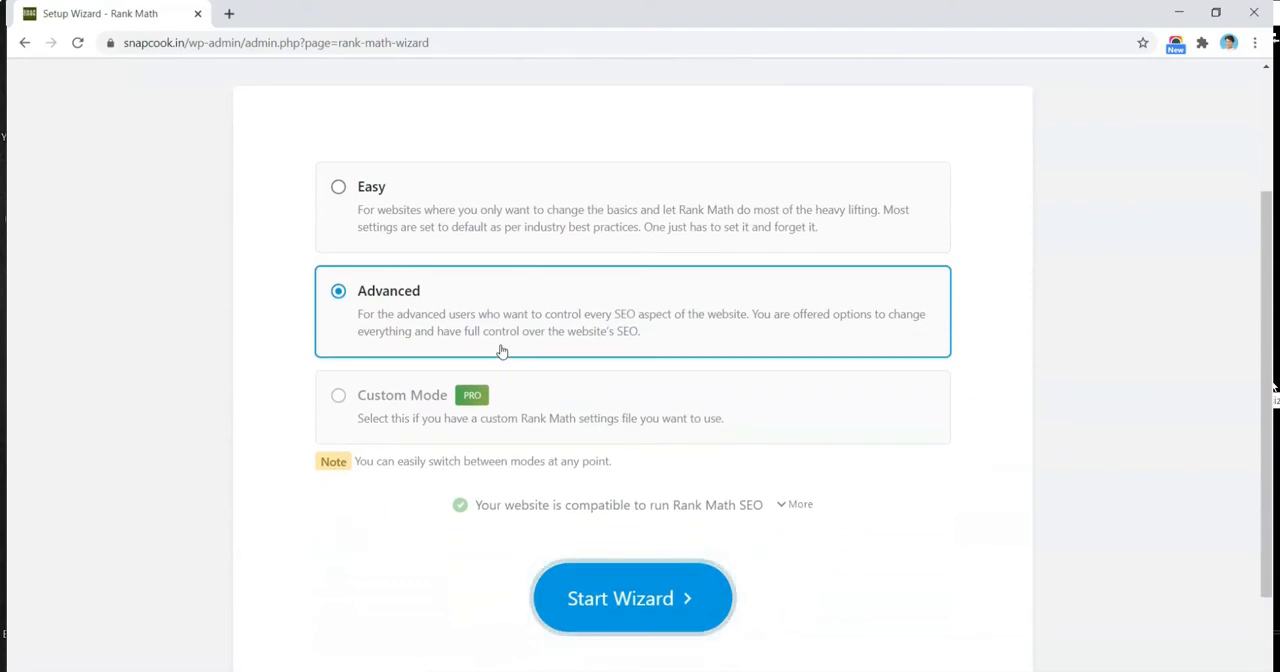
mouse_move(593, 290)
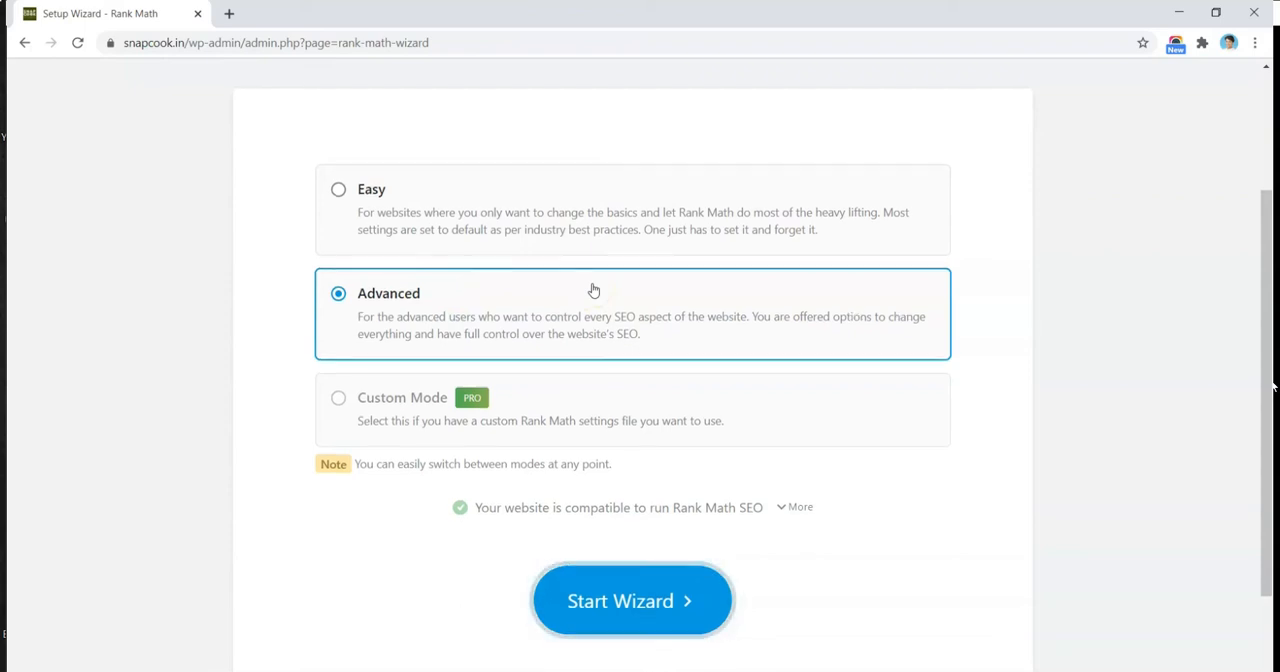
scroll(up, 3)
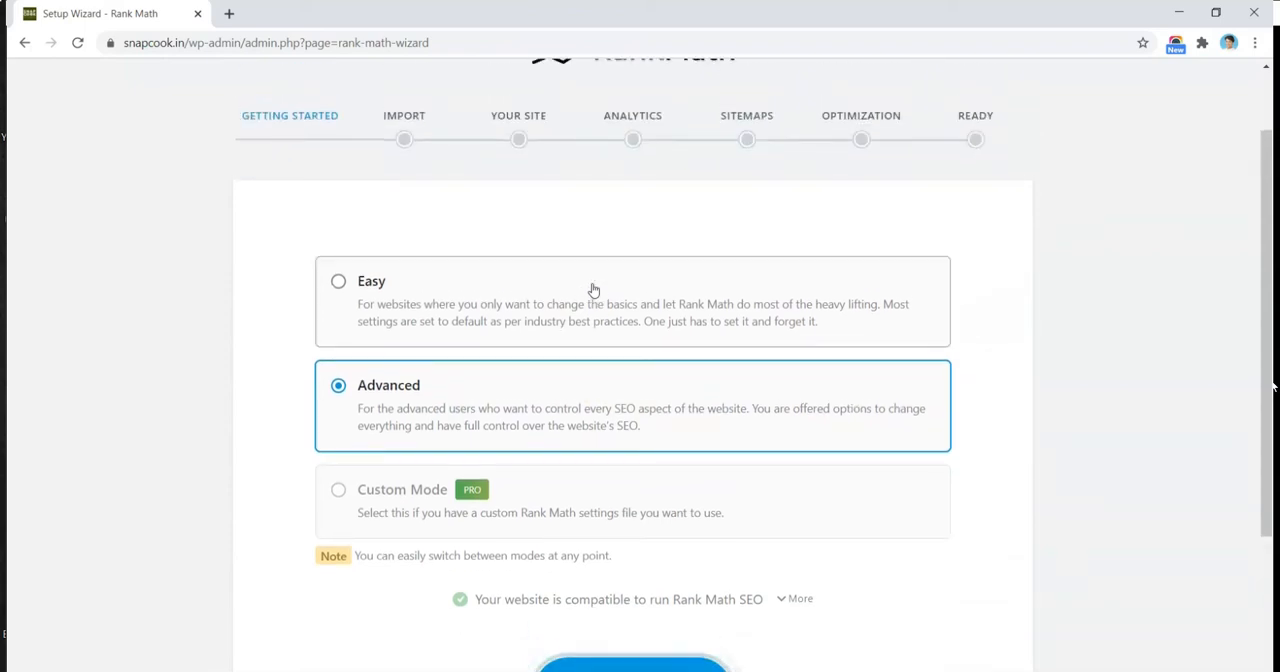
scroll(down, 3)
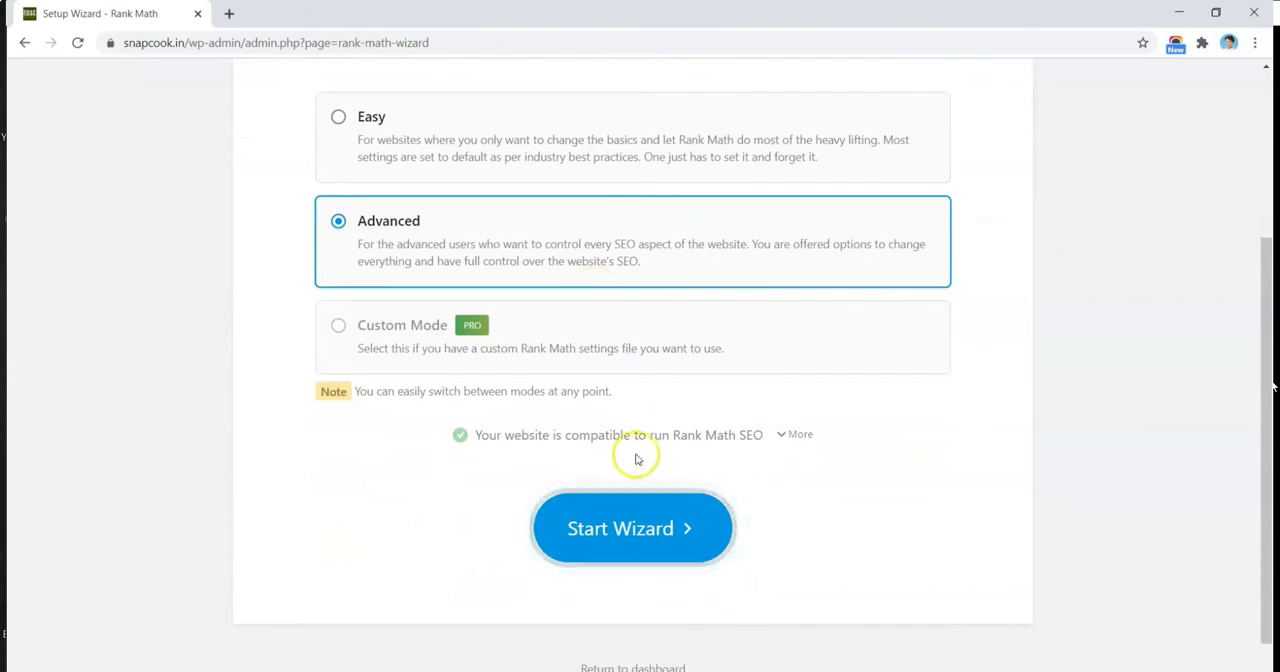
click(632, 528)
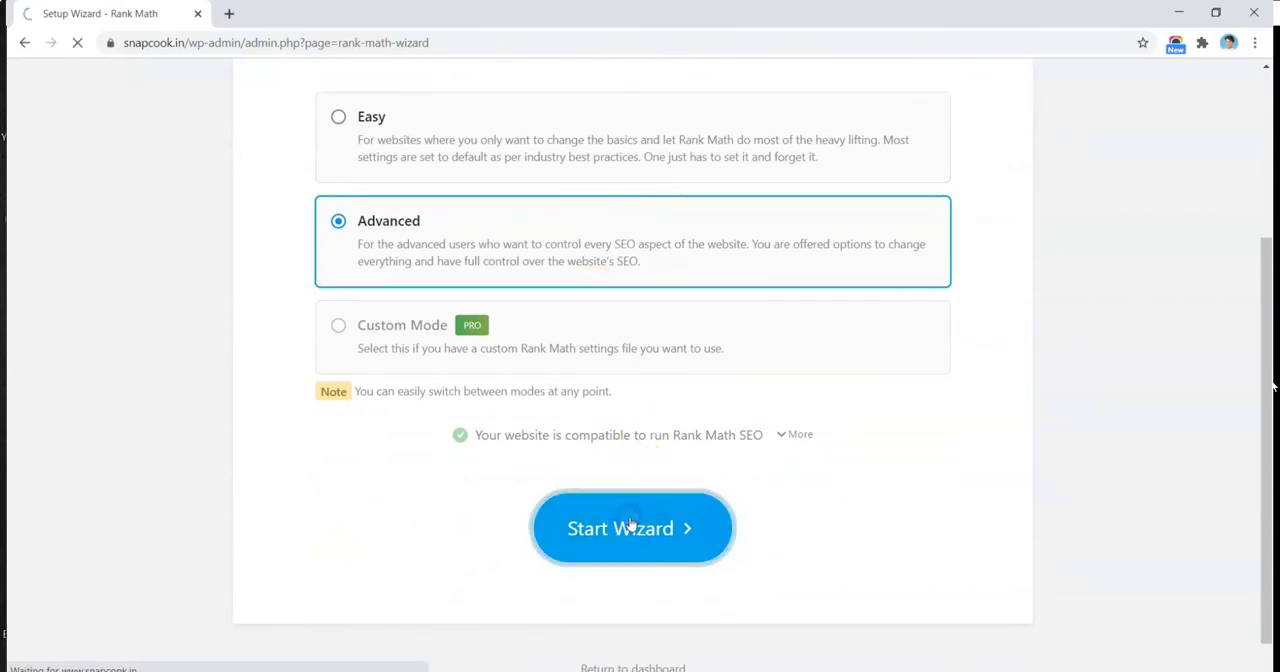
click(632, 528)
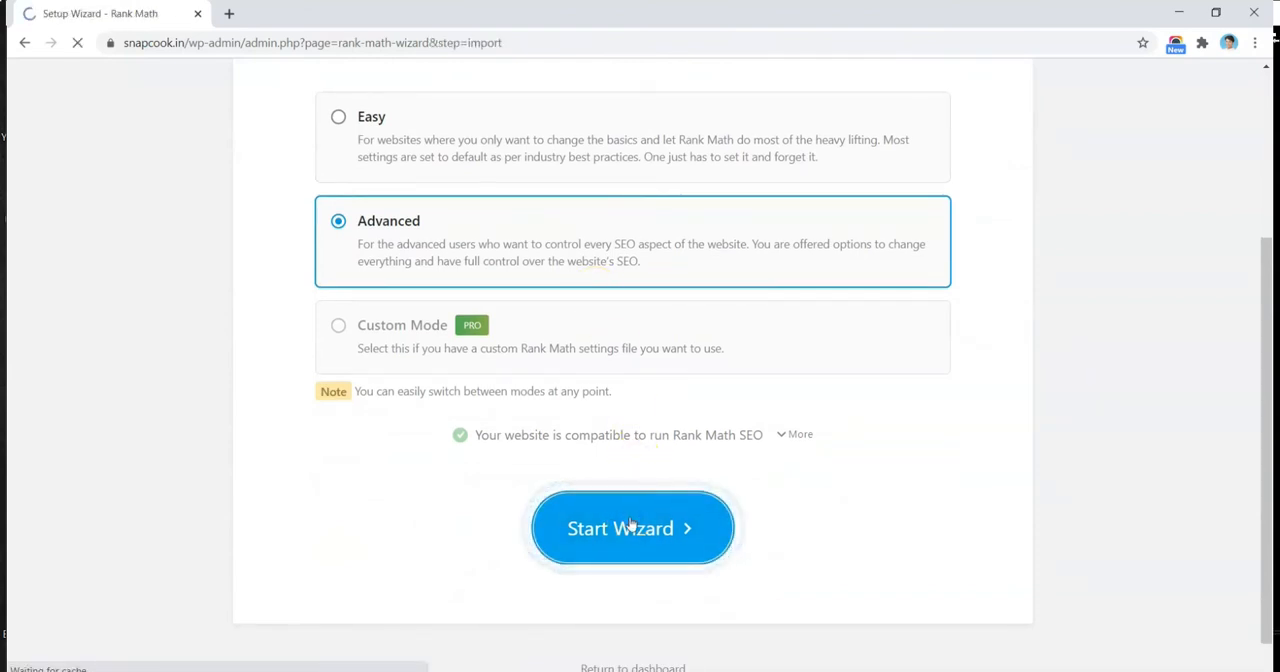
Preview All In One SEO Pack, then pick Yoast SEO as the import source with all options ticked
click(631, 528)
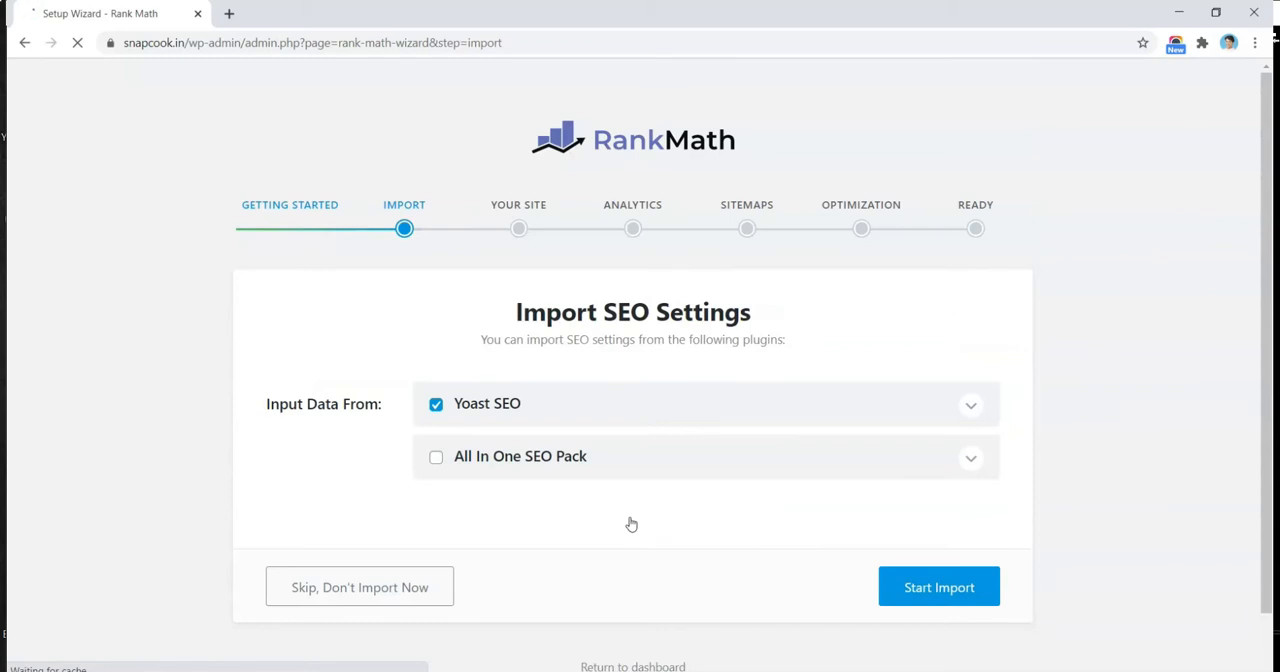
mouse_move(519, 413)
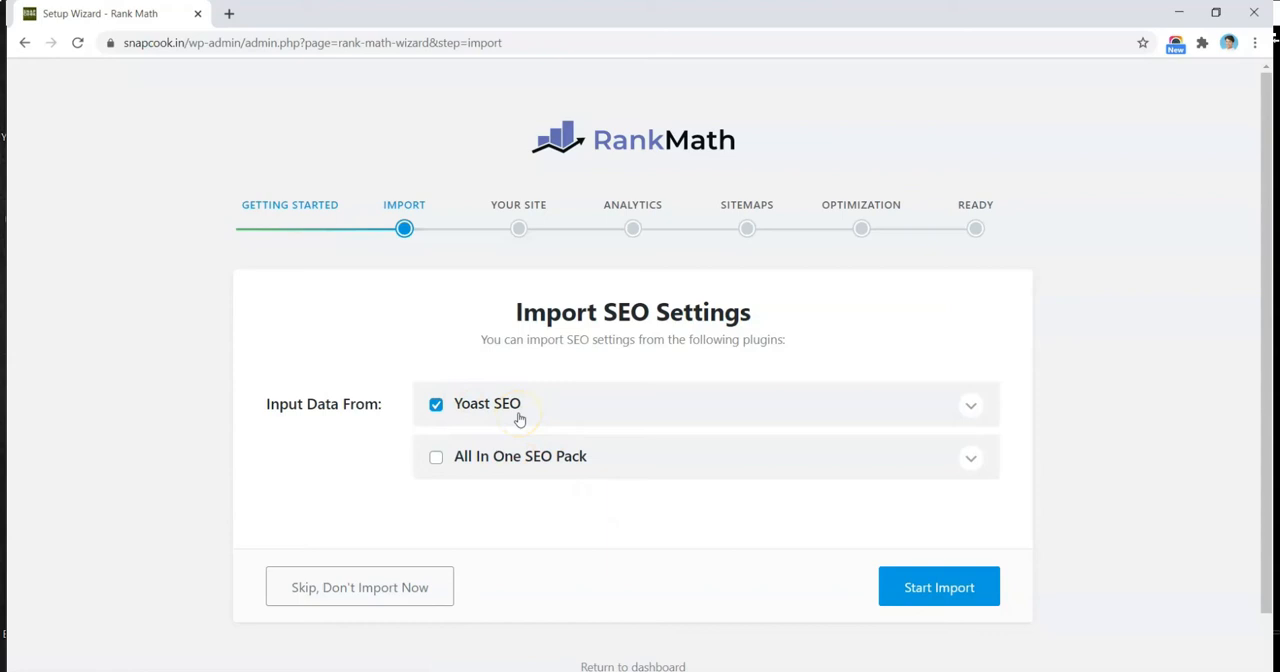
mouse_move(437, 457)
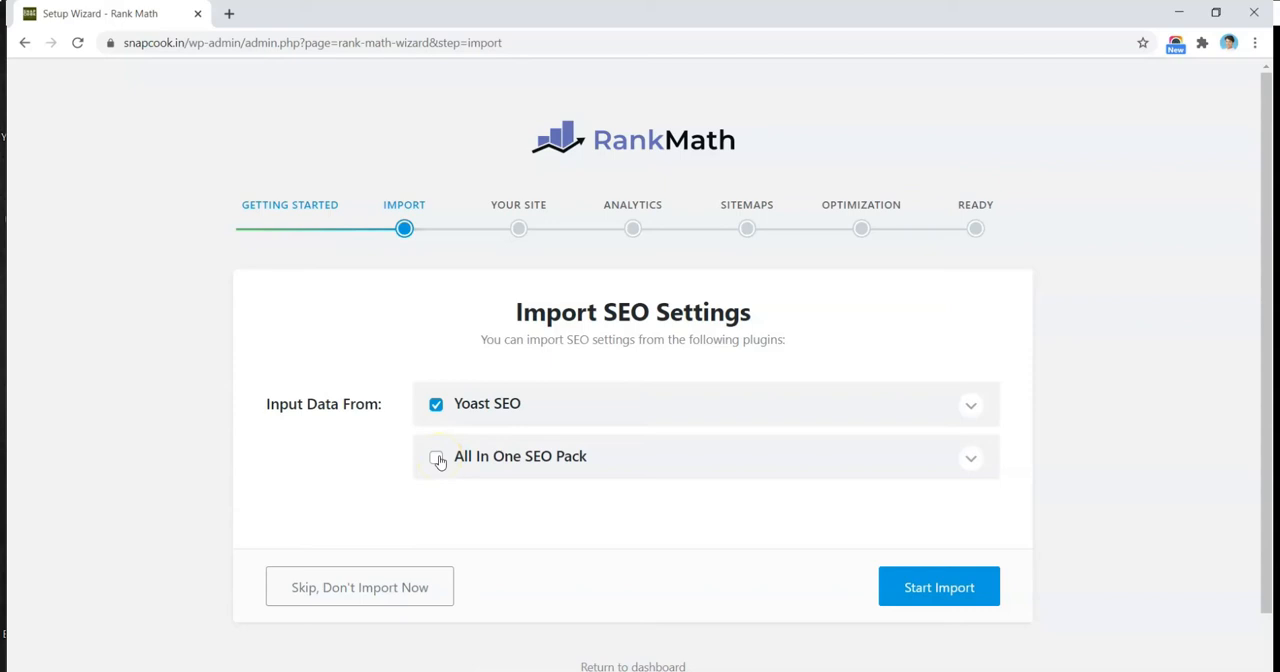
click(436, 456)
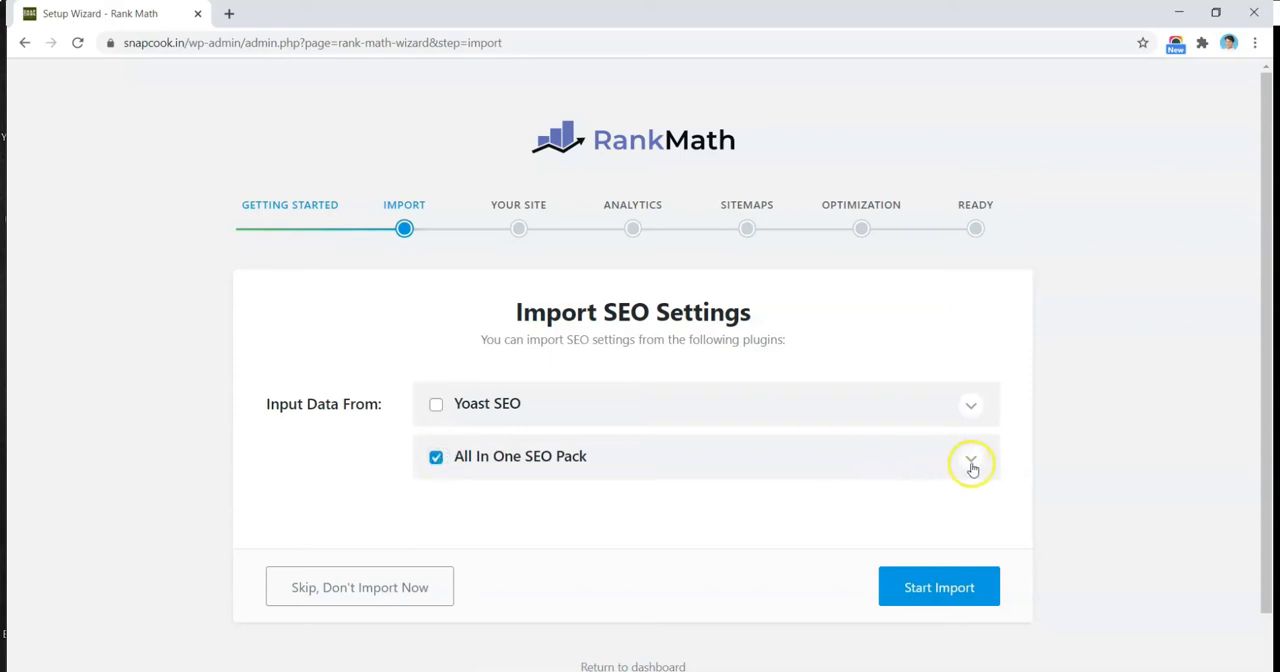
click(970, 463)
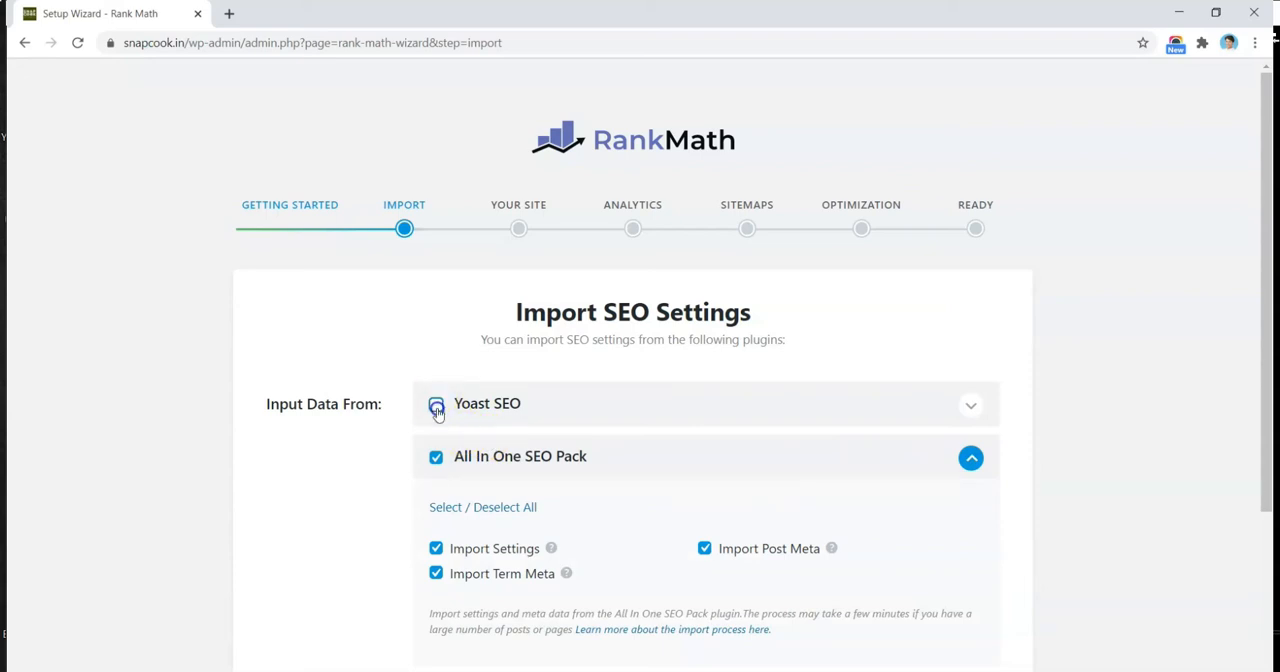
click(436, 403)
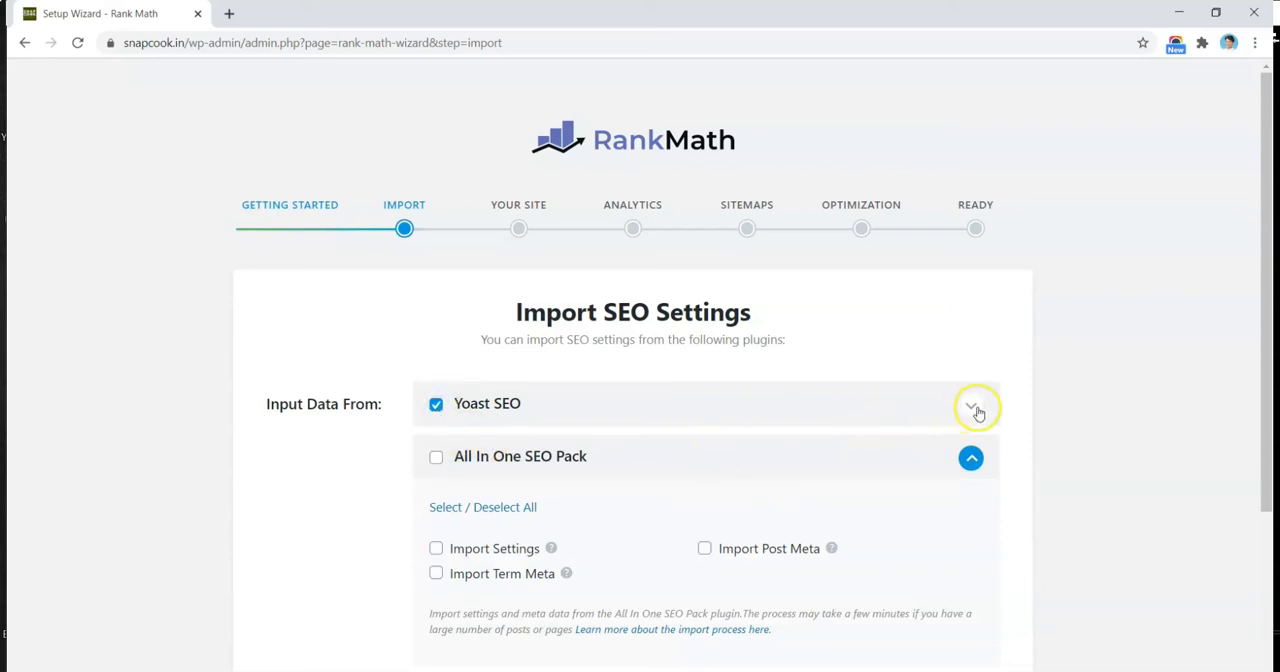
click(972, 411)
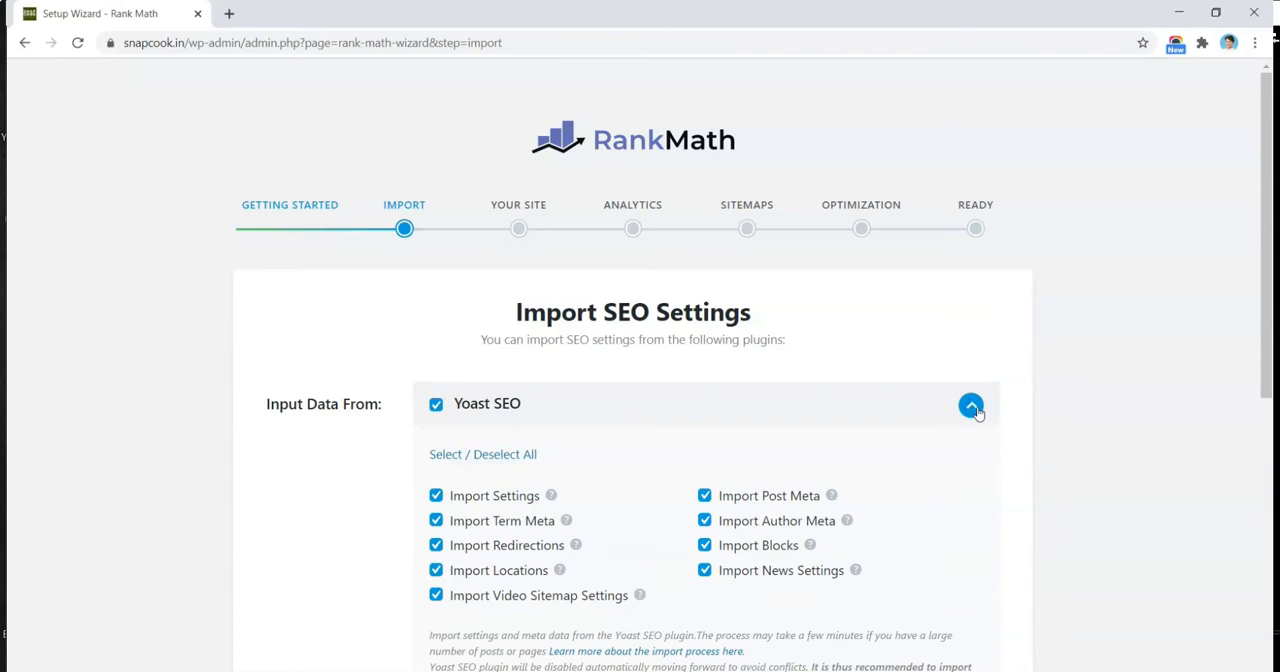
scroll(down, 3)
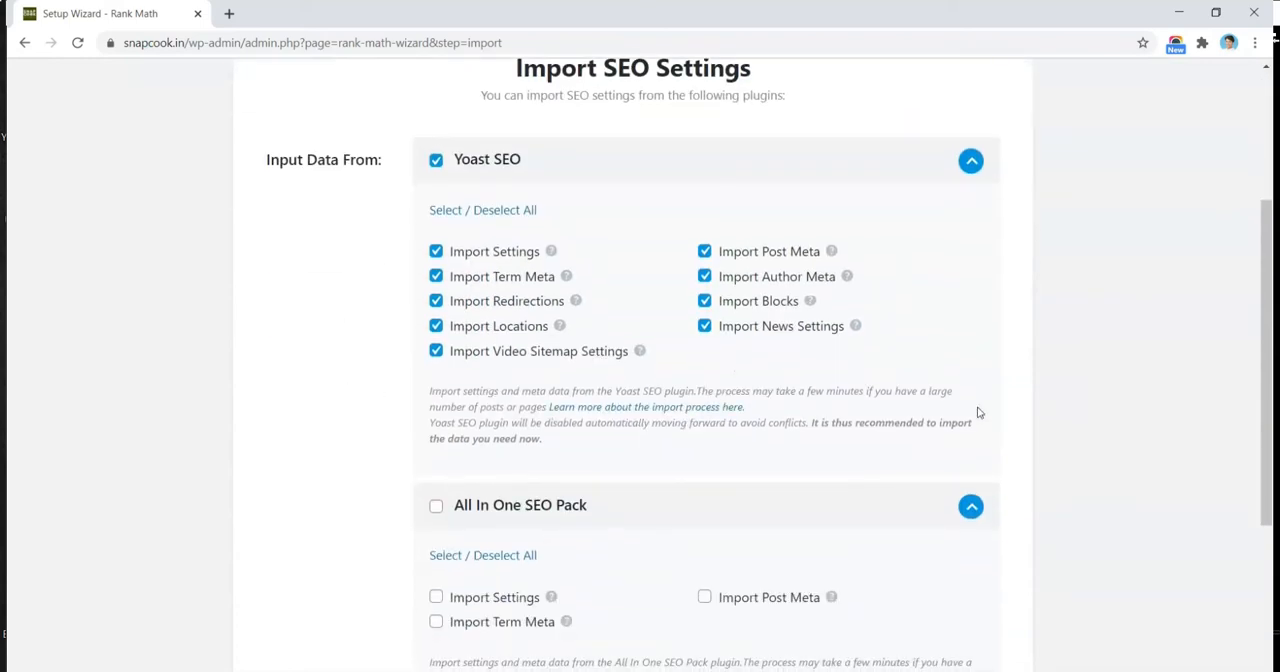
scroll(down, 3)
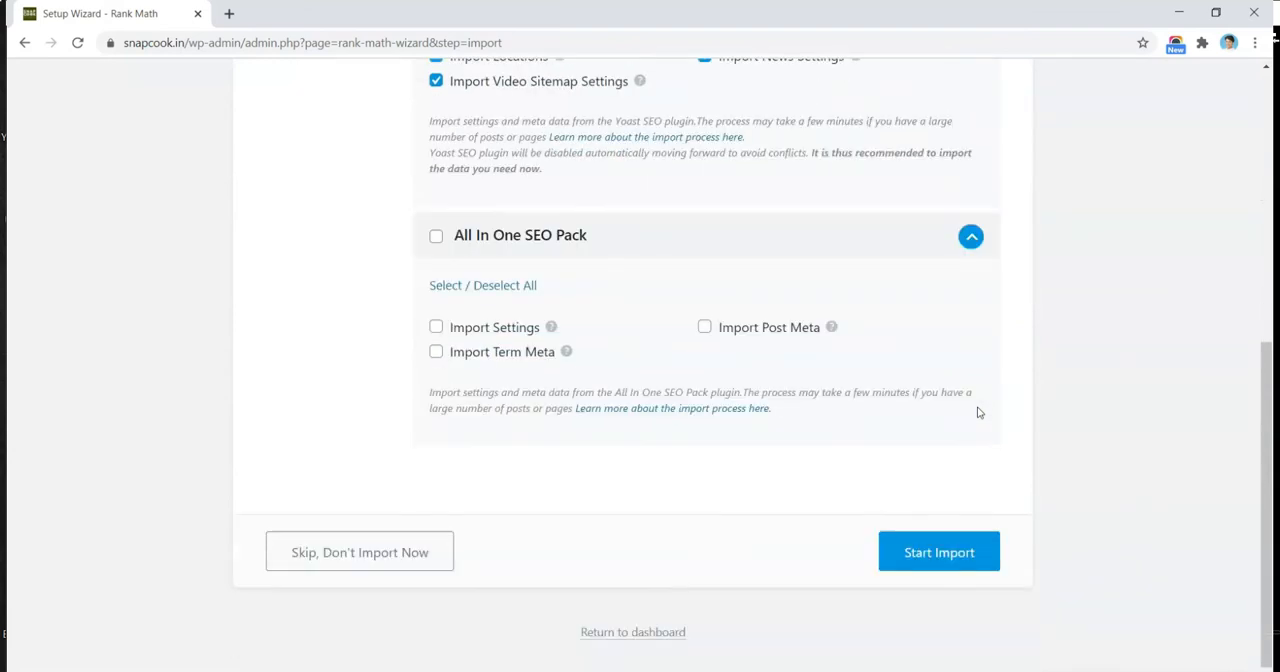
Import the Yoast SEO data to 100% completion and continue to the Your Site step
click(938, 552)
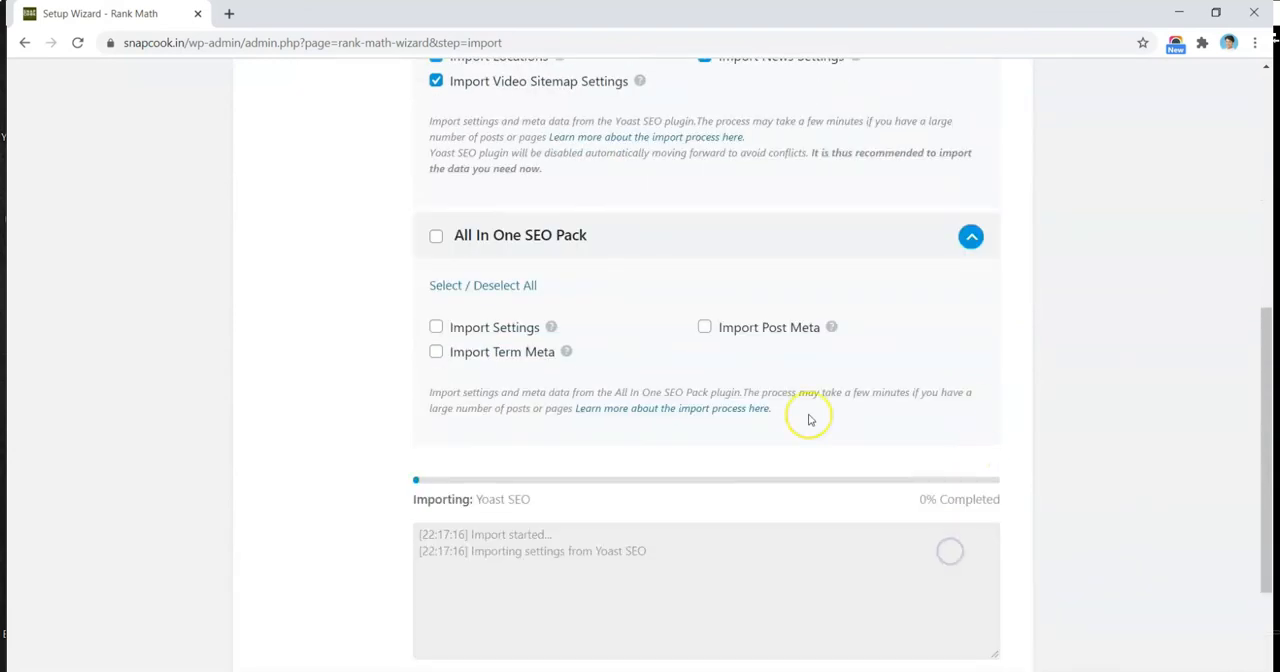
scroll(down, 3)
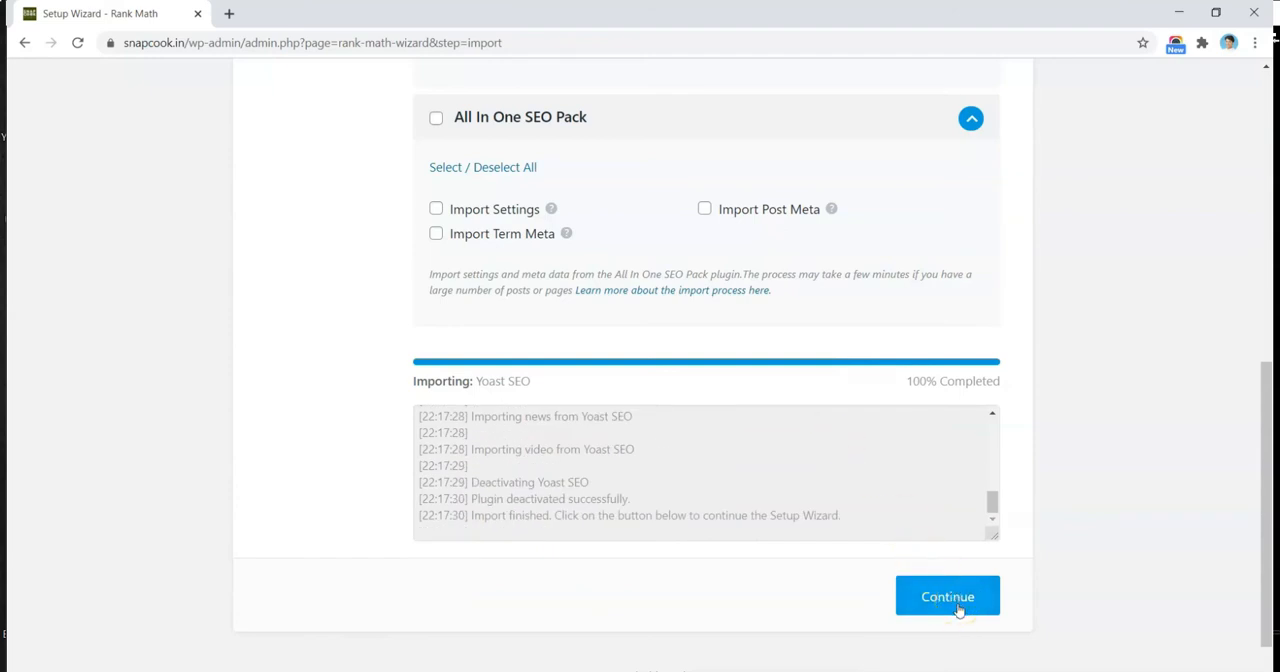
click(947, 596)
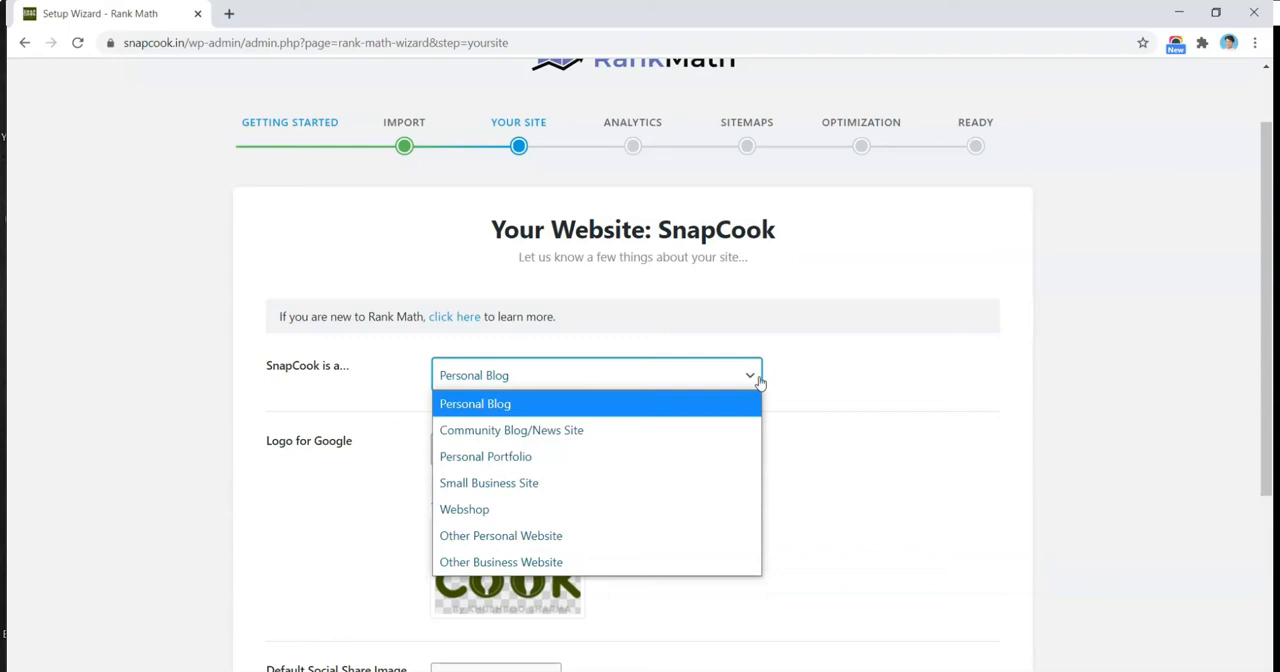
mouse_move(605, 535)
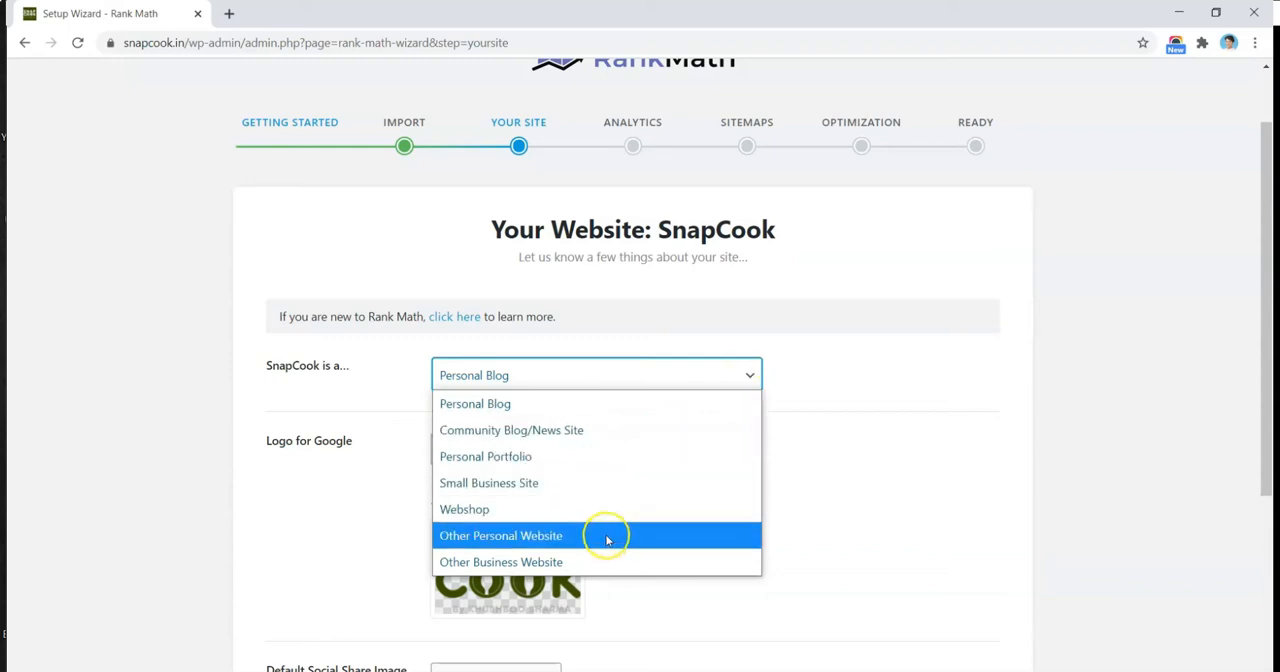
mouse_move(618, 420)
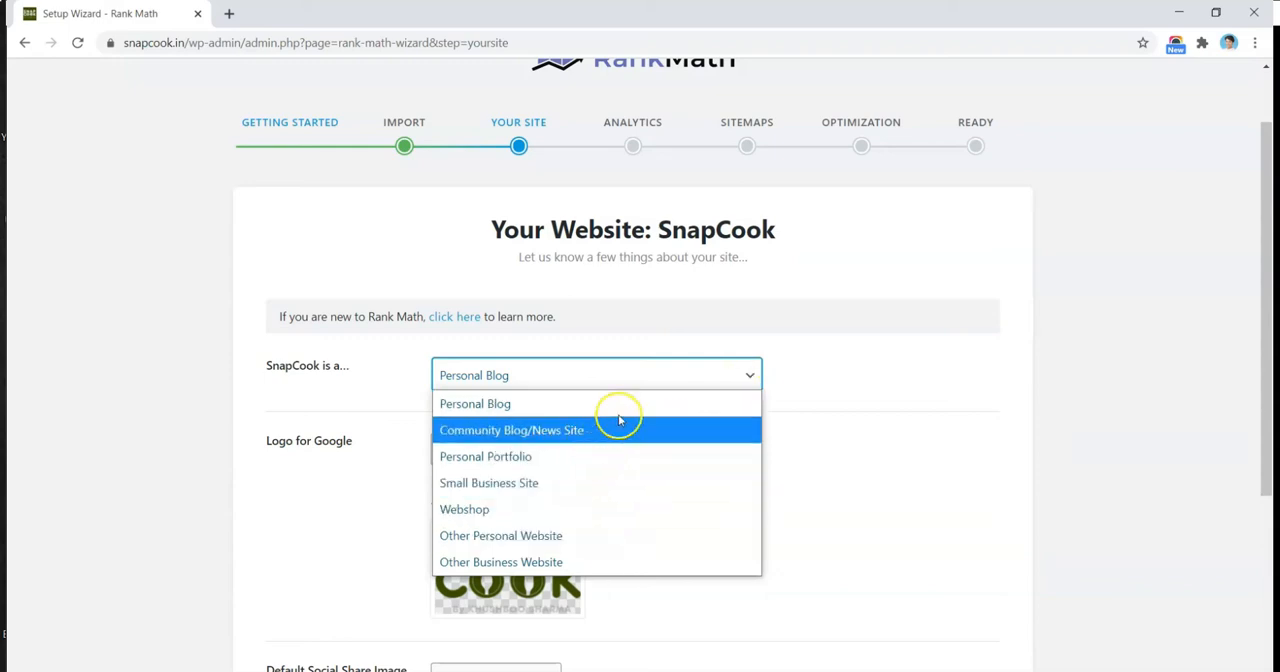
click(474, 403)
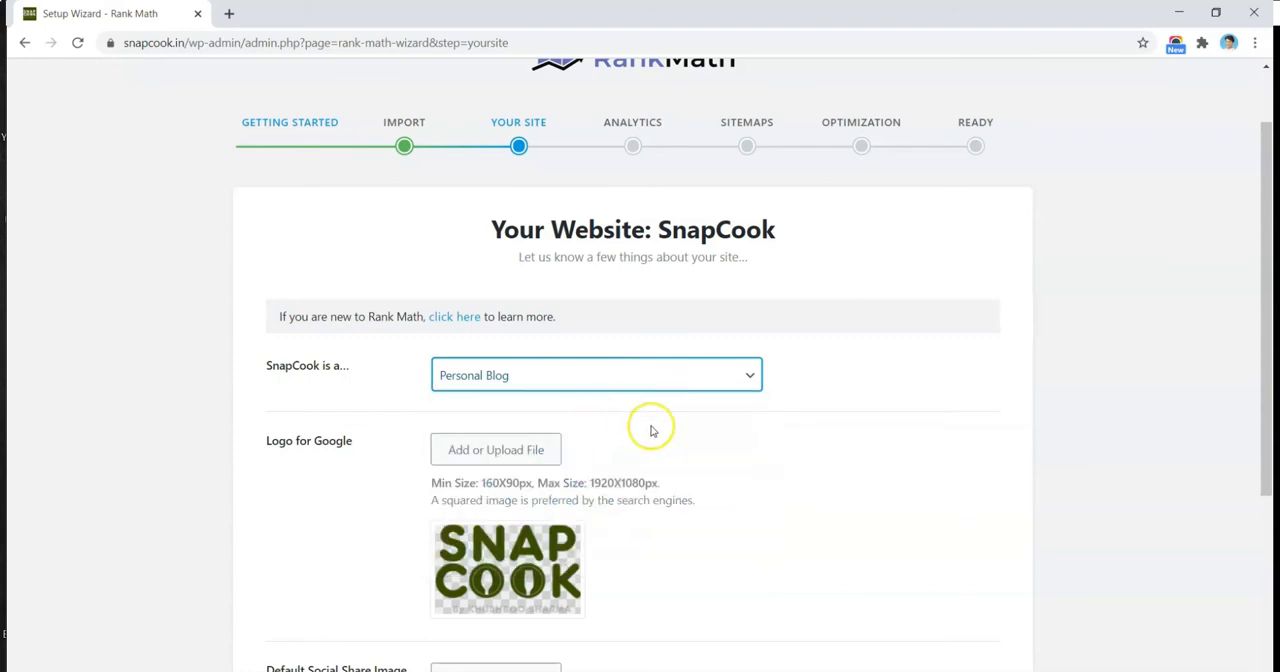
scroll(down, 3)
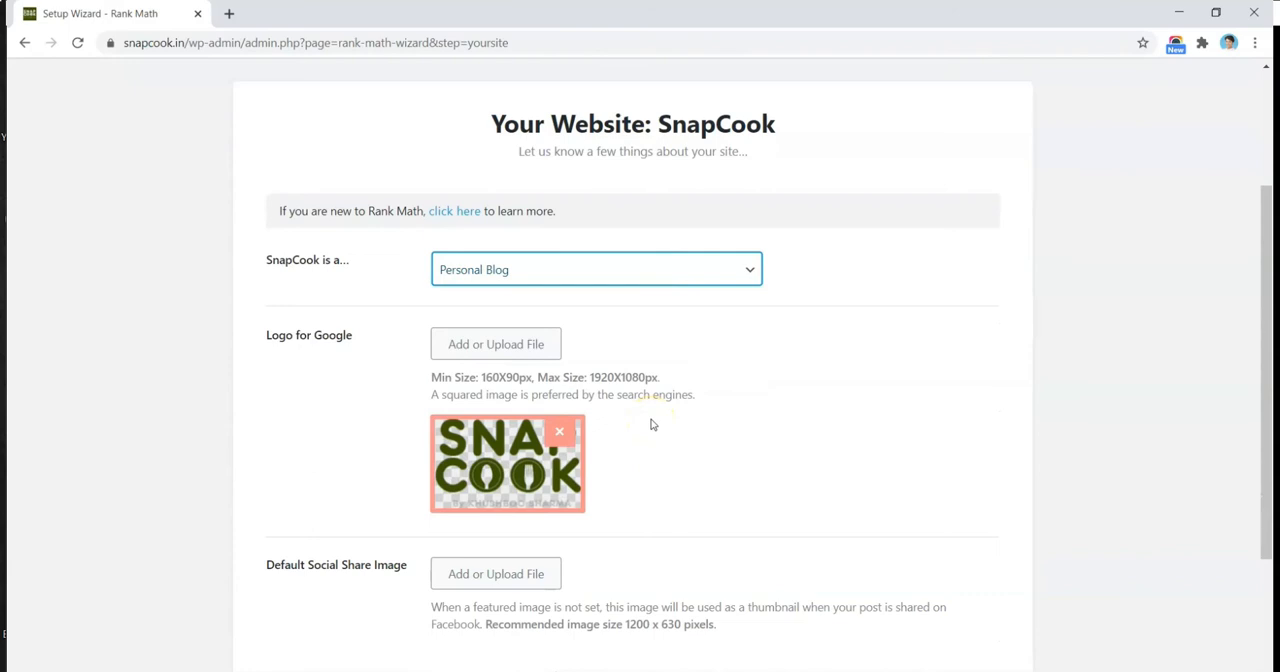
mouse_move(891, 446)
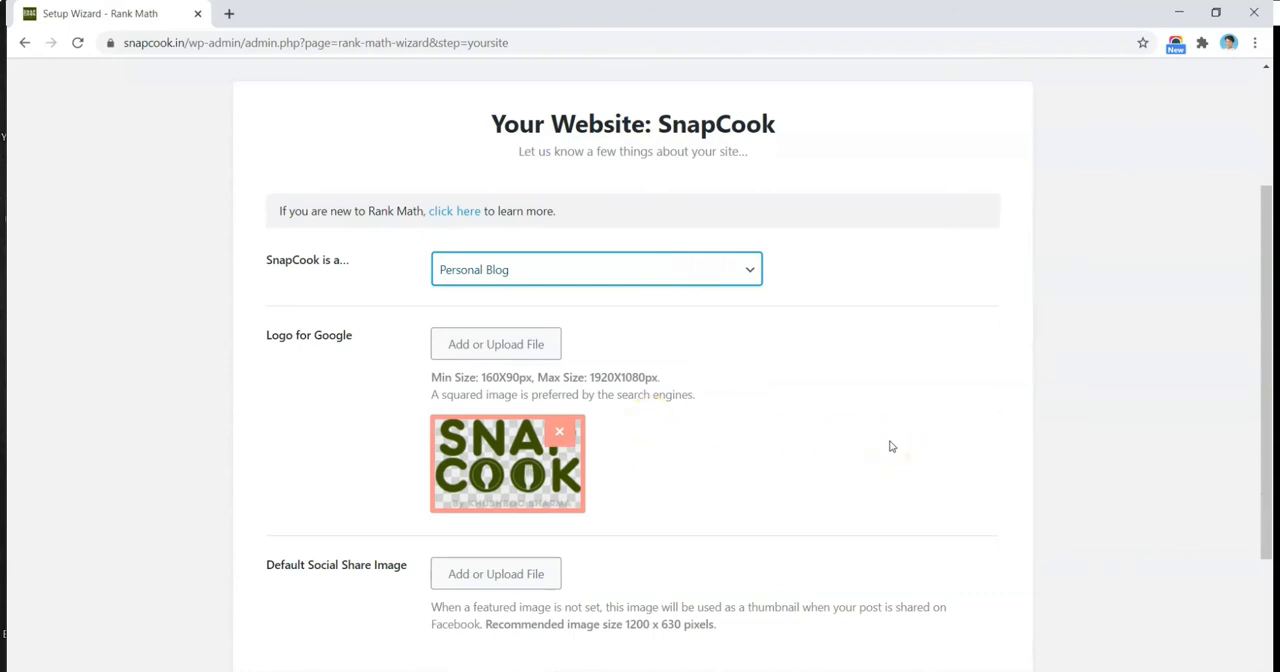
scroll(up, 3)
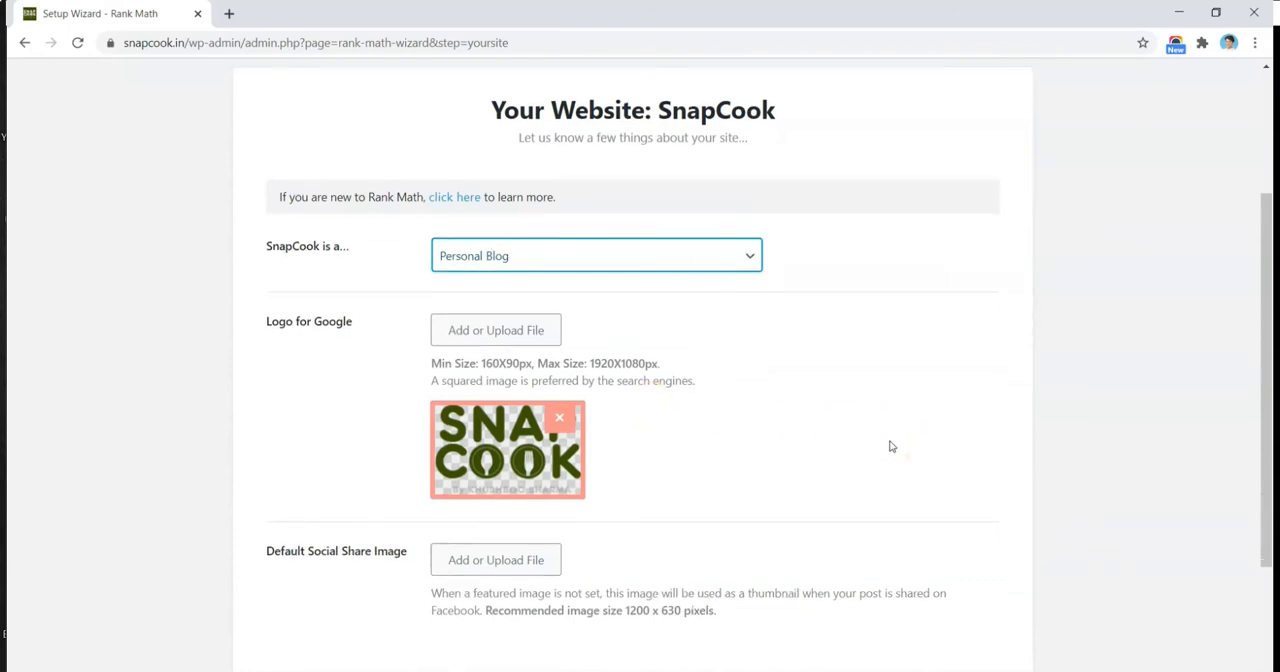
scroll(down, 3)
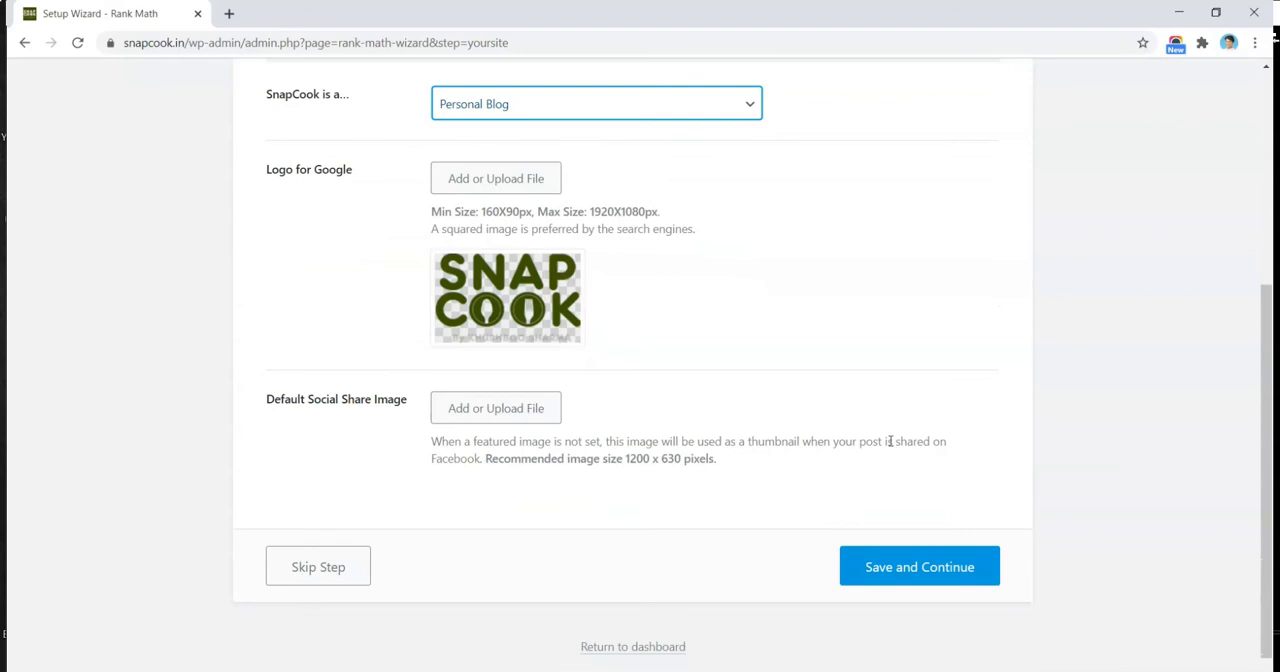
mouse_move(418, 518)
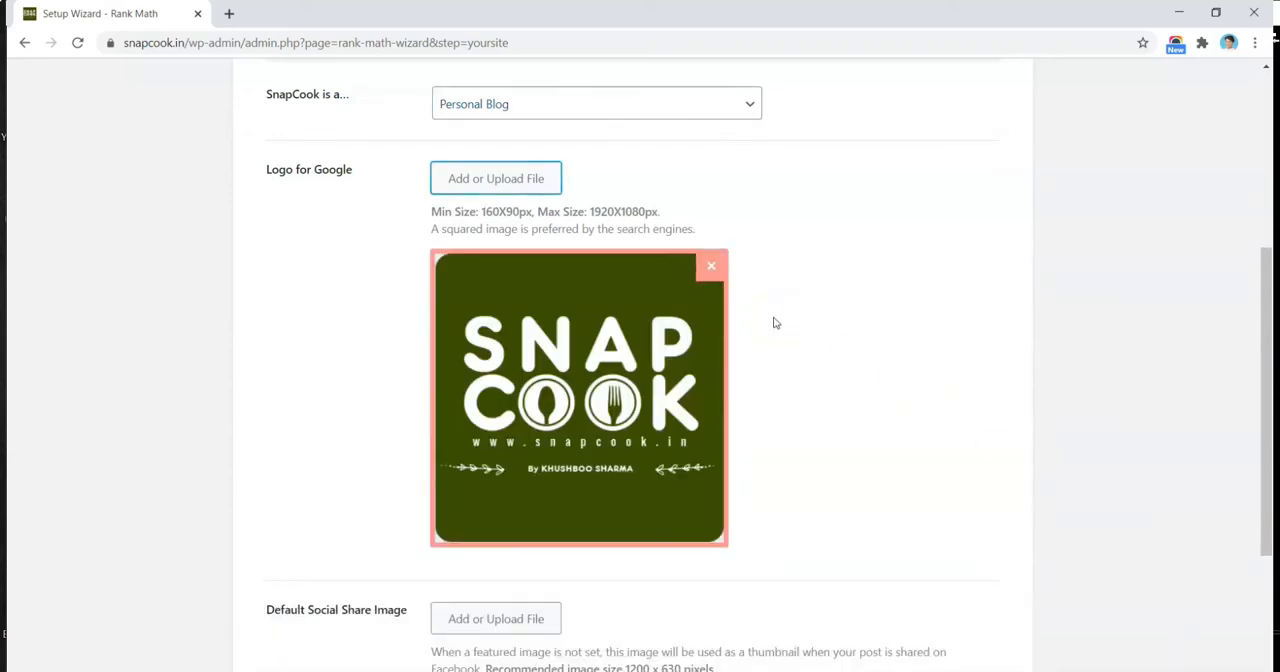
Scroll down past the green SnapCook Logo for Google setting
scroll(down, 3)
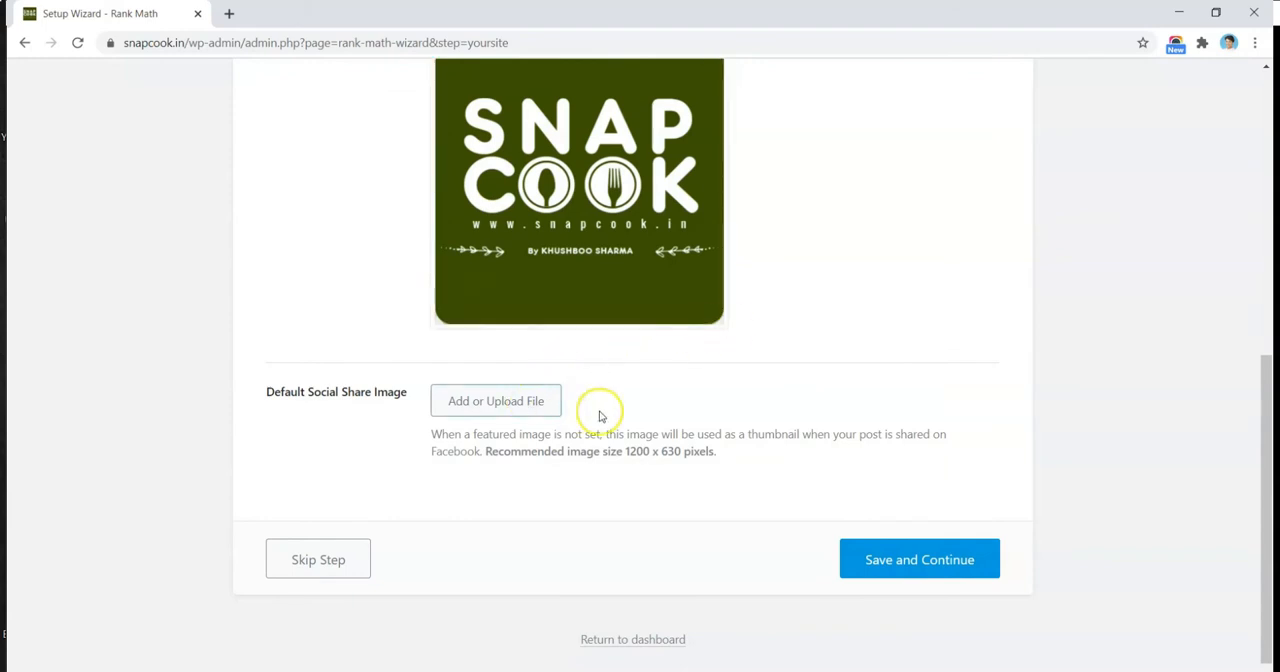
mouse_move(704, 487)
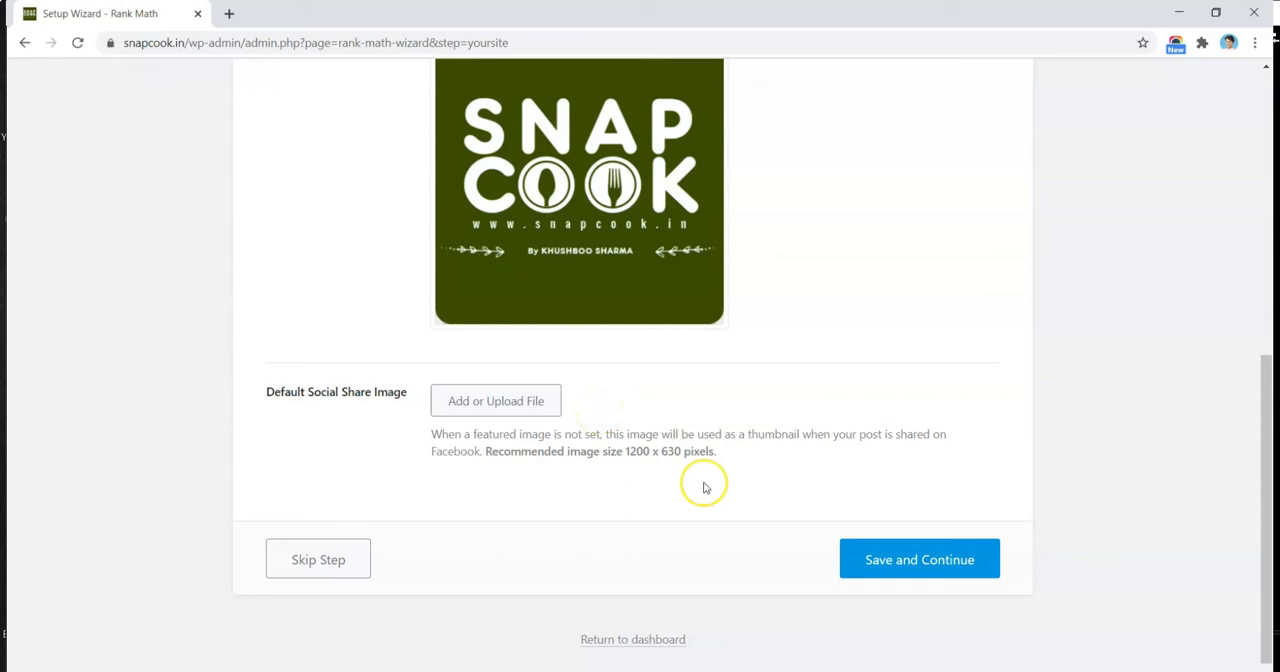
mouse_move(798, 548)
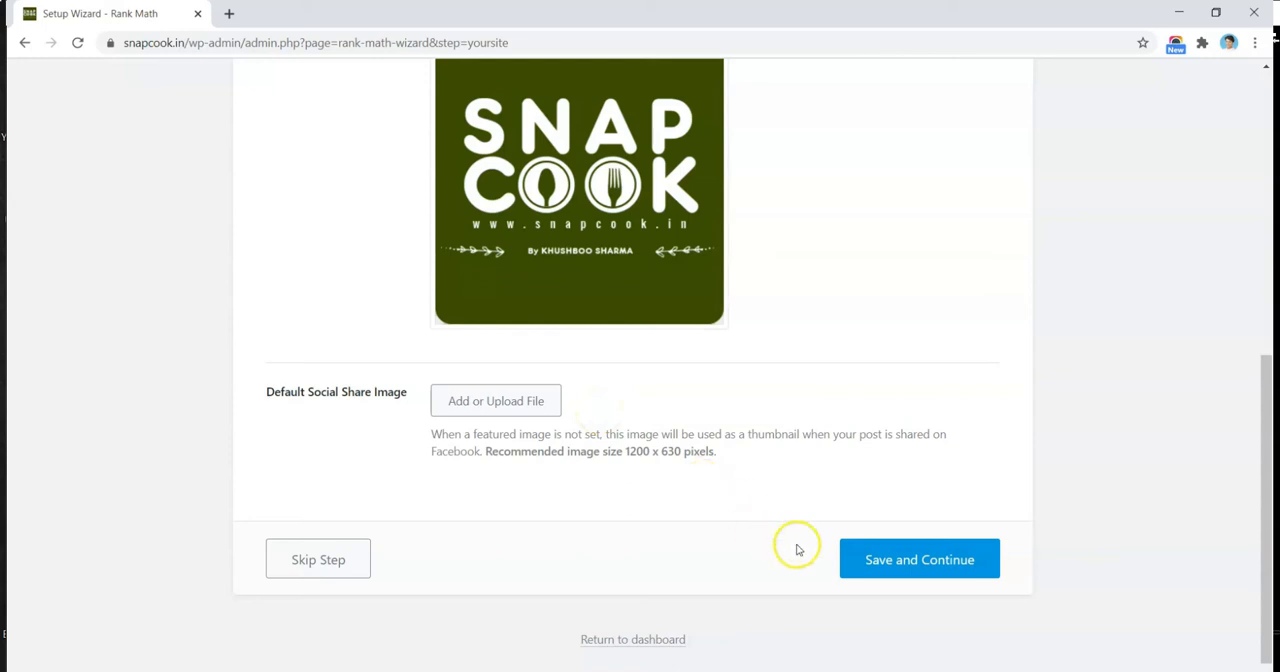
Save the Your Site details and submit the Analytics step without connecting an account
click(918, 559)
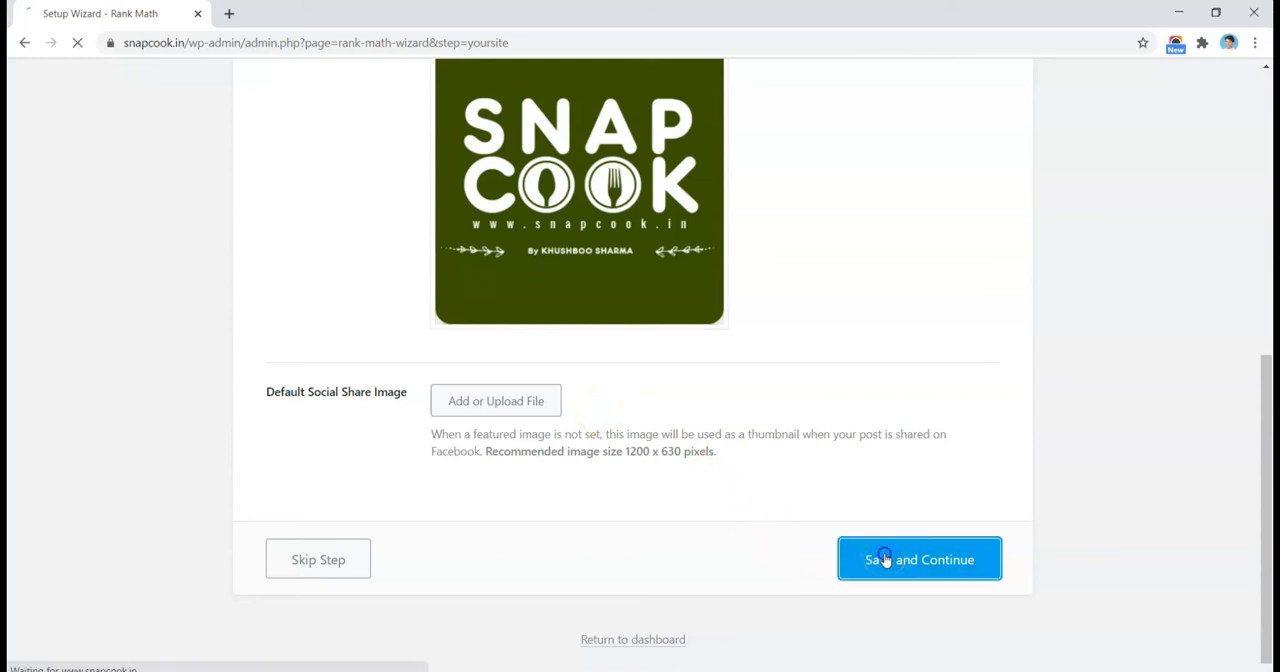
click(918, 559)
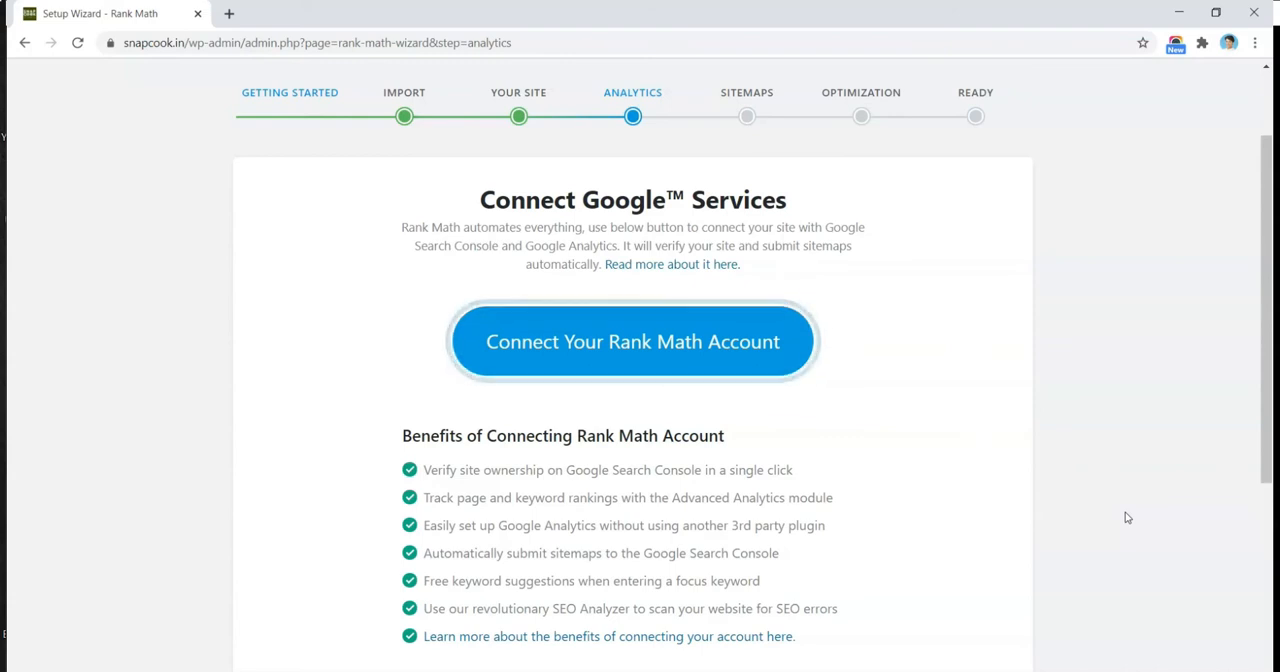
scroll(up, 3)
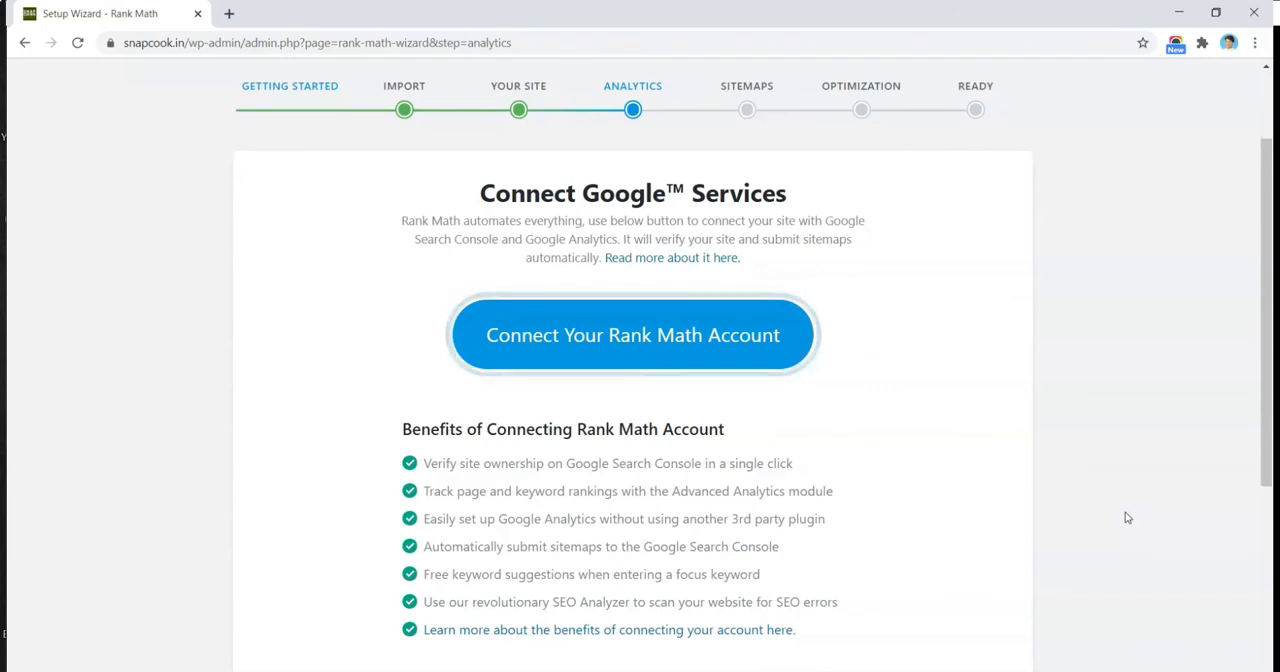
scroll(down, 3)
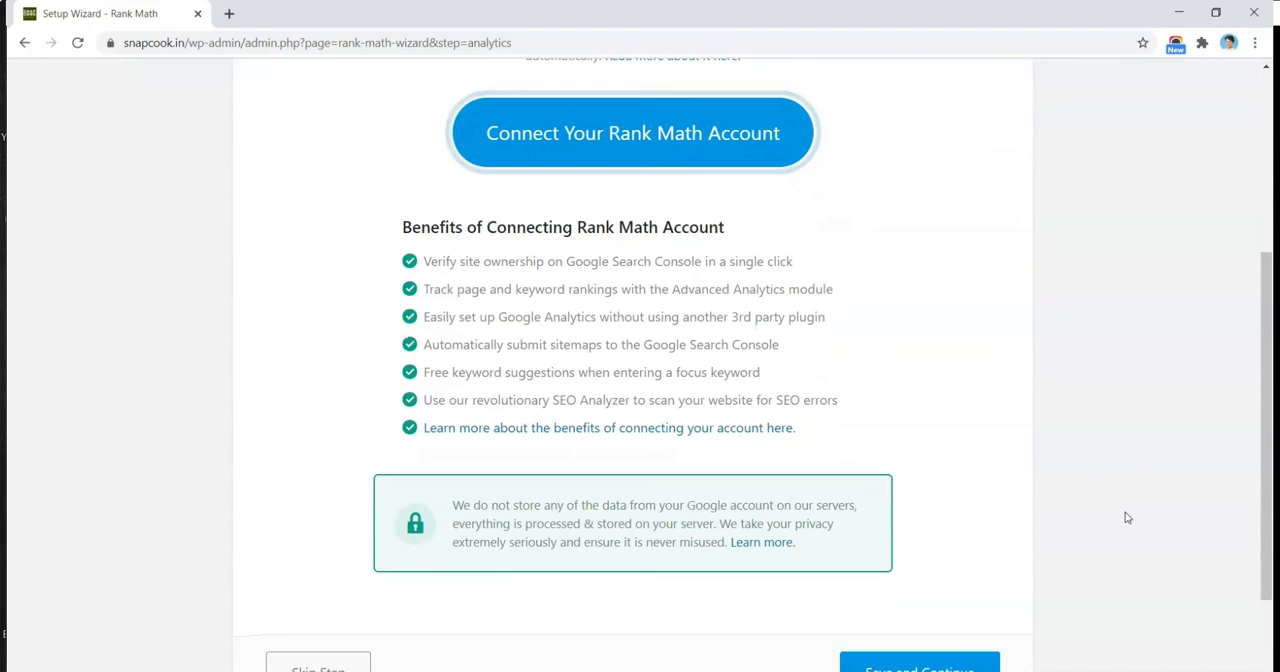
scroll(up, 3)
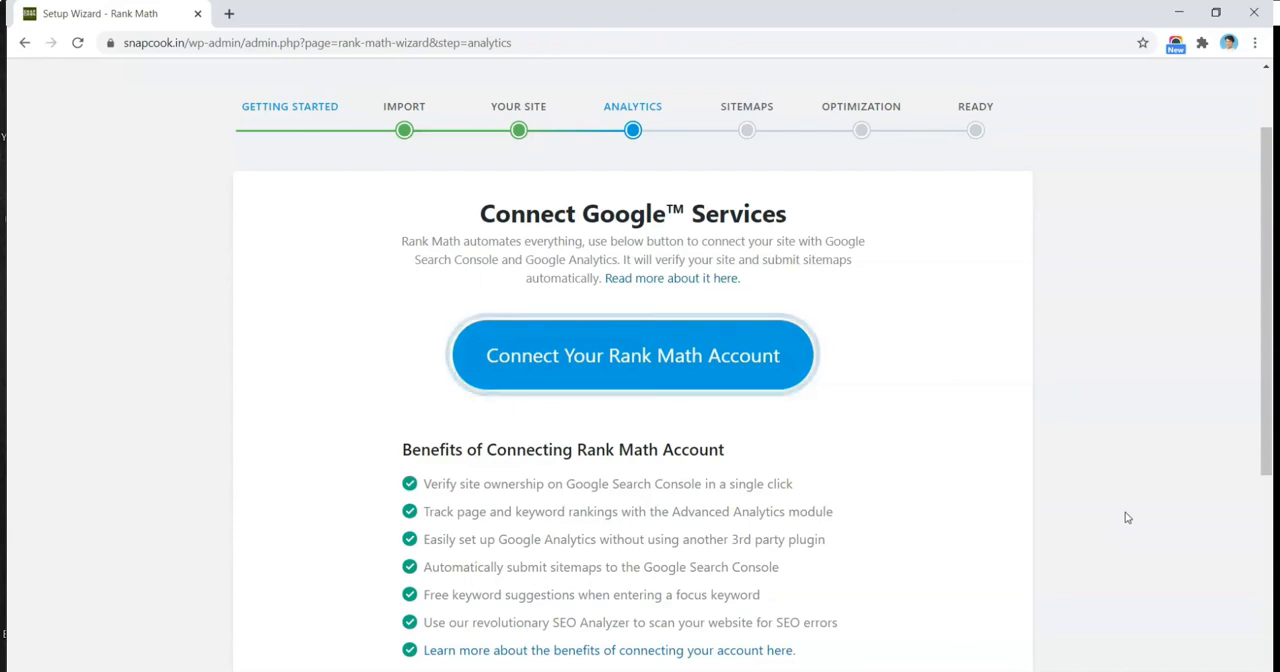
scroll(down, 3)
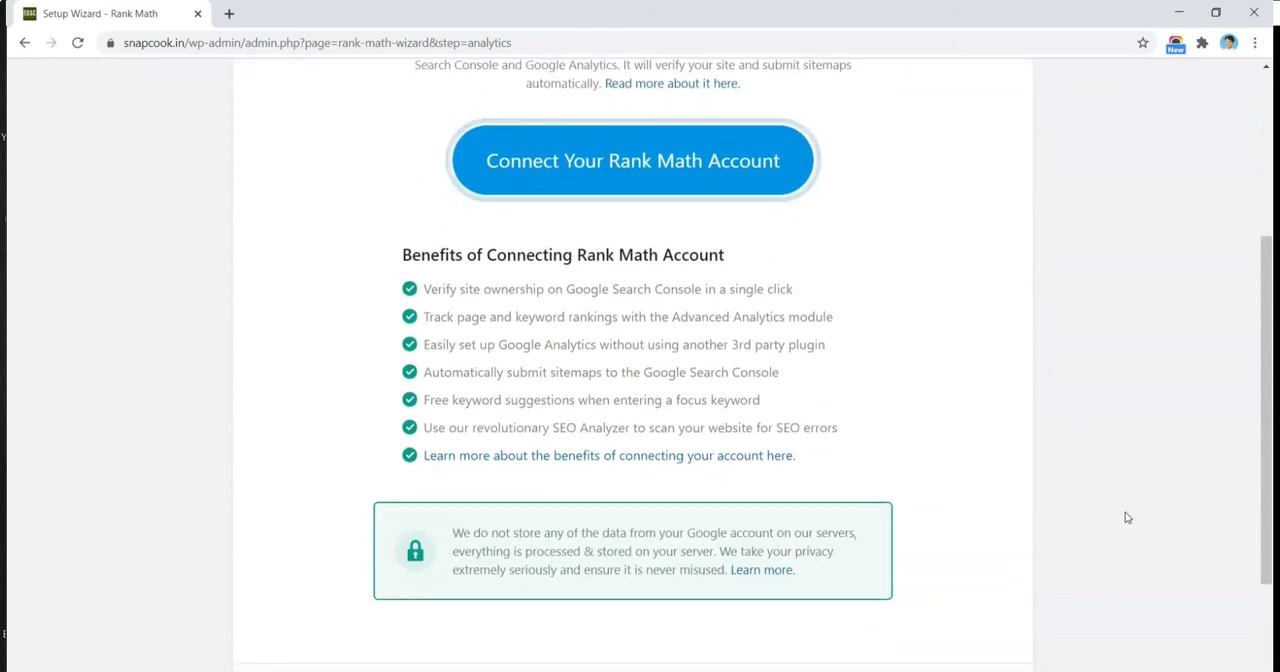
scroll(down, 3)
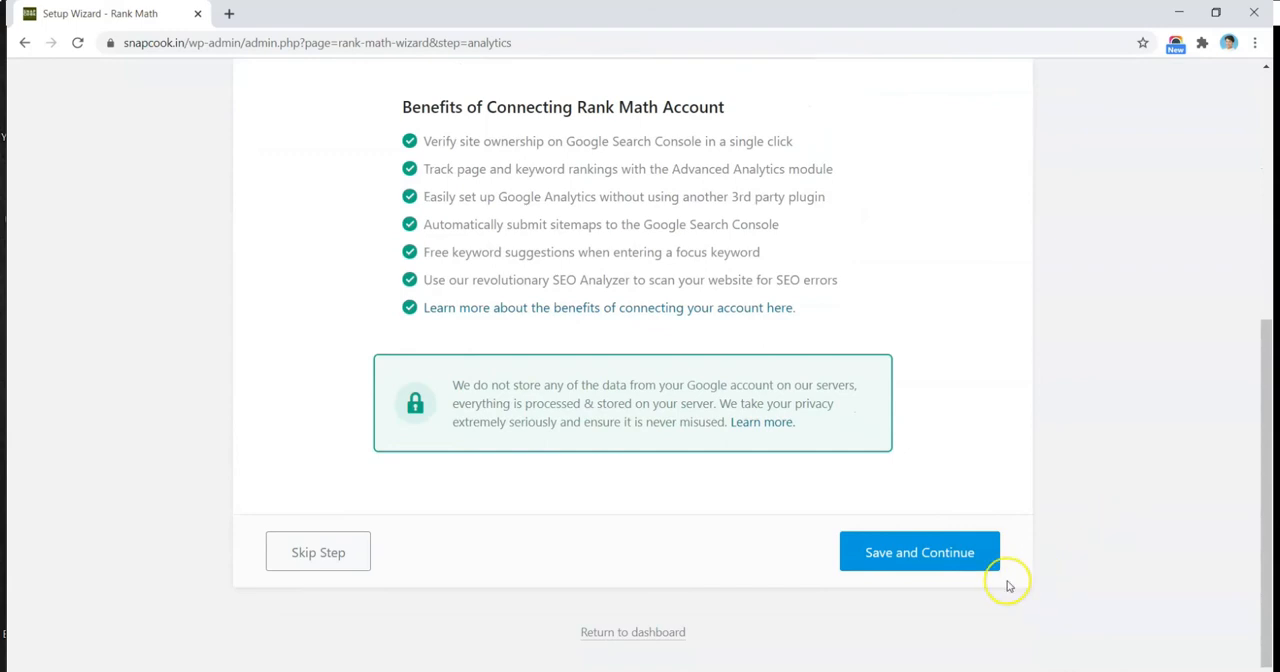
click(918, 552)
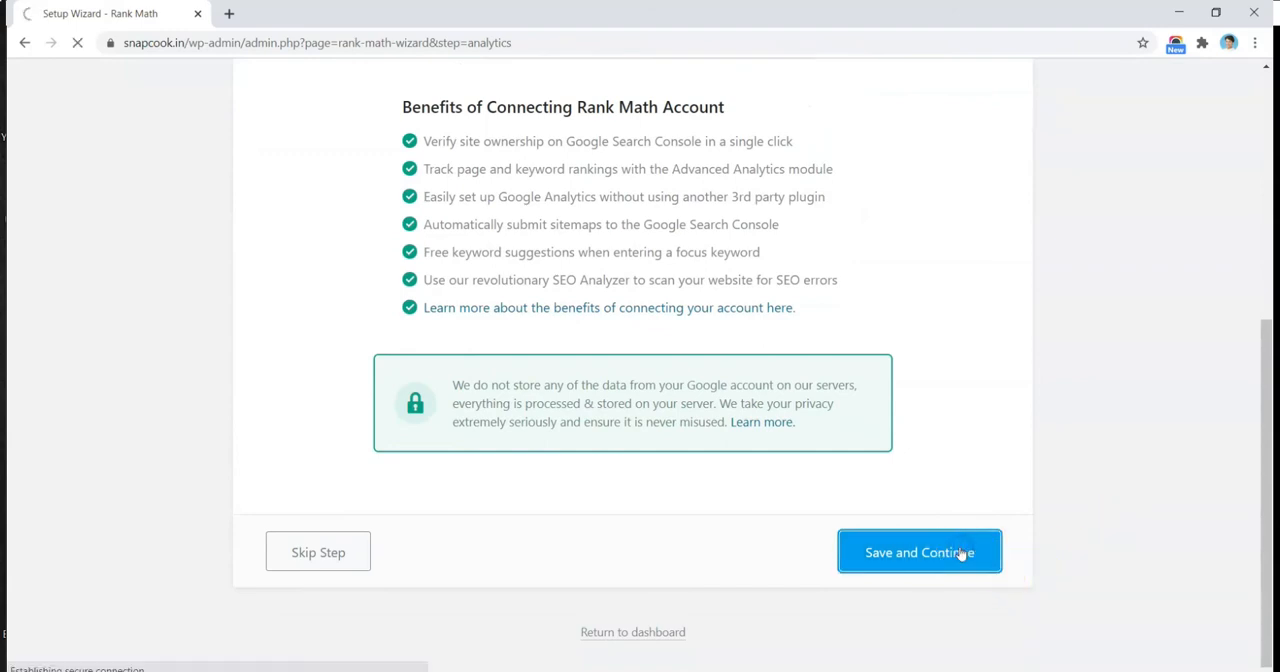
On the Sitemaps step, tick Categories alongside Posts, Pages and images
click(918, 551)
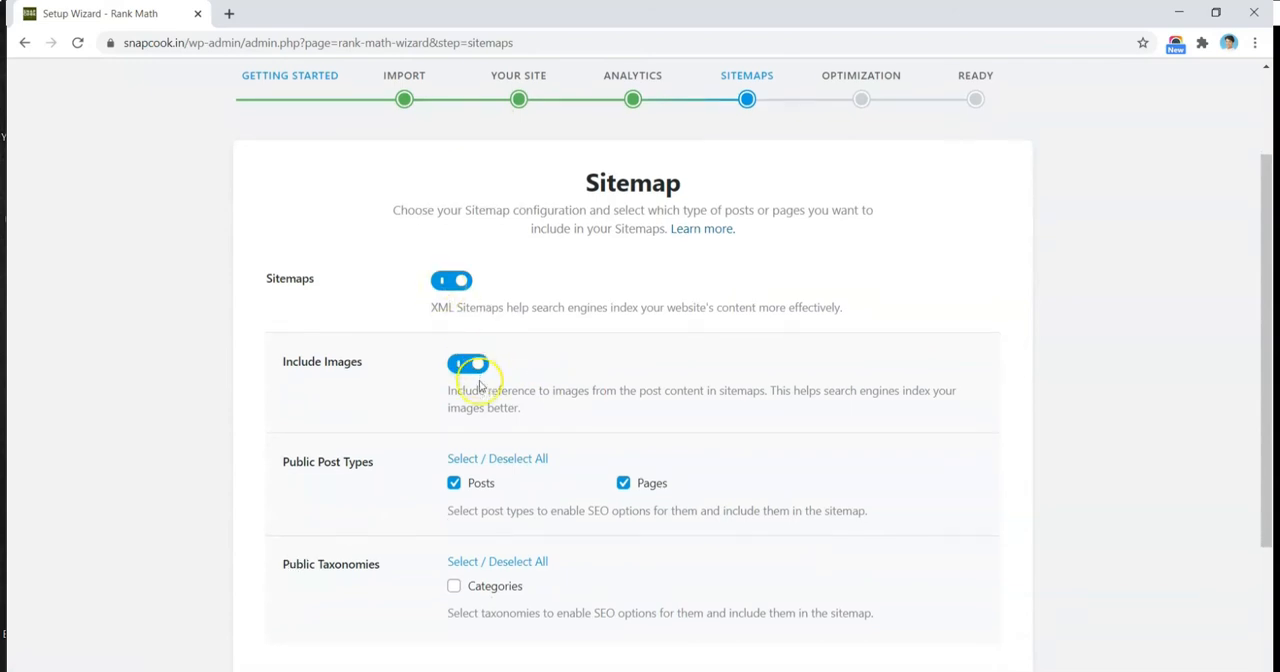
scroll(down, 3)
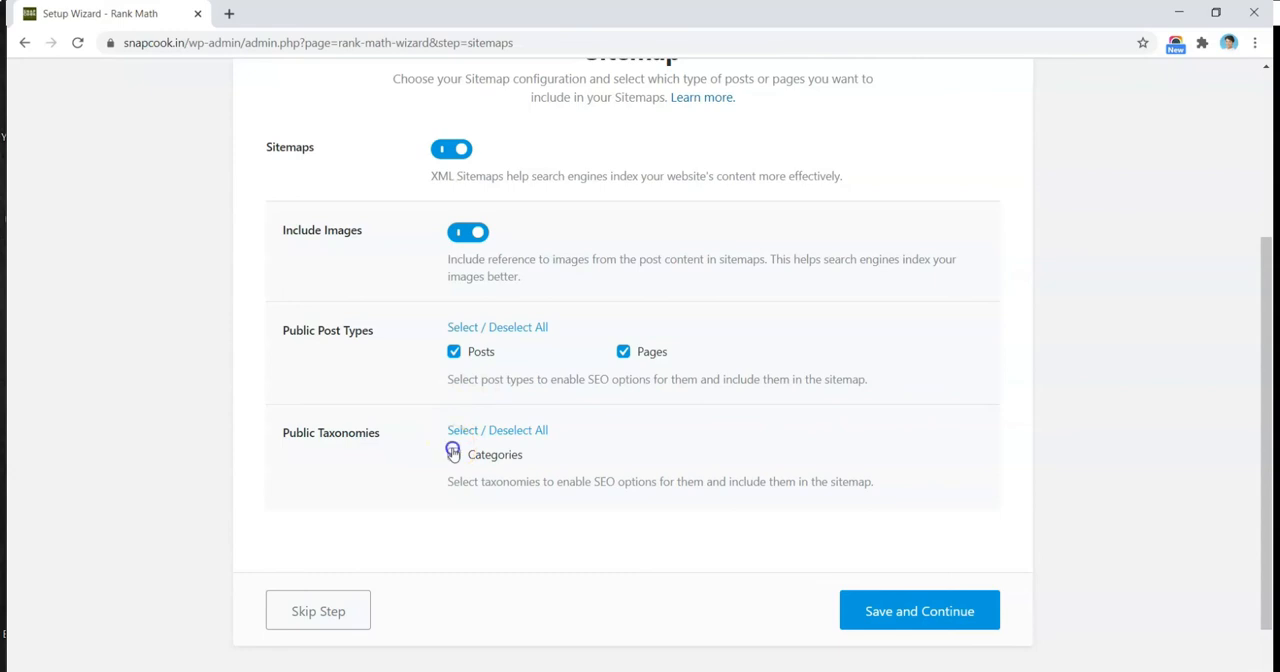
click(454, 454)
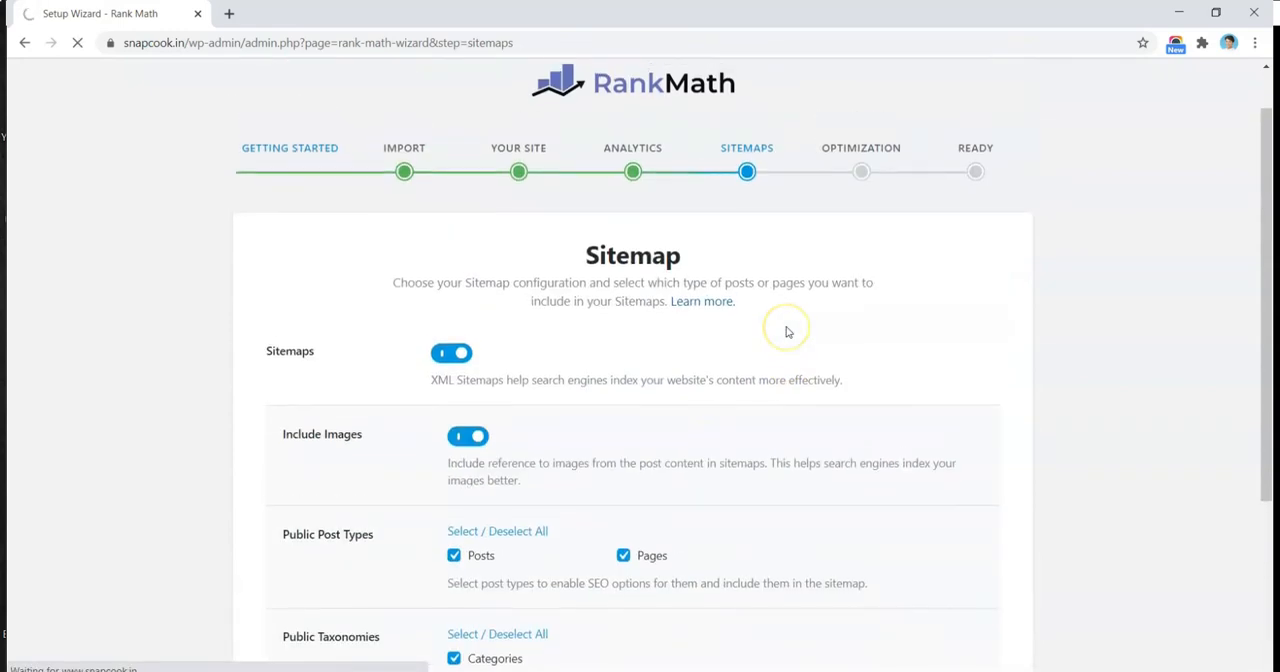
mouse_move(787, 328)
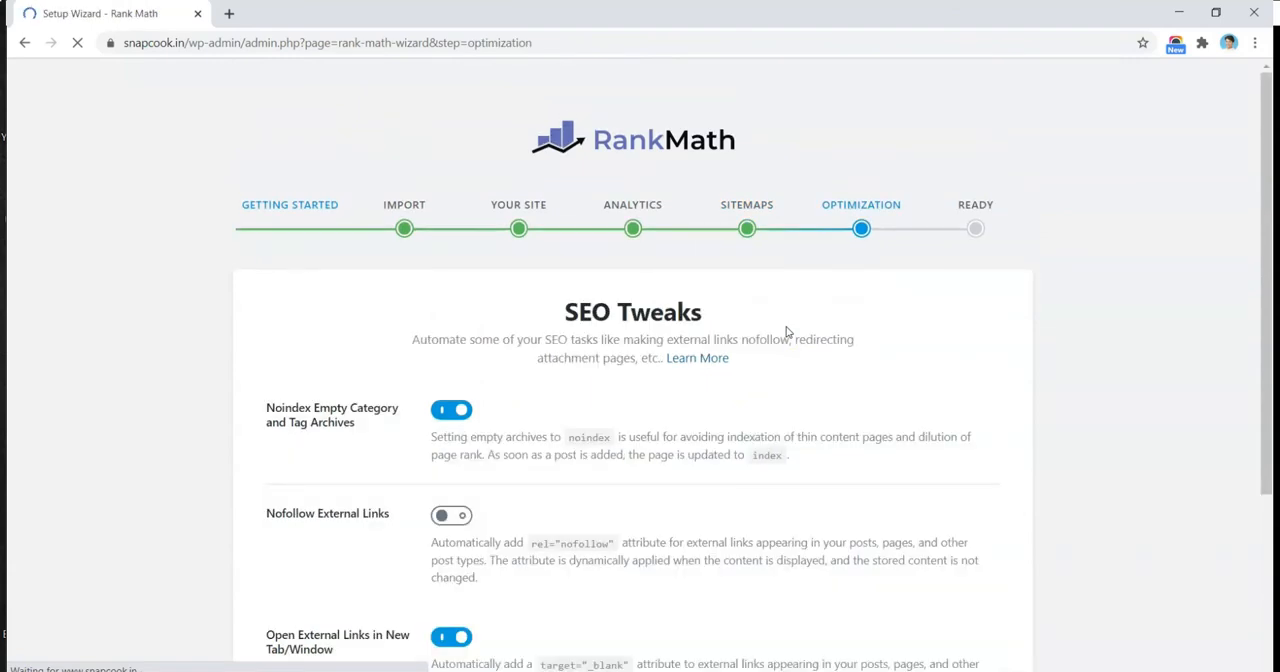
Save the SEO Tweaks step with its default settings to reach the Ready page
scroll(down, 3)
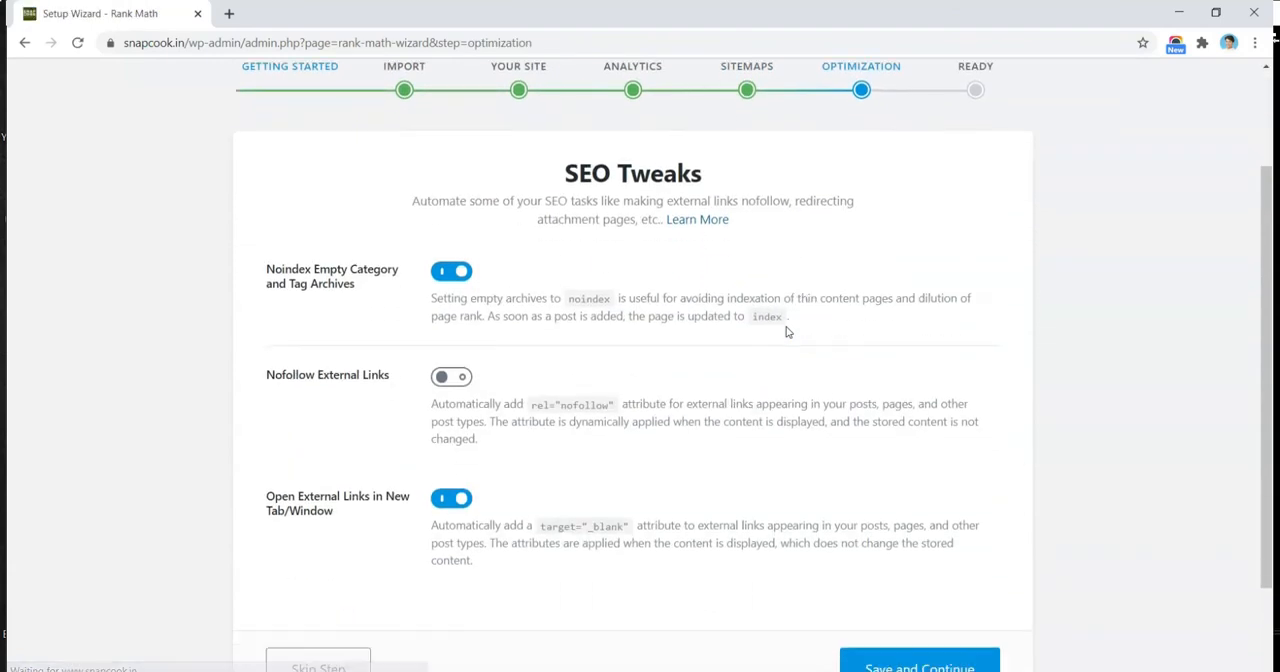
scroll(down, 3)
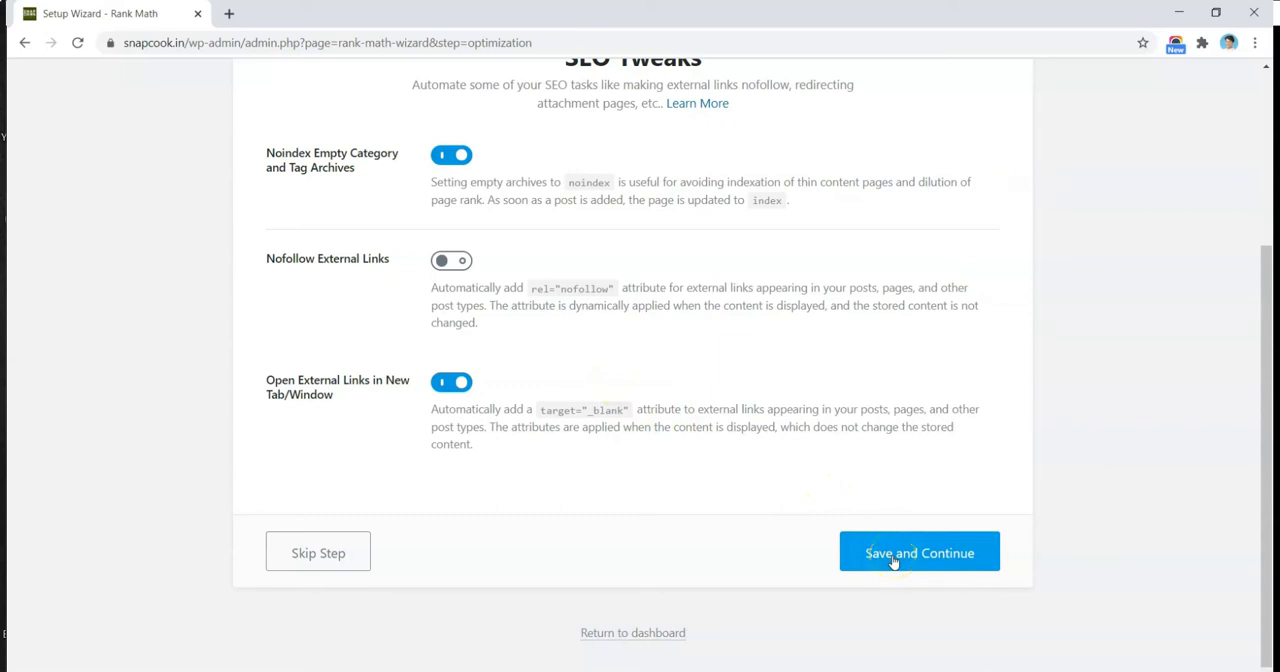
click(918, 552)
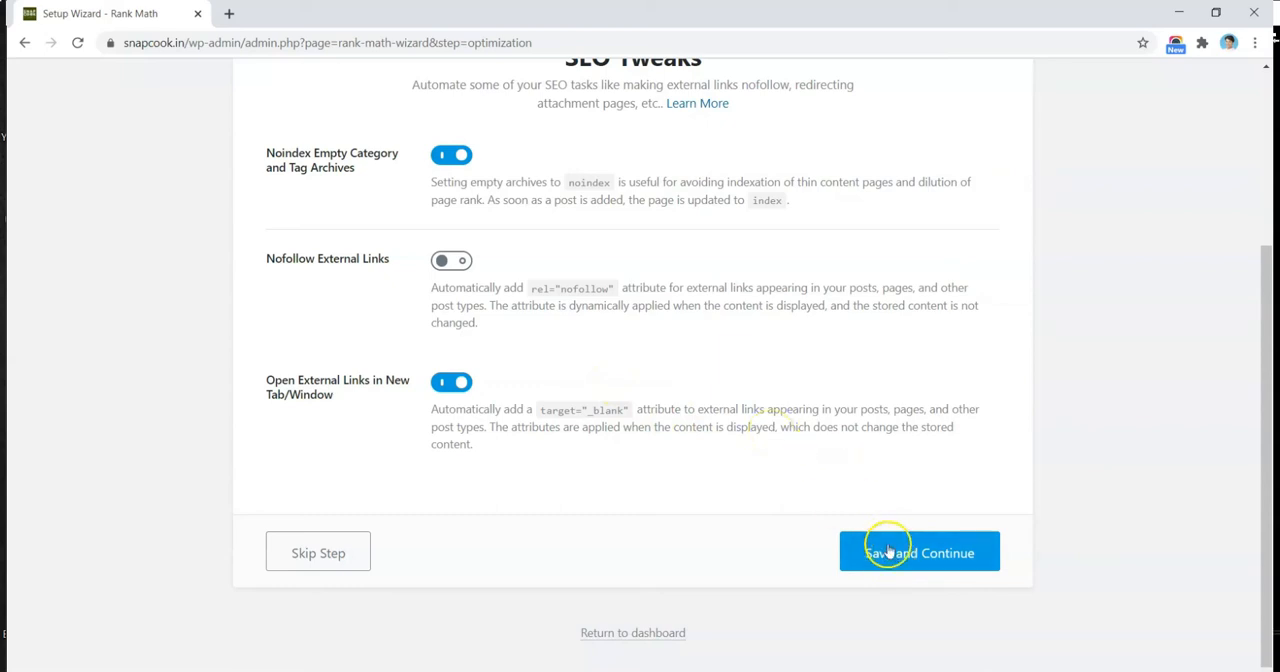
click(918, 552)
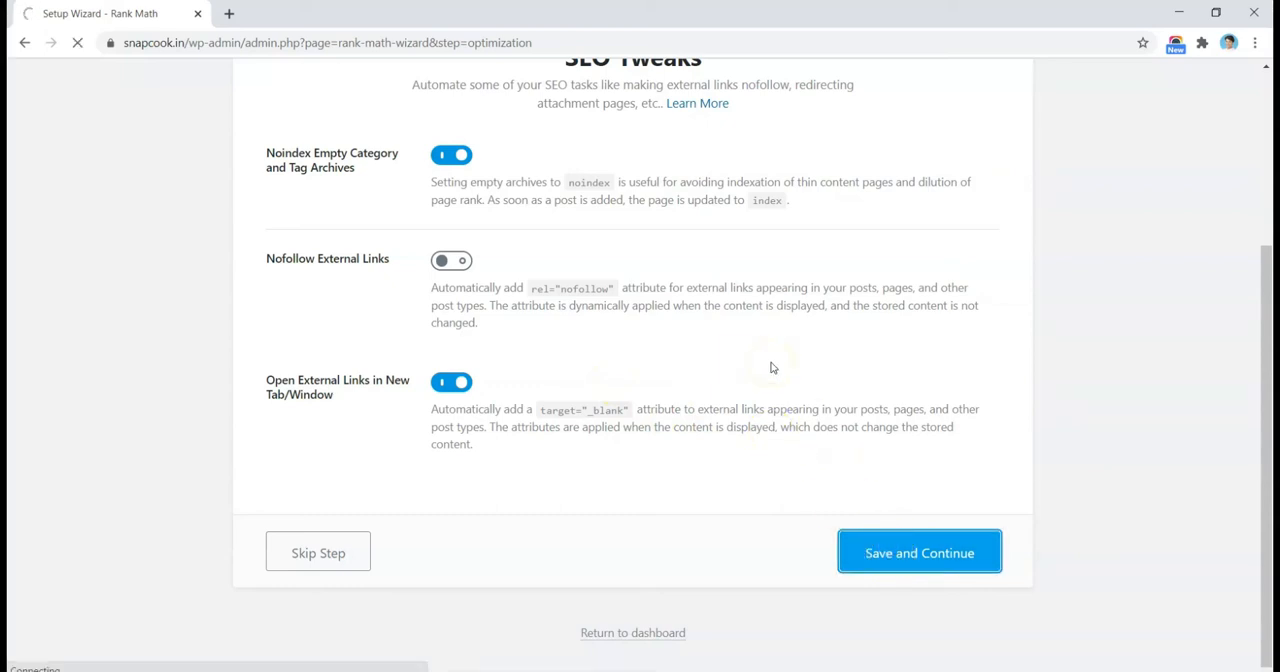
click(918, 552)
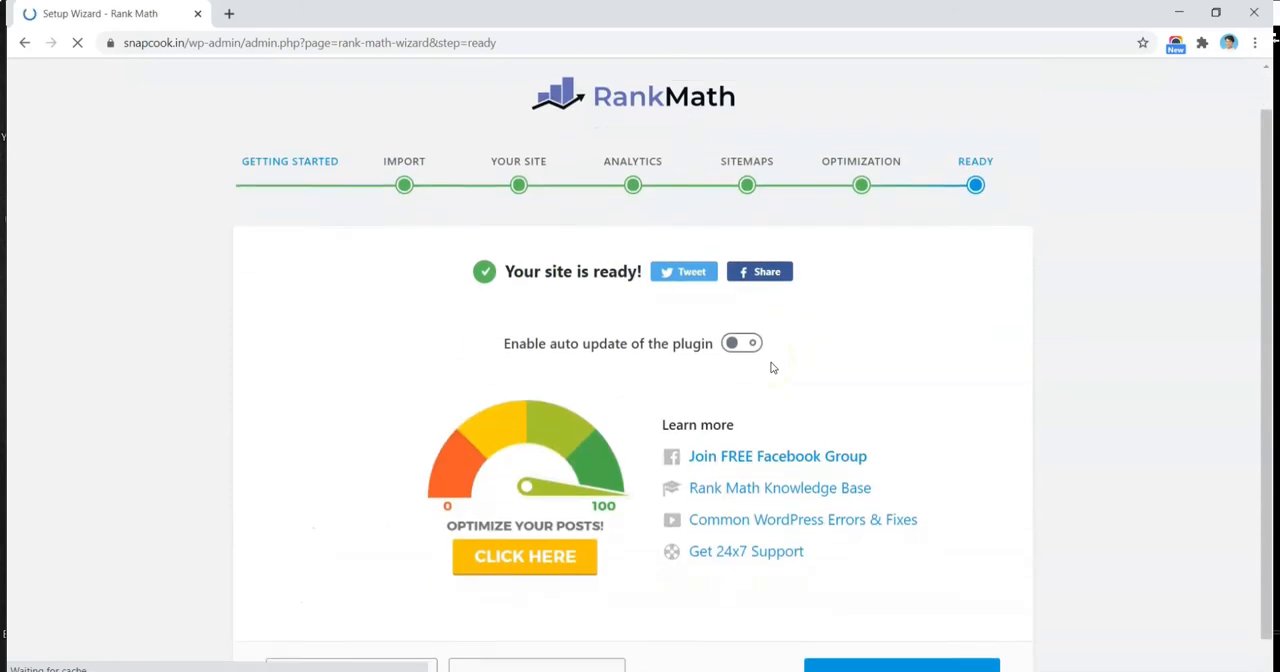
scroll(down, 3)
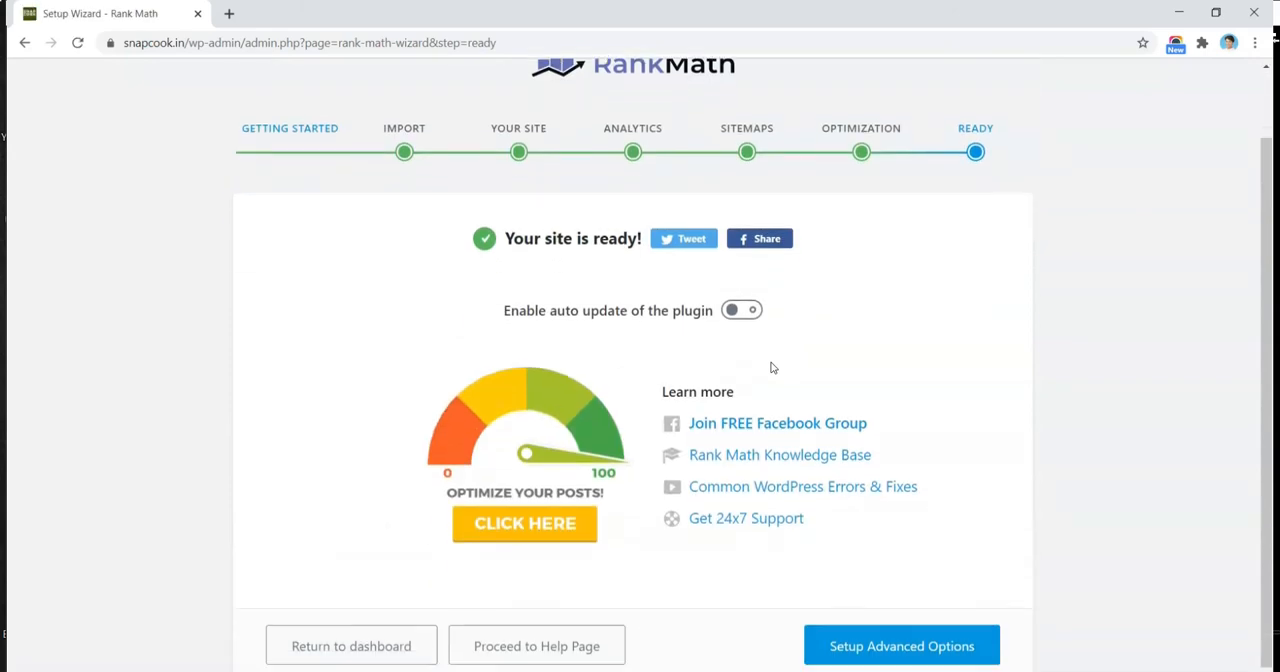
Start Setup Advanced Options and save the Role Manager with its default permissions
click(741, 310)
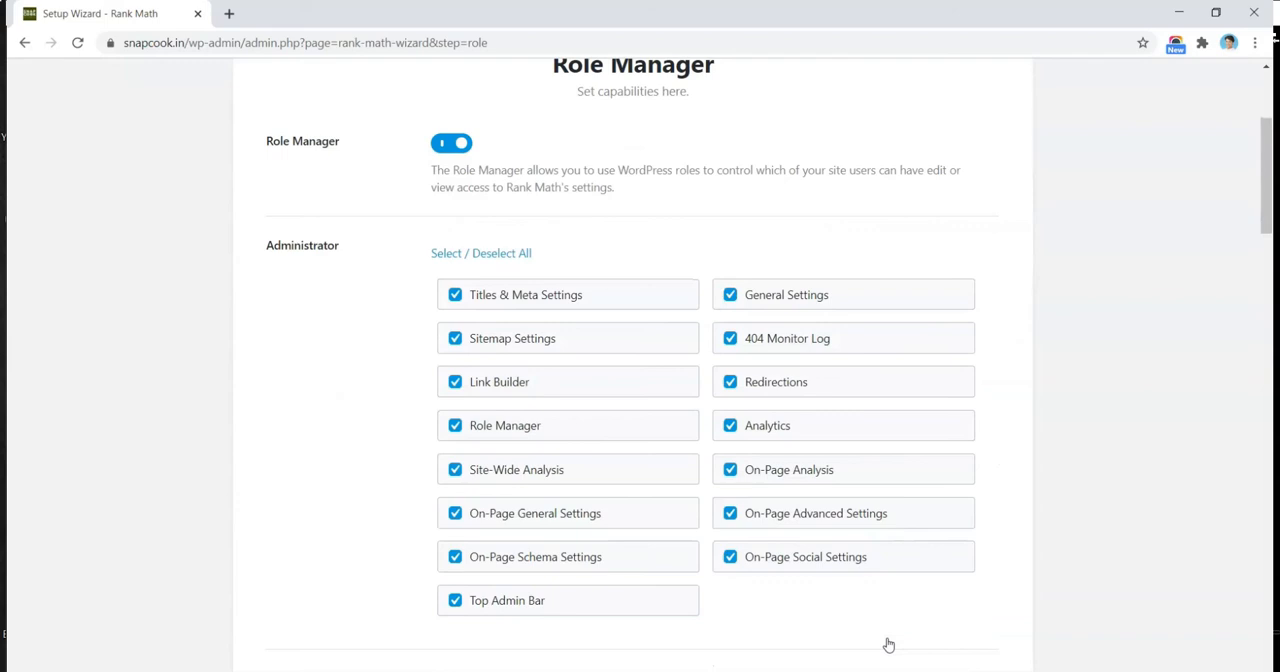
scroll(down, 3)
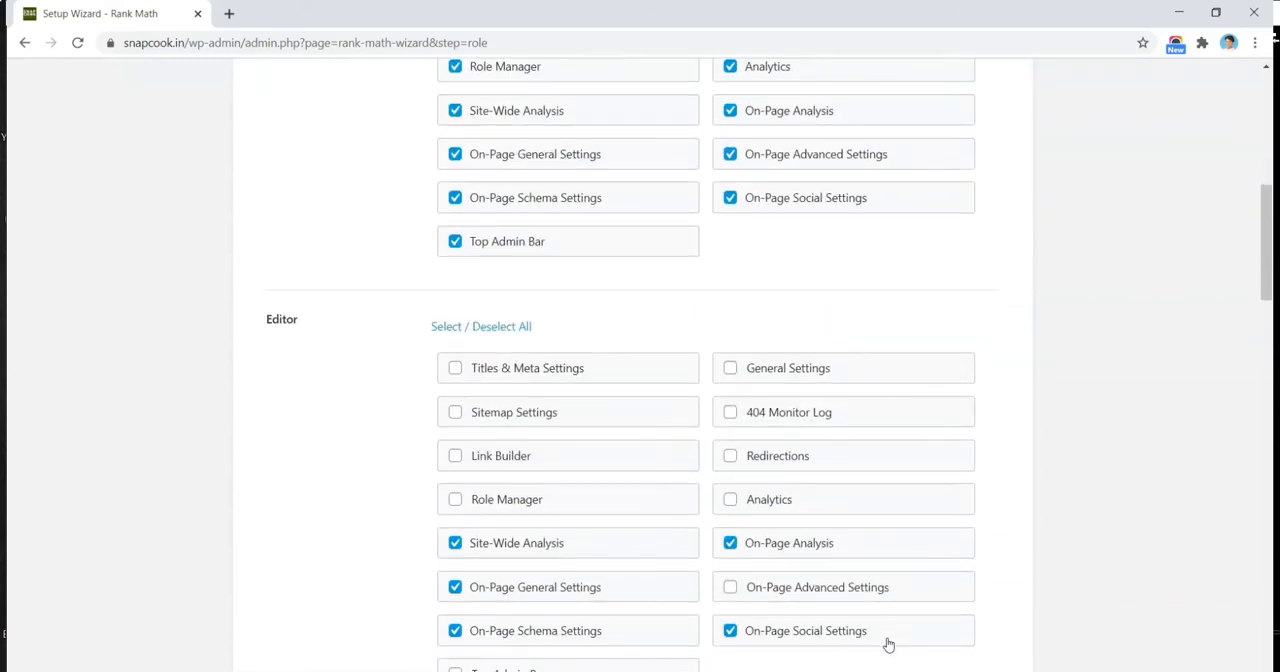
scroll(down, 3)
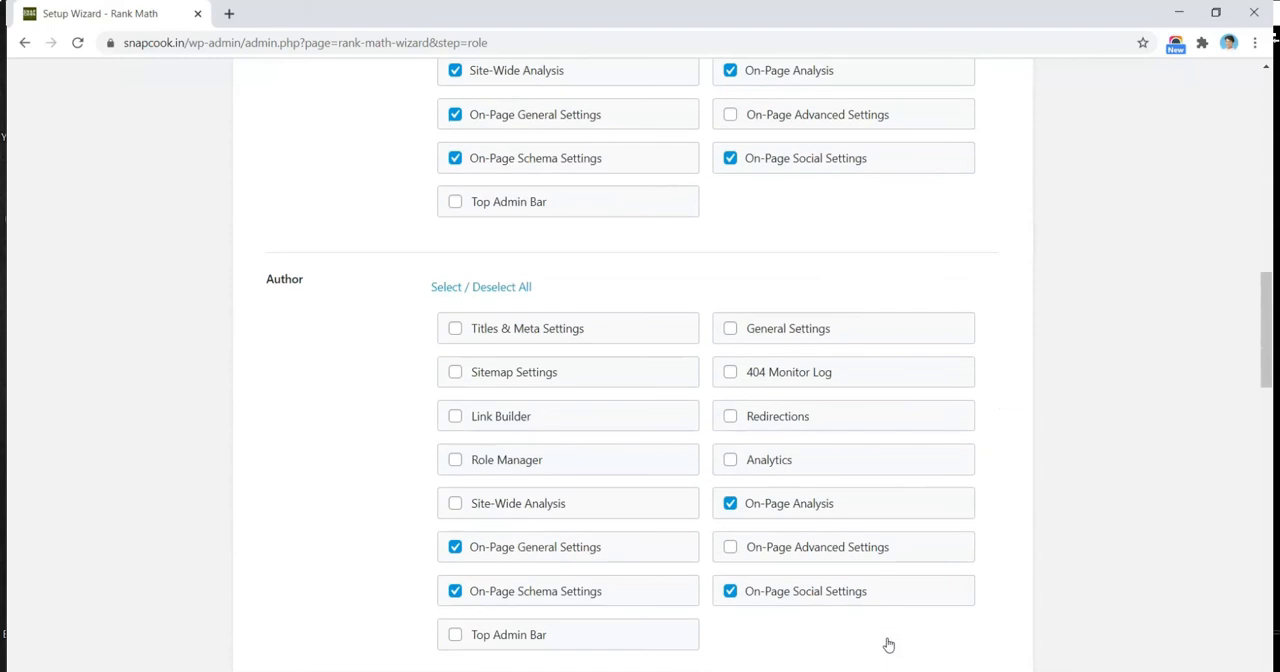
scroll(down, 3)
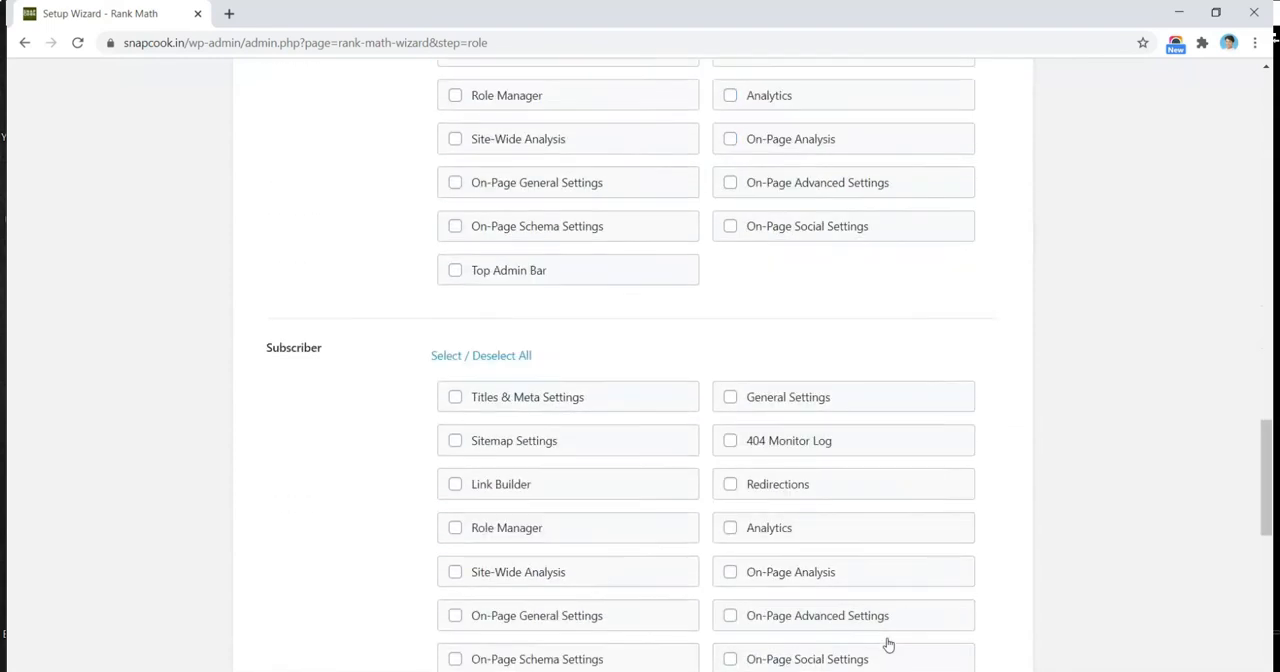
scroll(down, 3)
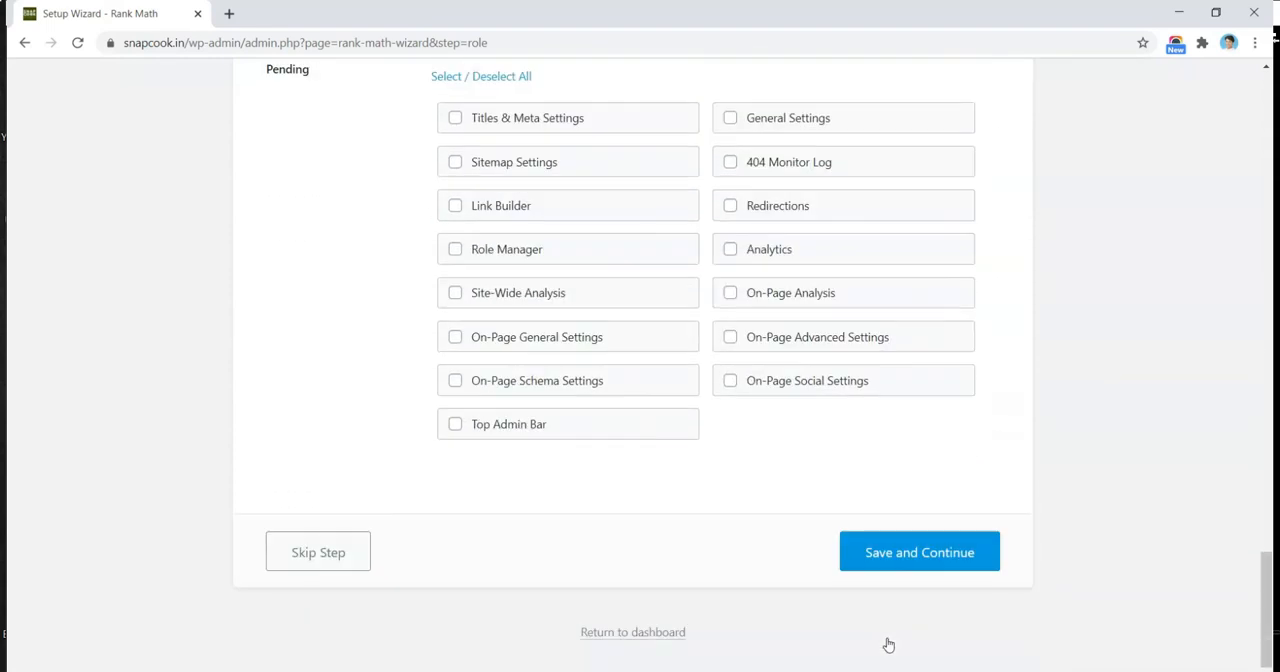
mouse_move(765, 450)
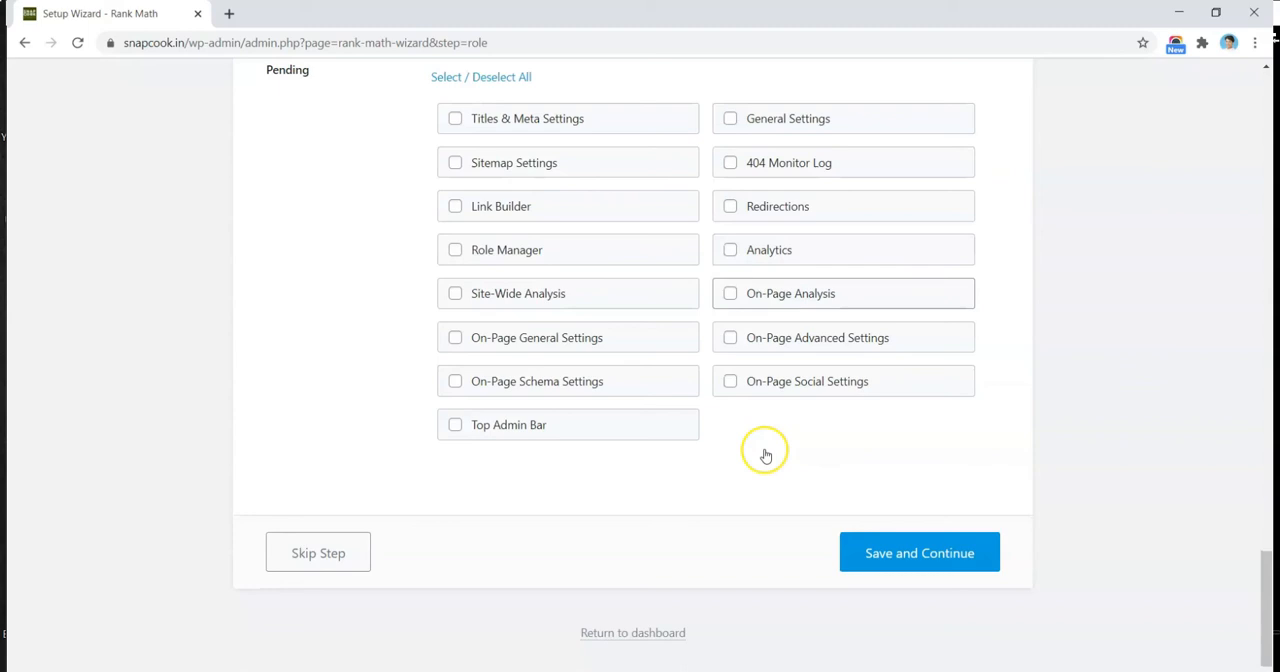
mouse_move(867, 537)
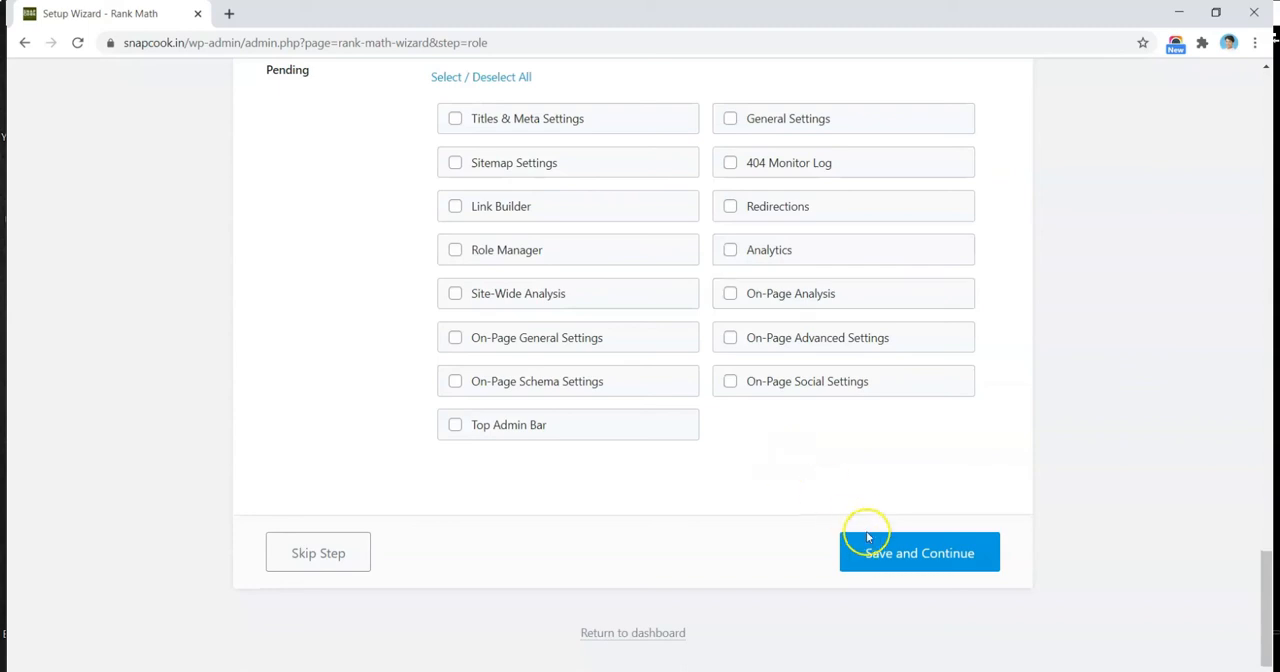
click(918, 553)
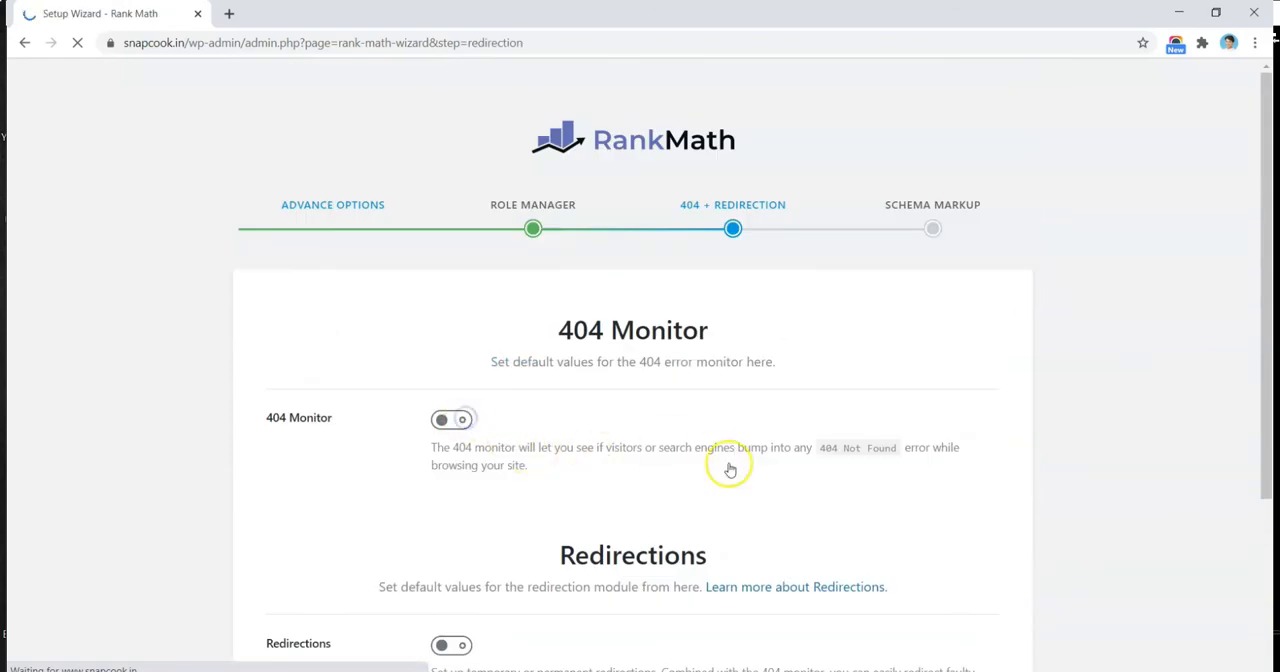
Enable Rank Math's 404 Monitor and Redirections modules and save the step
click(451, 419)
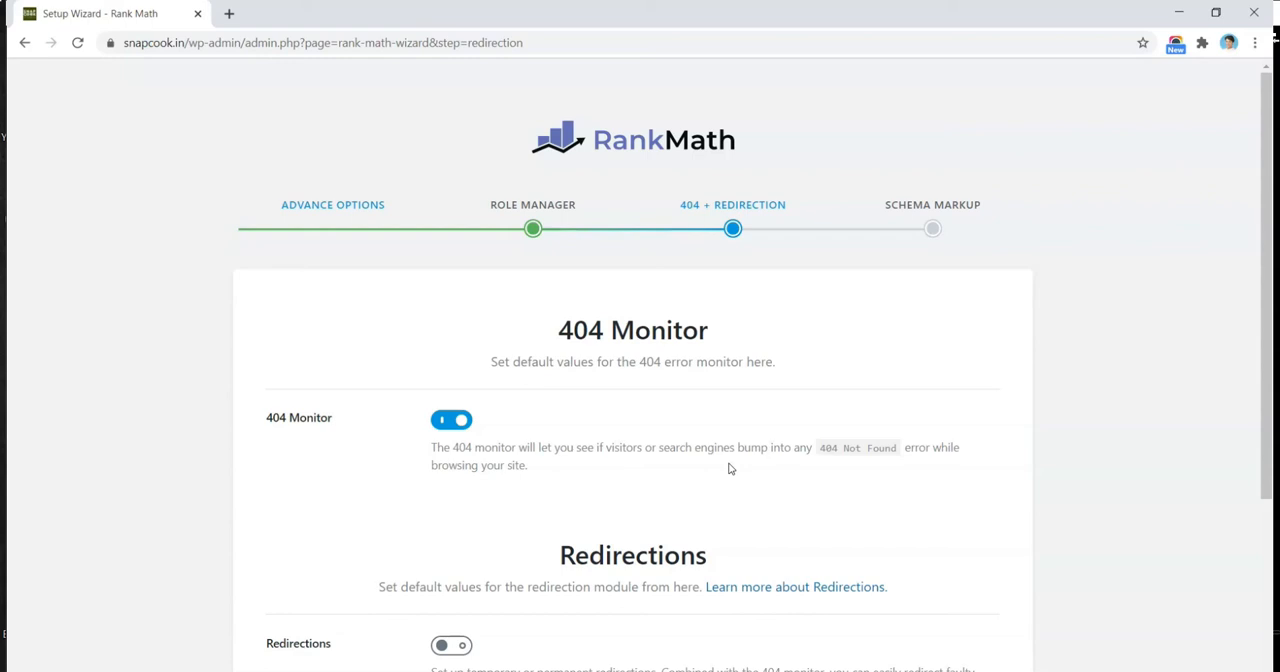
scroll(down, 3)
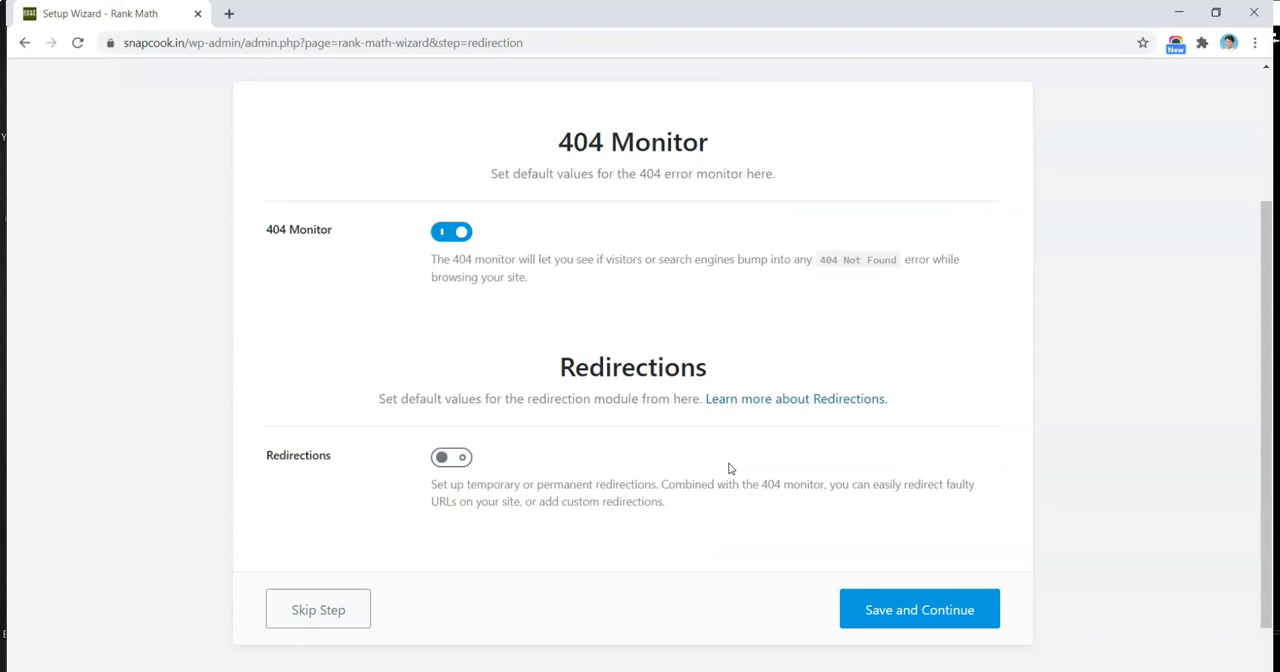
click(451, 457)
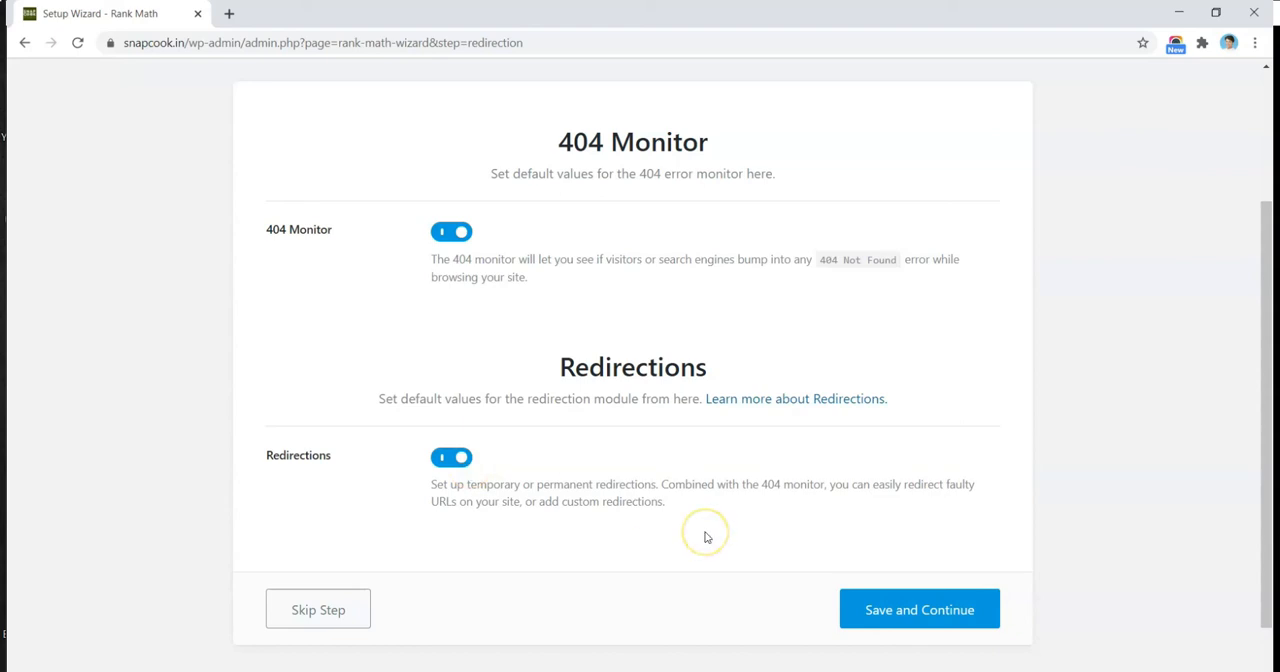
mouse_move(705, 537)
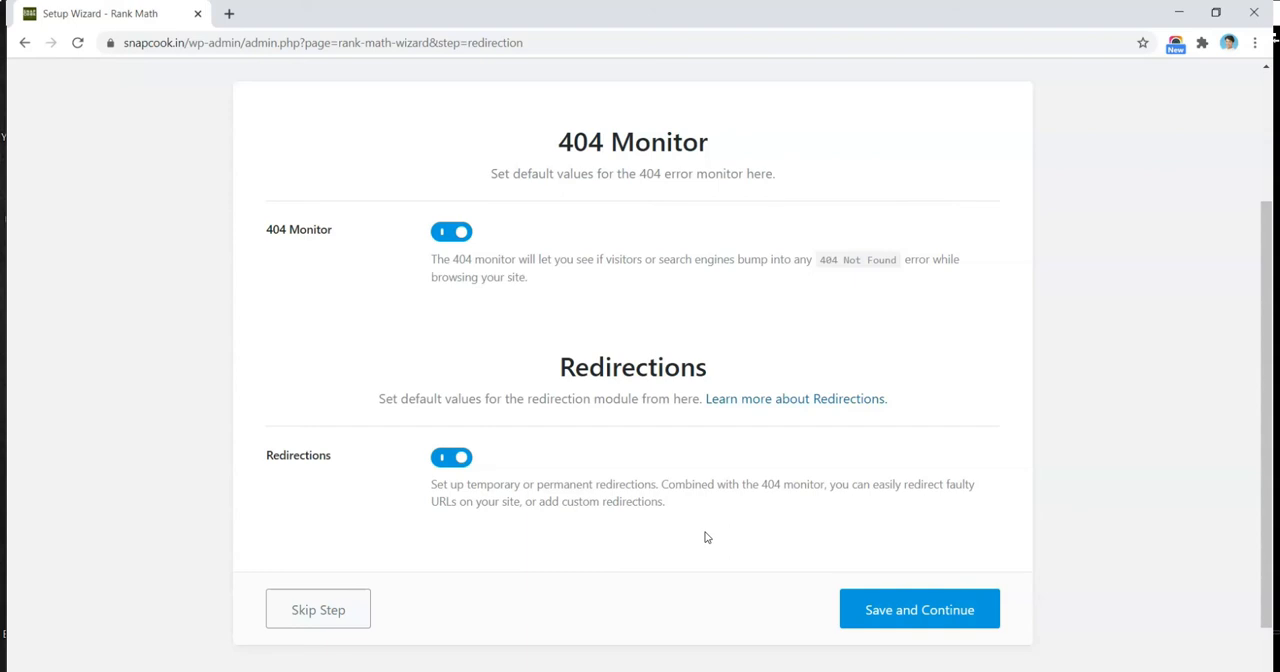
click(918, 609)
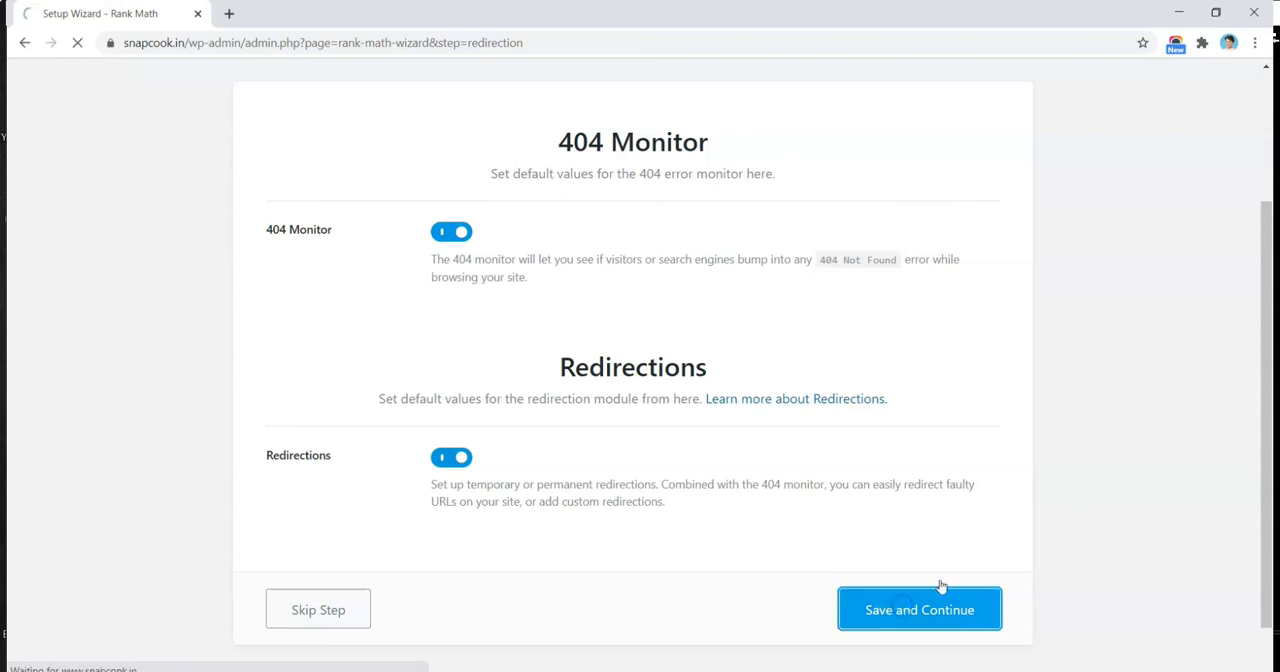
click(918, 609)
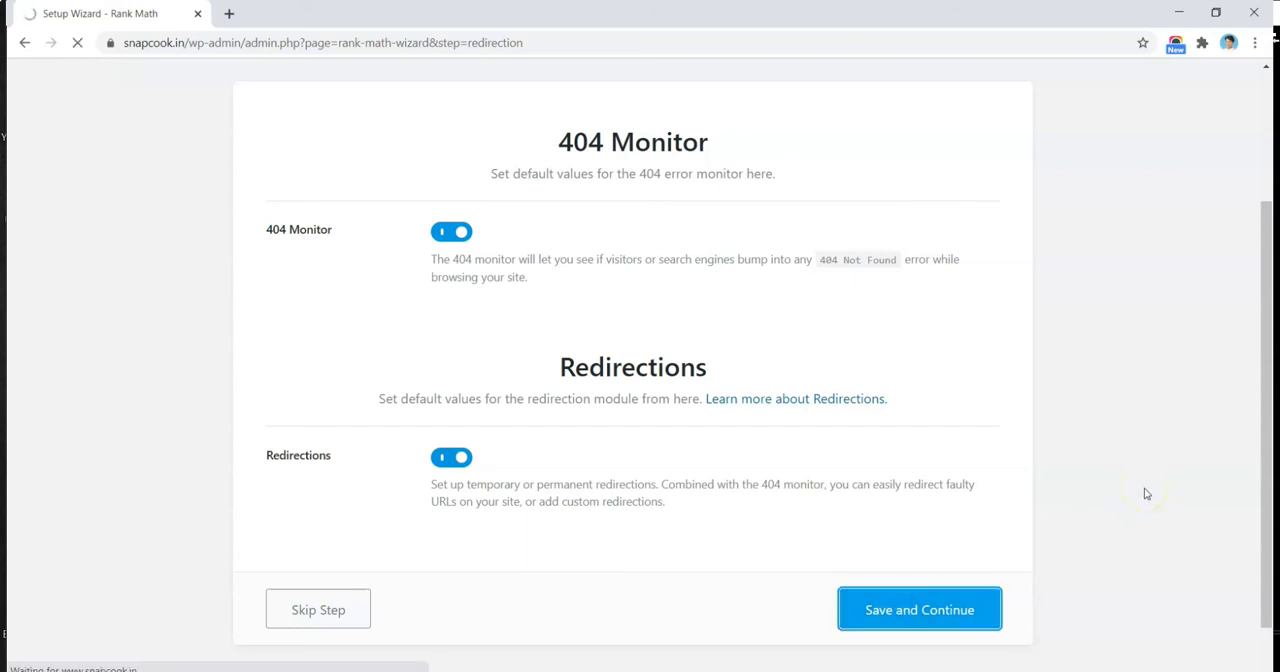
Set the post schema type to Recipe, keeping Article for pages and article type
click(918, 609)
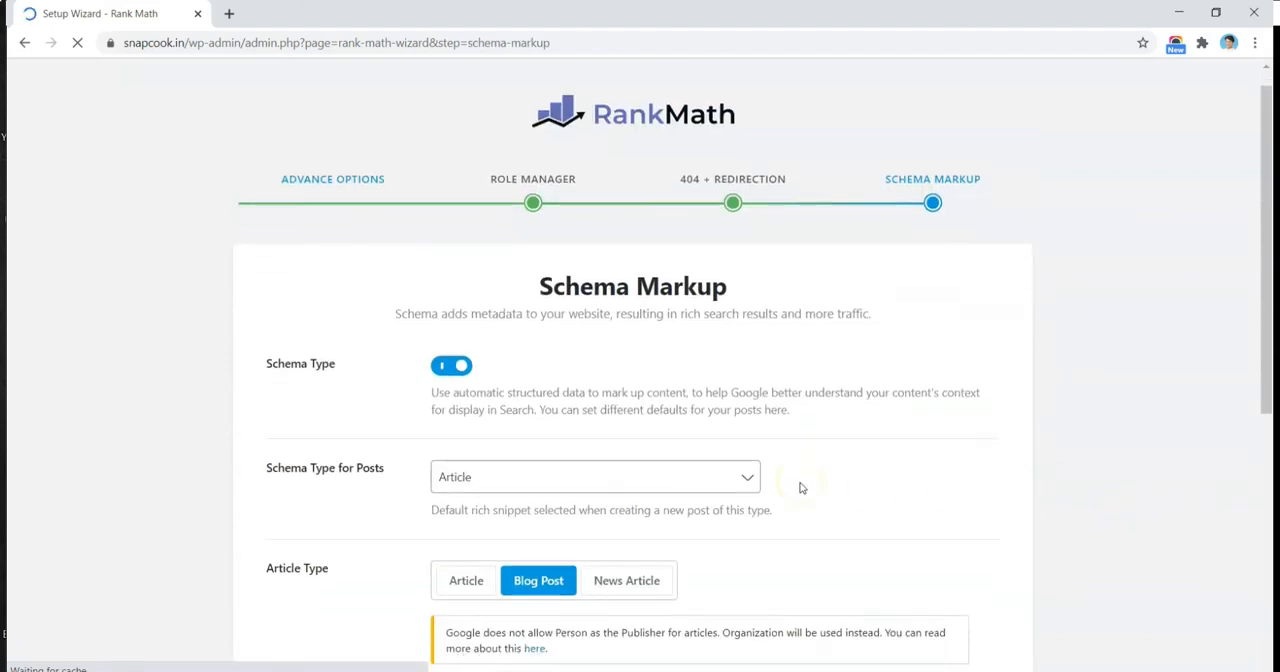
scroll(down, 3)
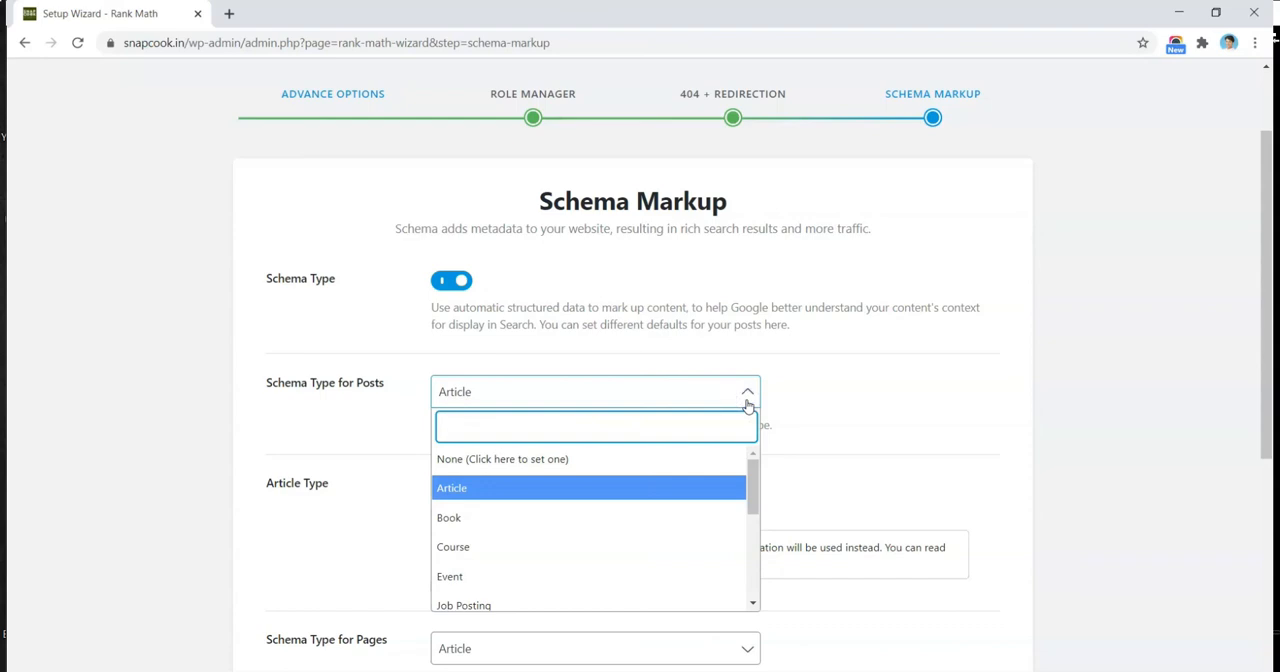
text(re)
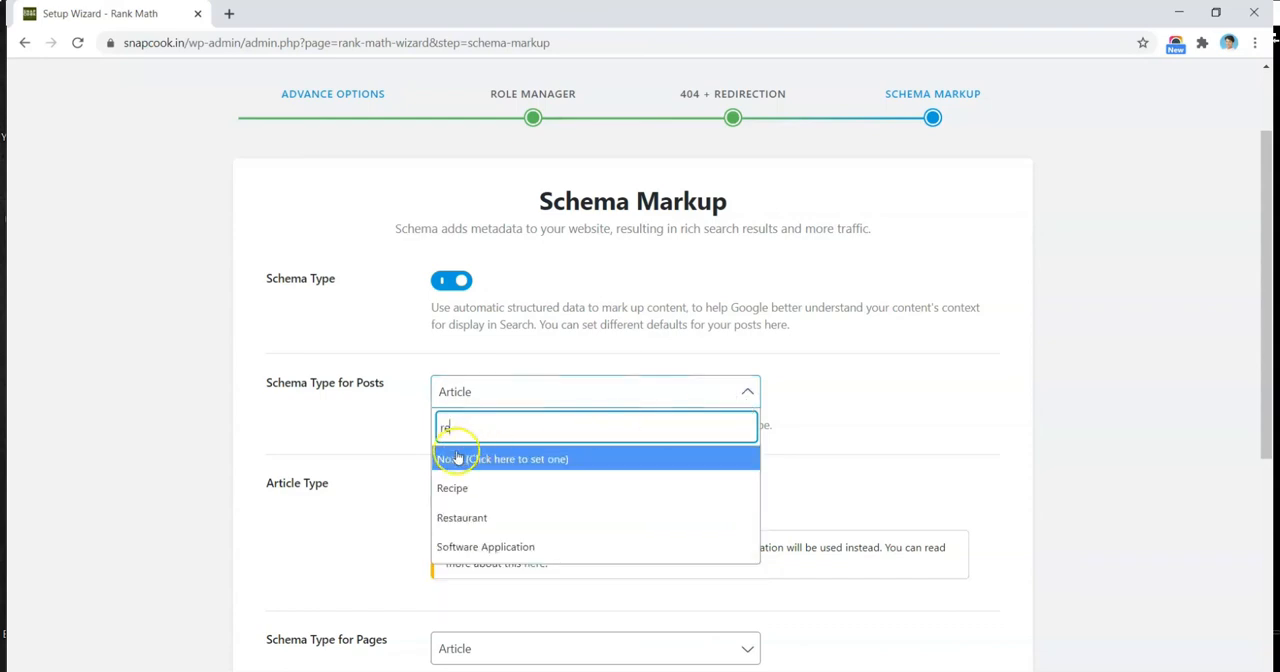
click(452, 487)
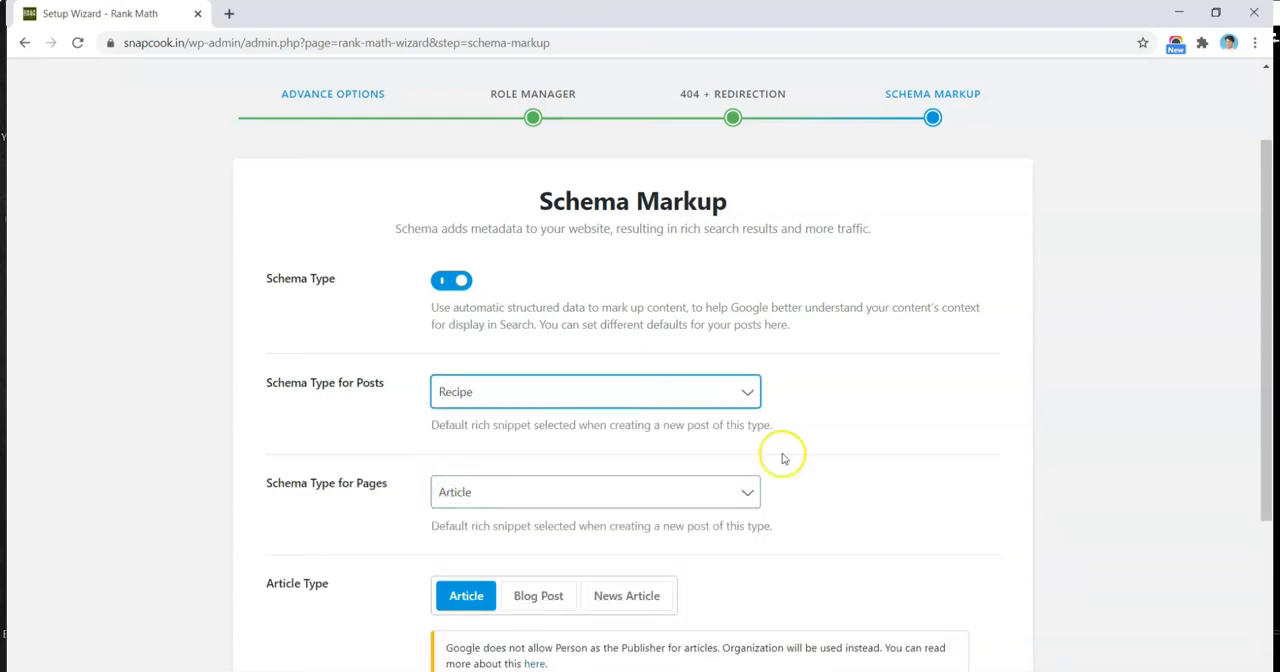
mouse_move(784, 458)
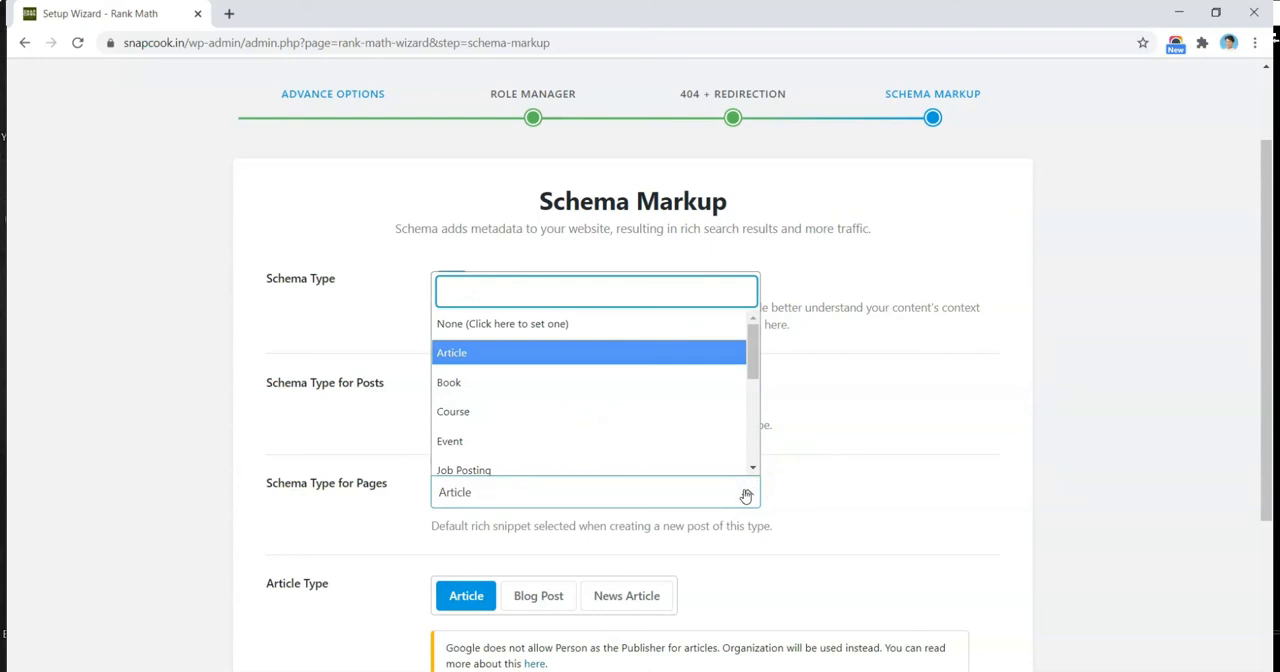
scroll(down, 3)
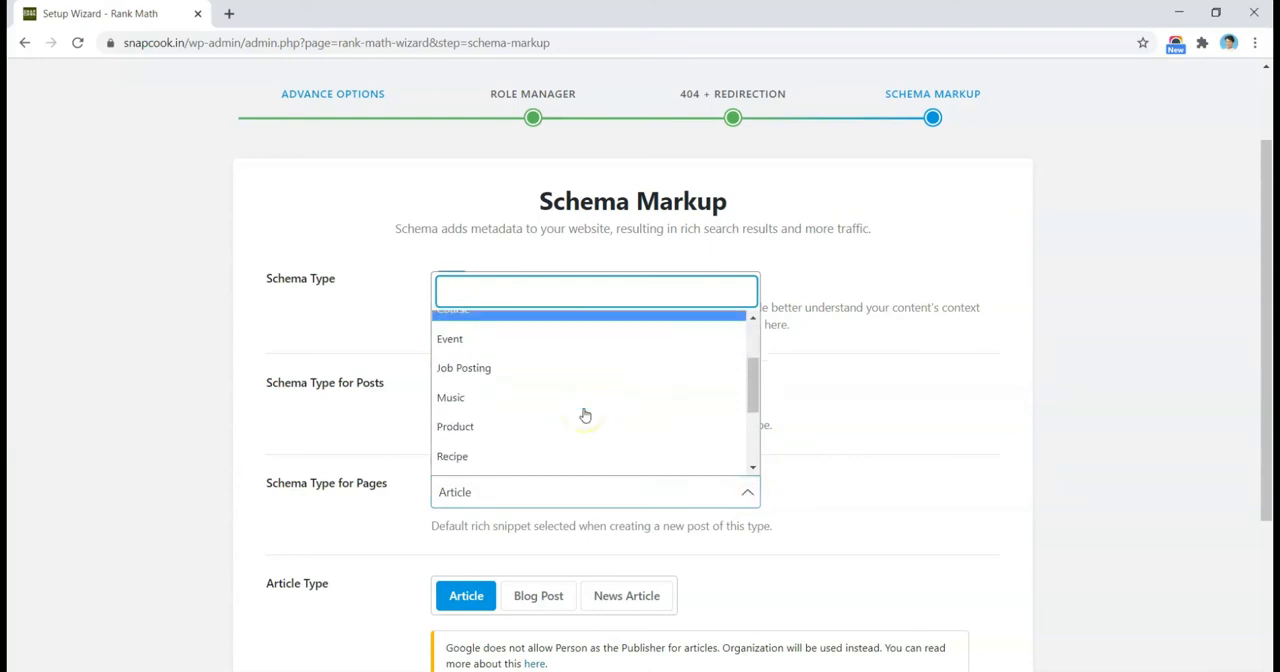
scroll(down, 3)
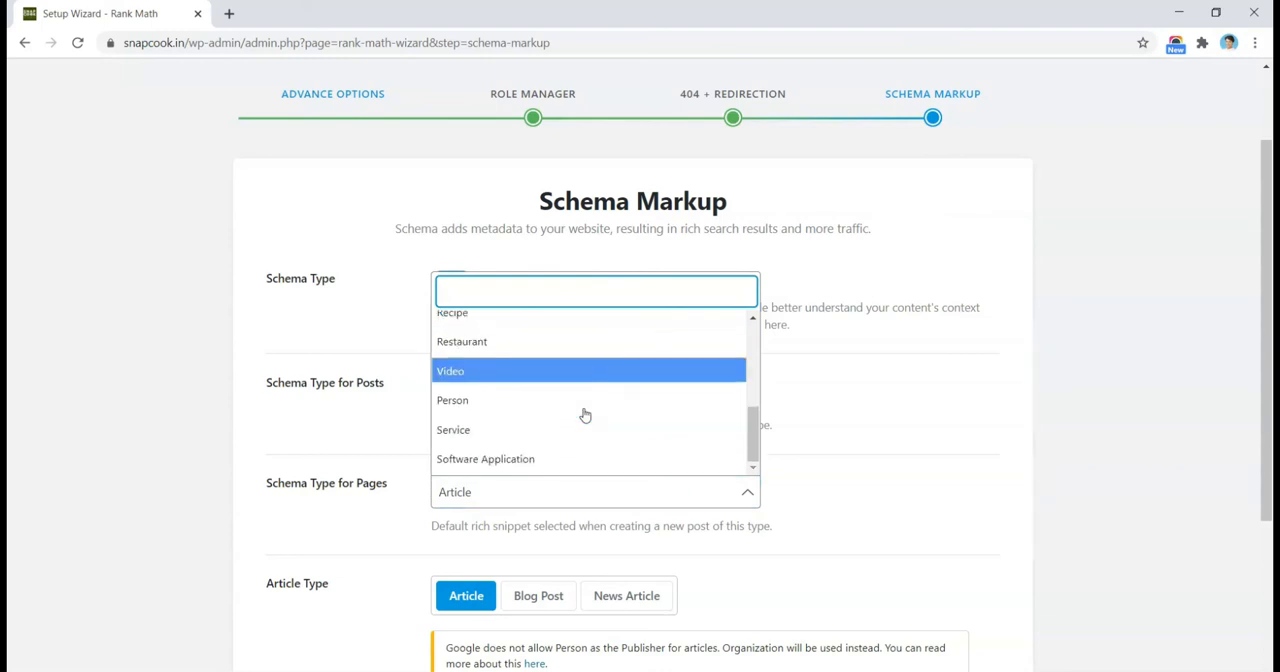
click(451, 312)
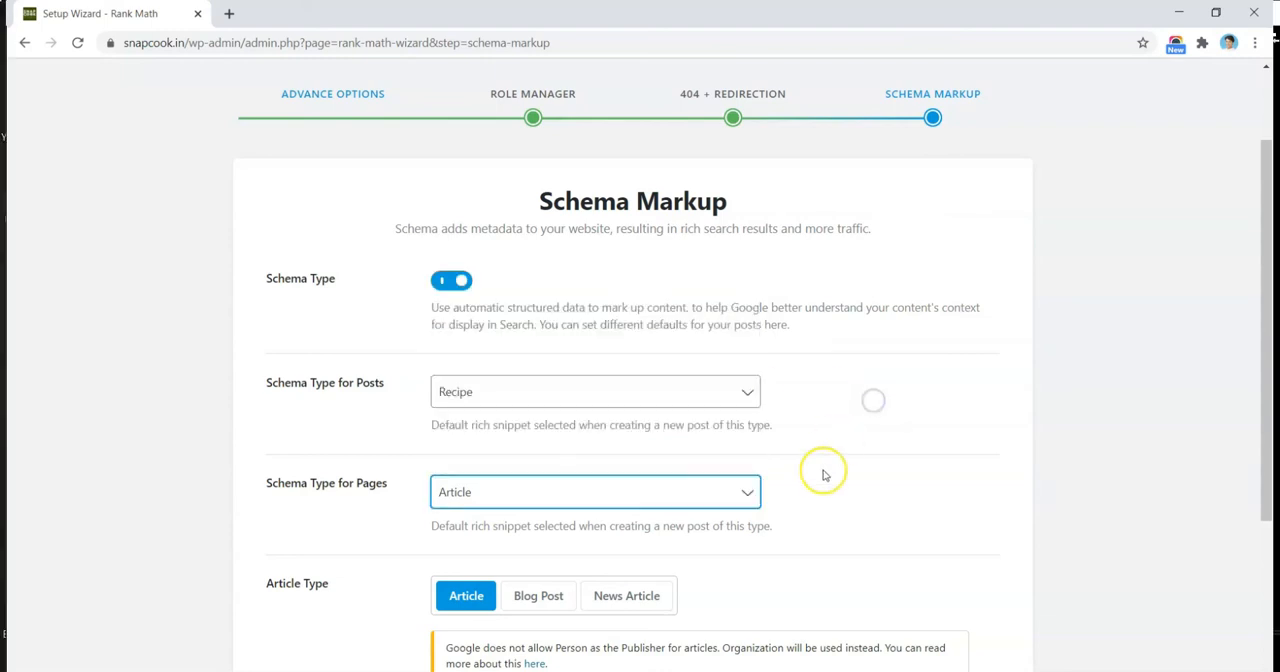
scroll(down, 3)
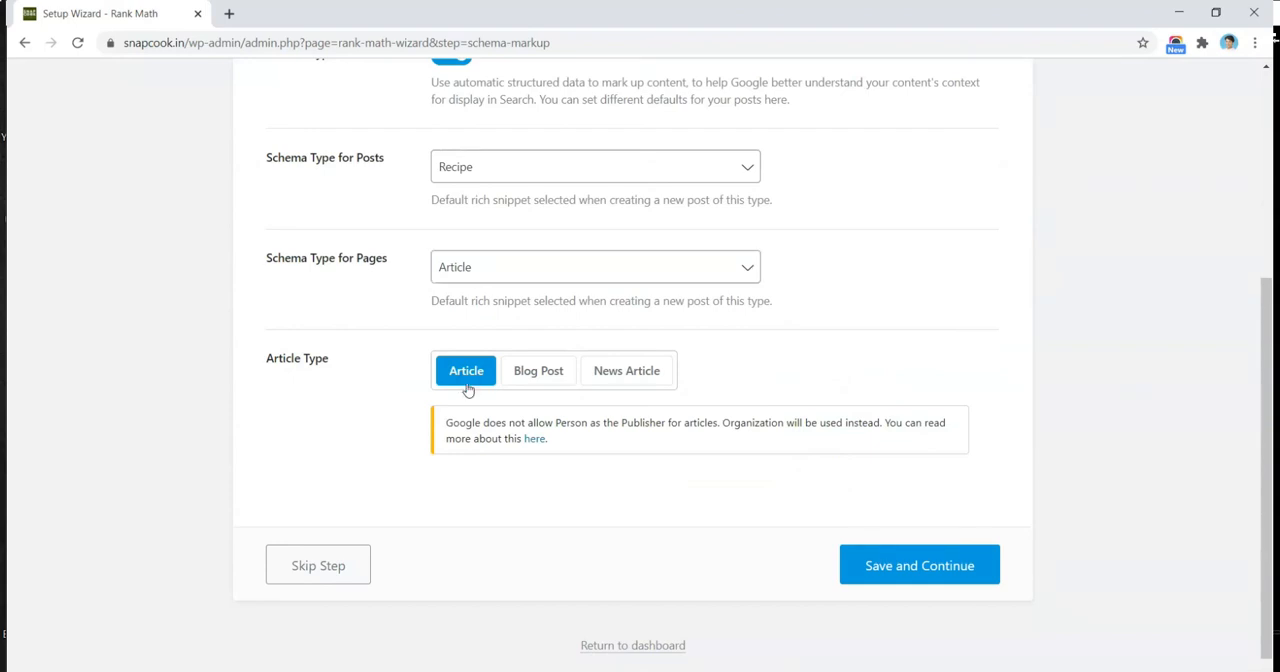
click(917, 565)
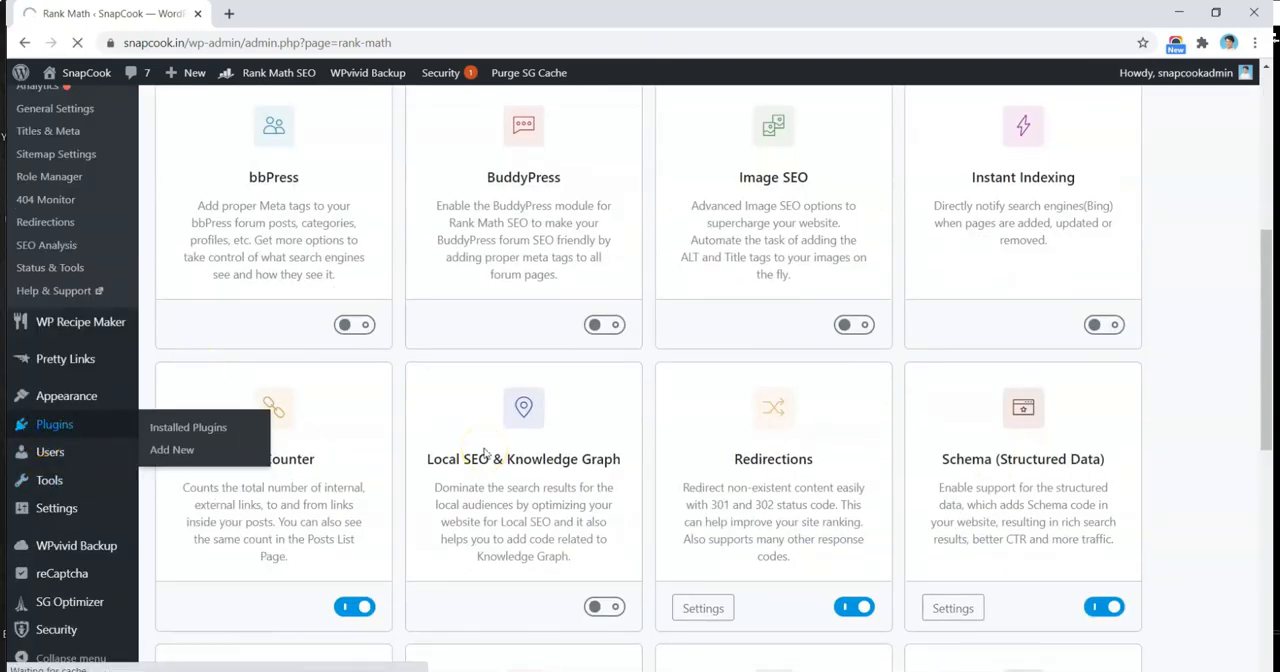
Delete the Yoast SEO plugin from Installed Plugins and confirm the deletion
click(188, 427)
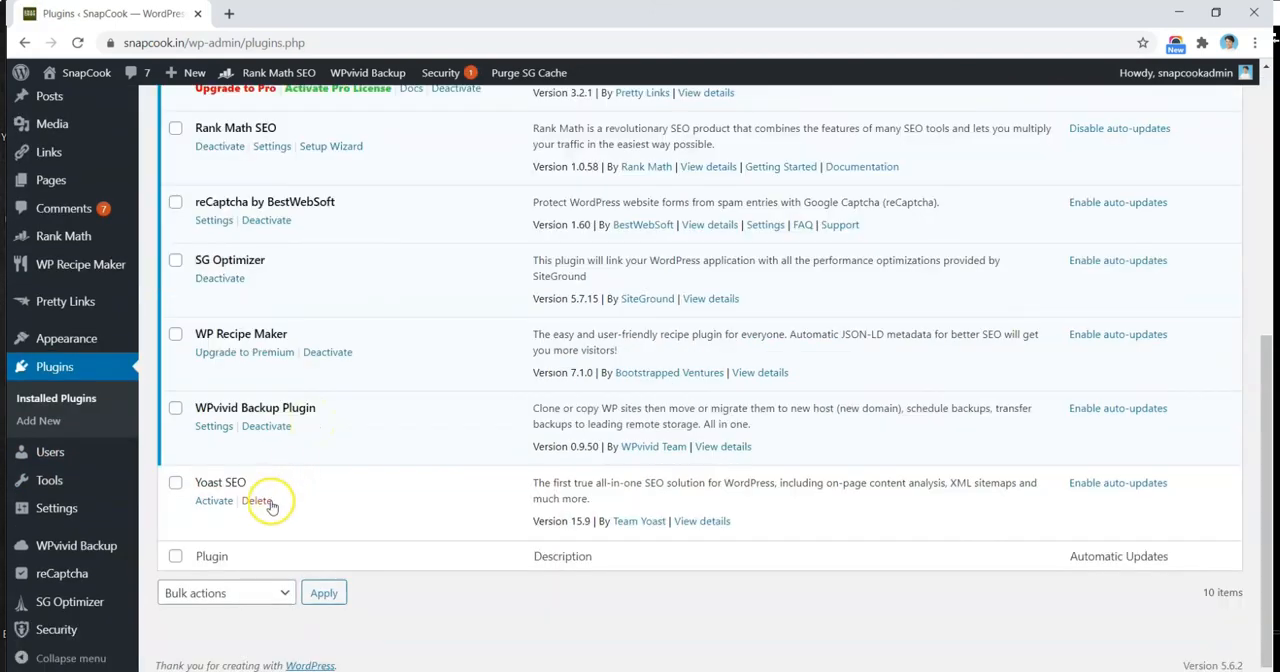
click(256, 500)
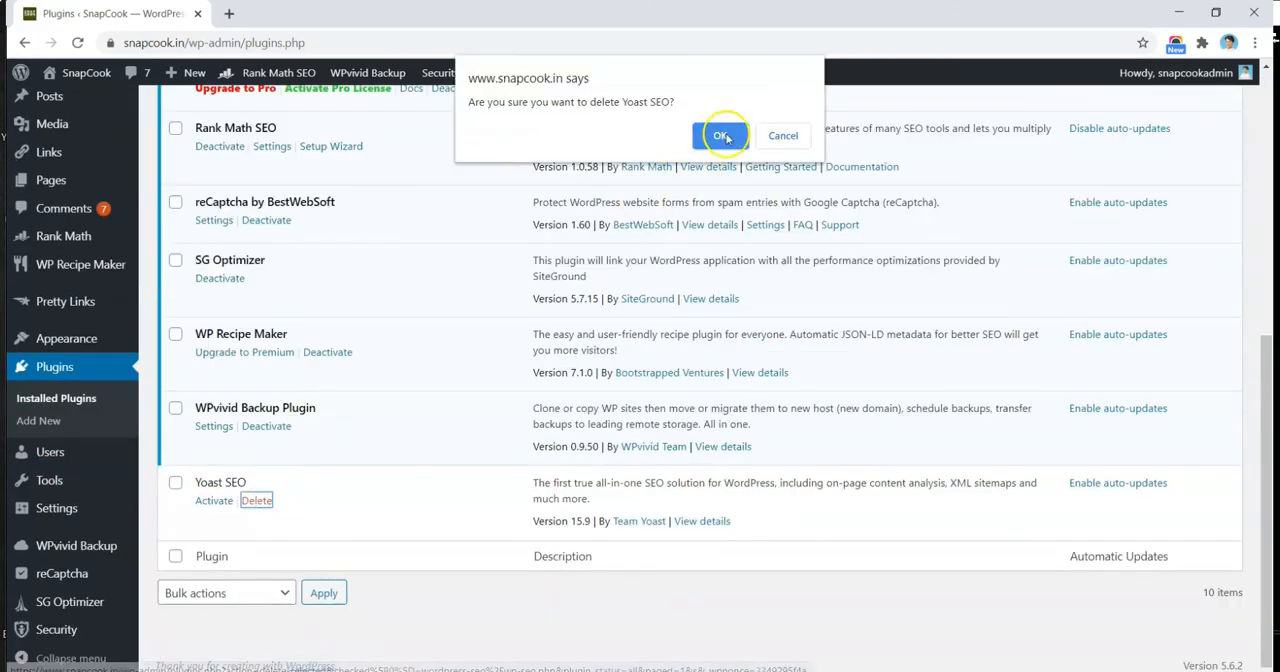
click(722, 135)
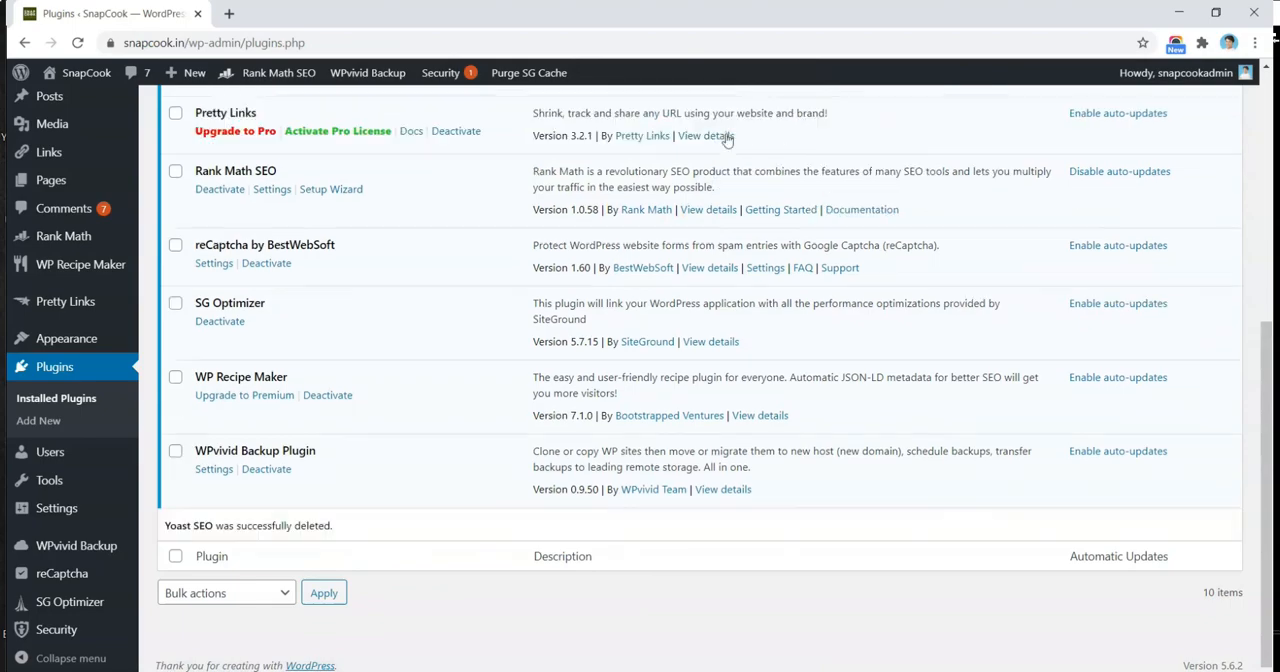